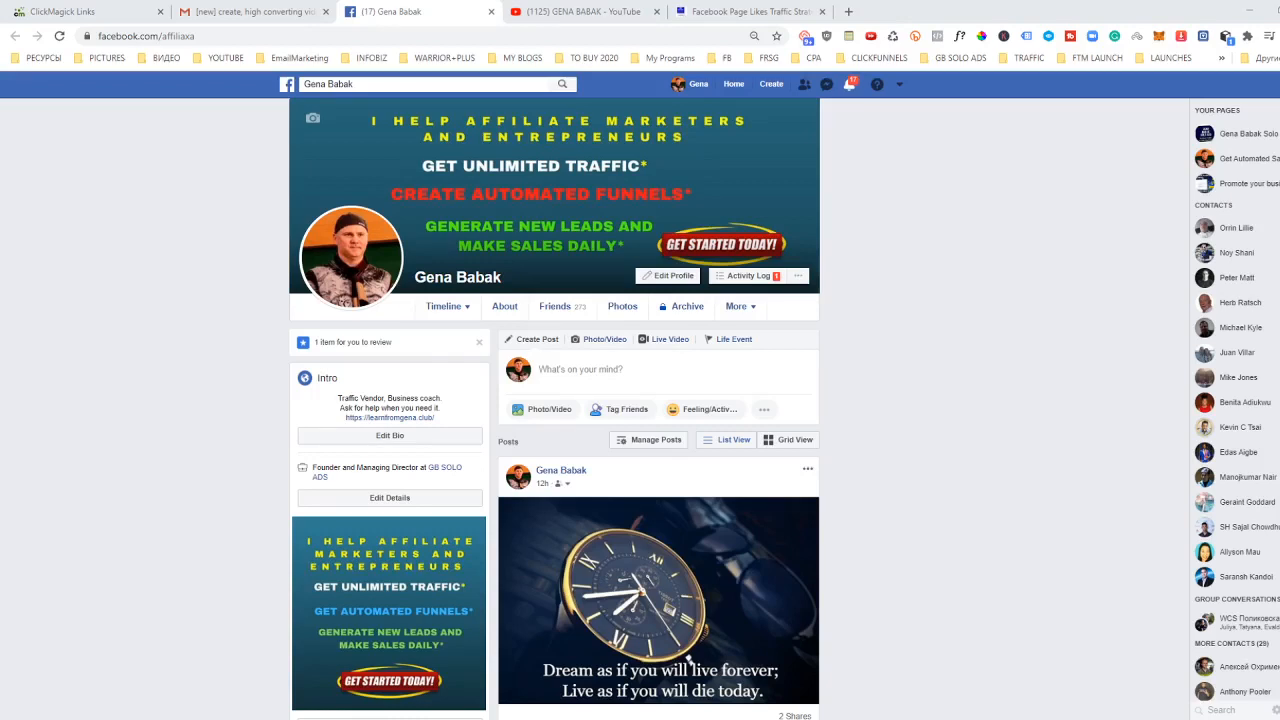
pyautogui.moveTo(824, 150)
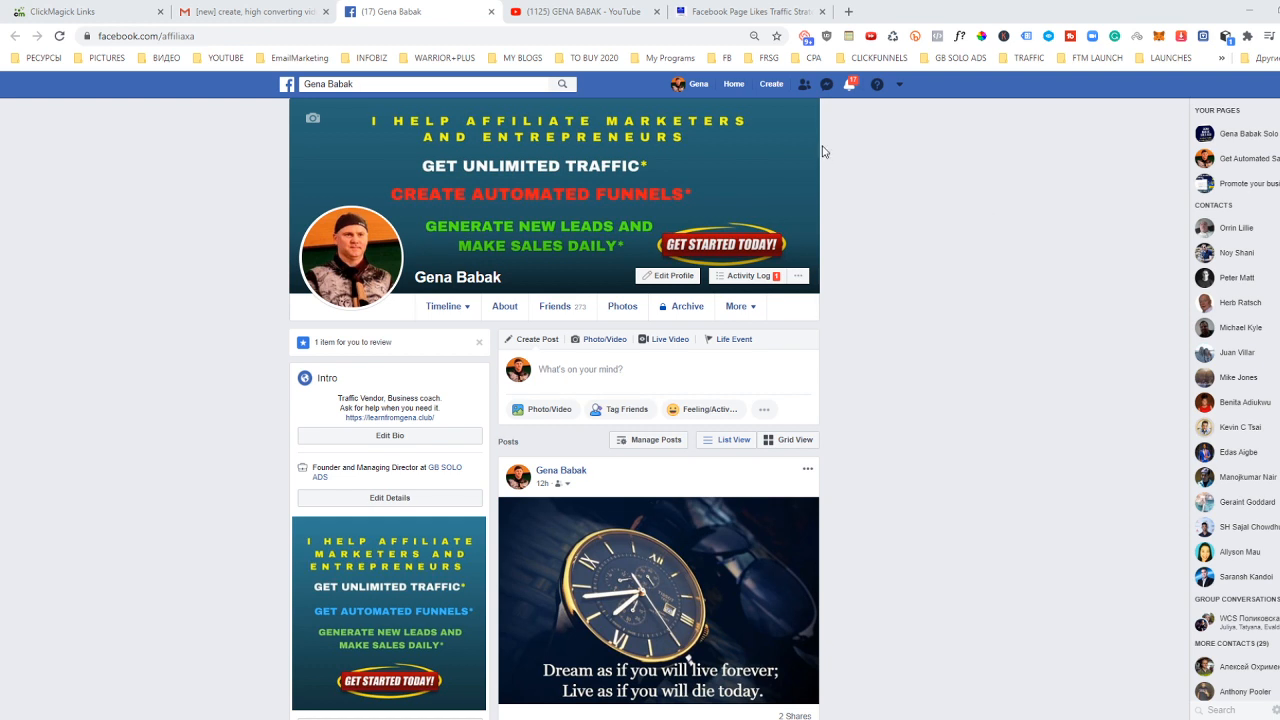
pyautogui.moveTo(570, 180)
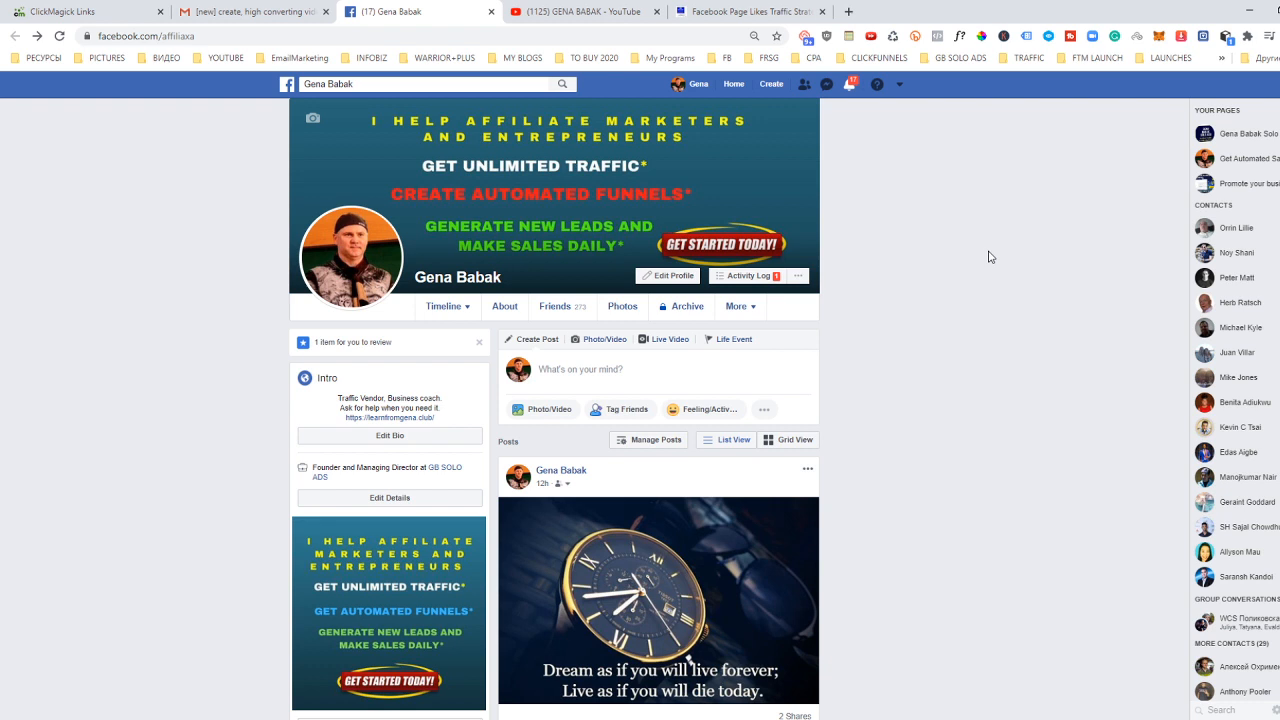
pyautogui.moveTo(1008, 258)
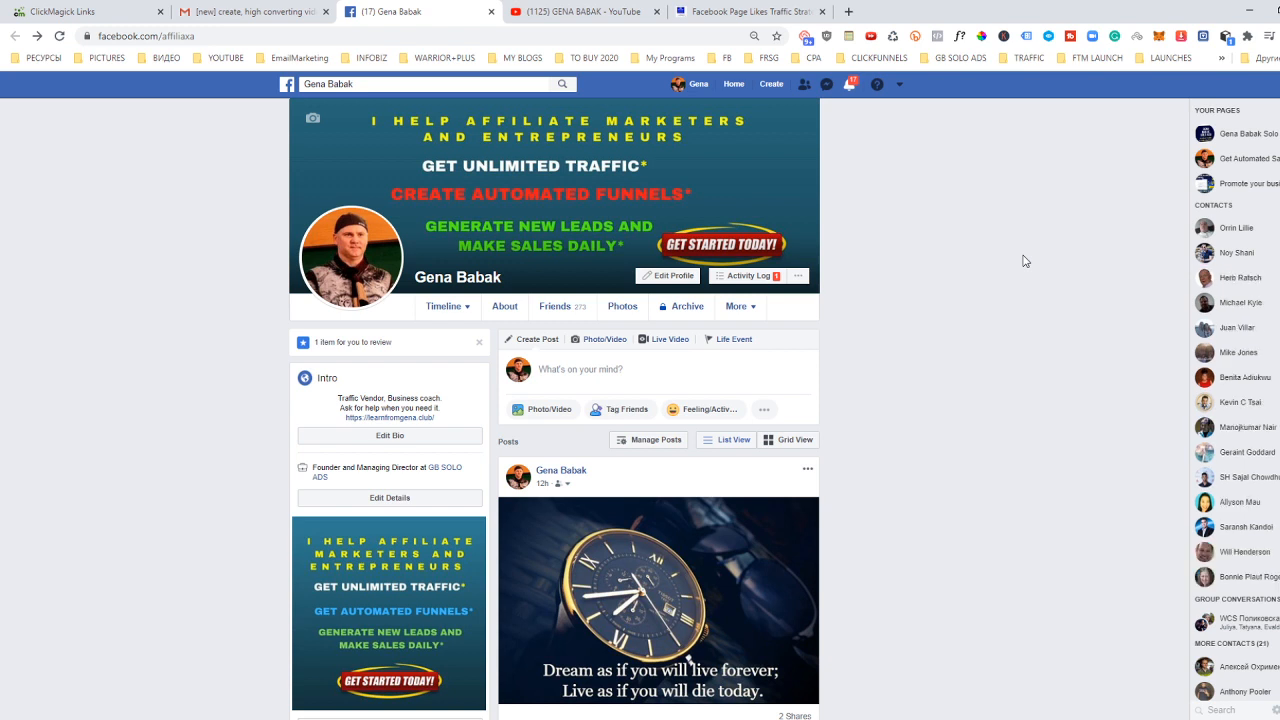
pyautogui.moveTo(700, 220)
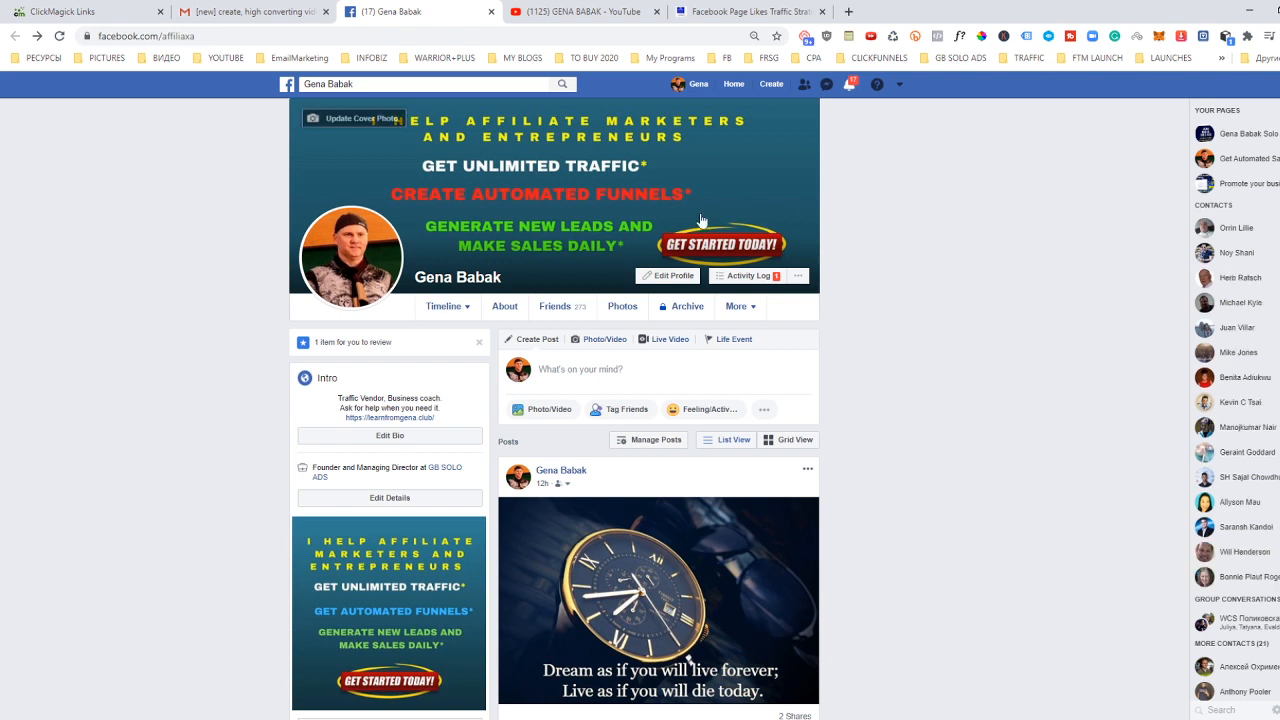
pyautogui.moveTo(932, 314)
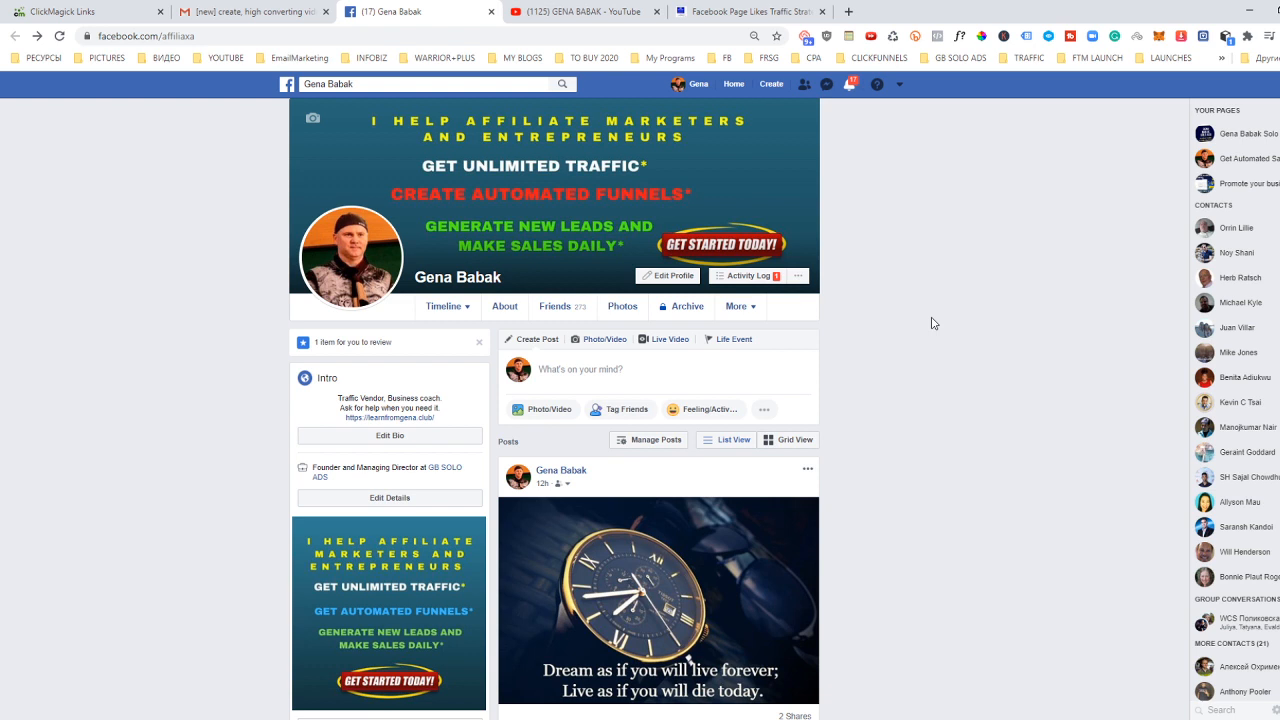
pyautogui.moveTo(952, 324)
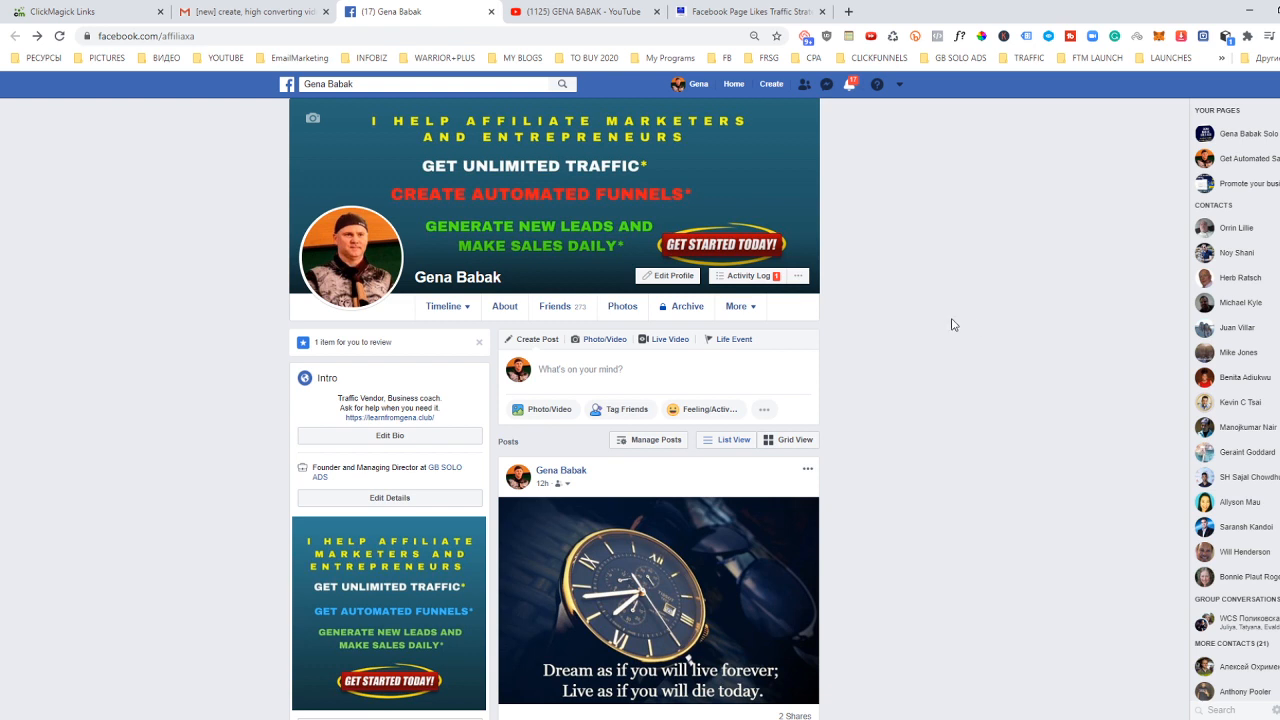
pyautogui.moveTo(952, 316)
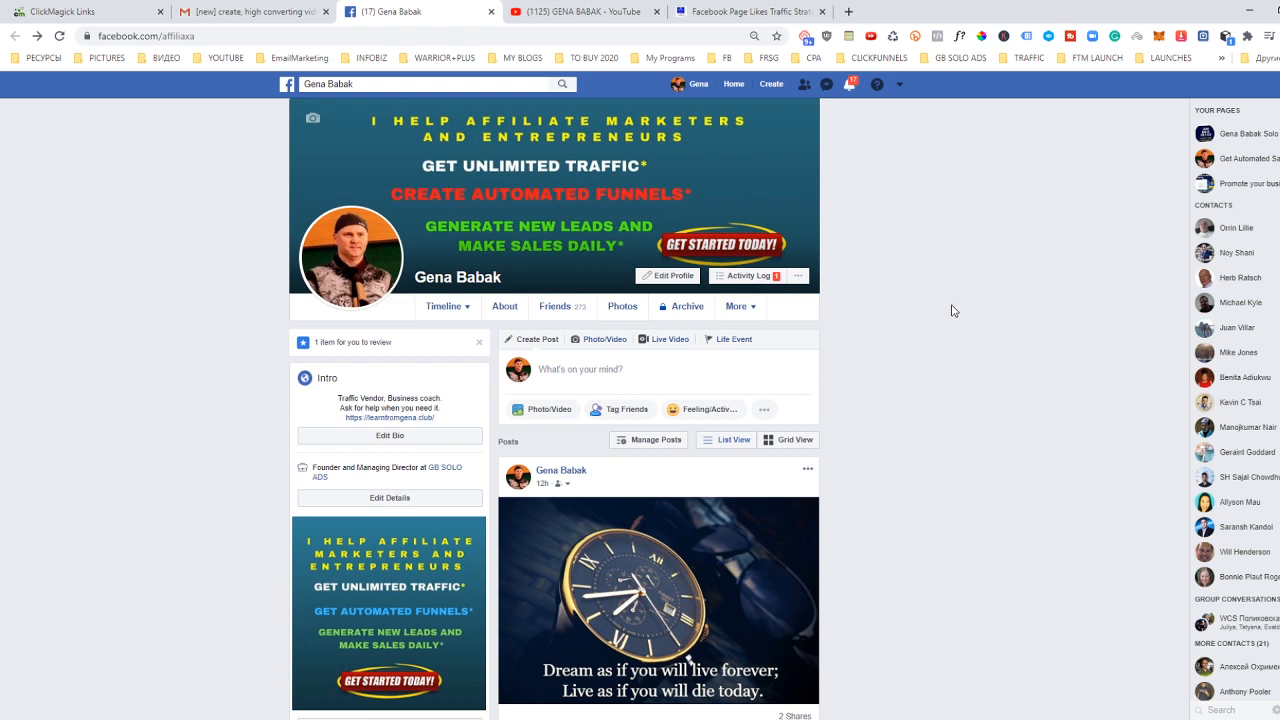
pyautogui.moveTo(966, 268)
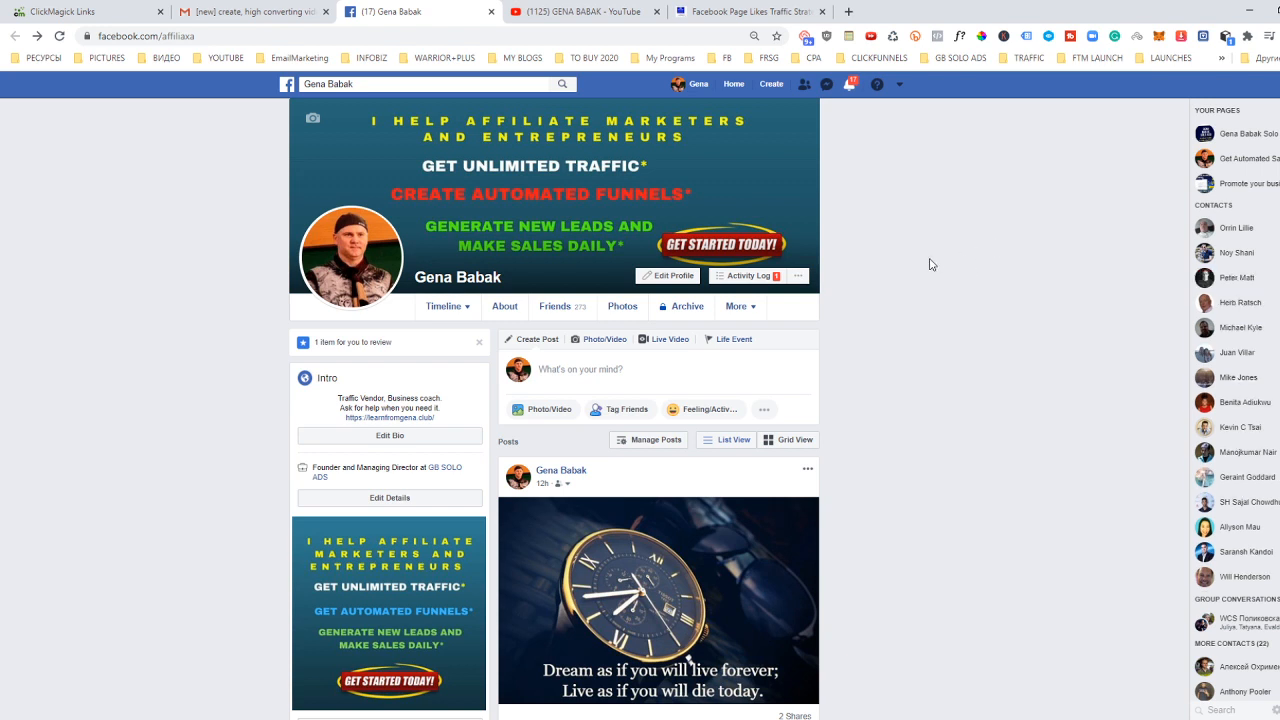
pyautogui.moveTo(848, 100)
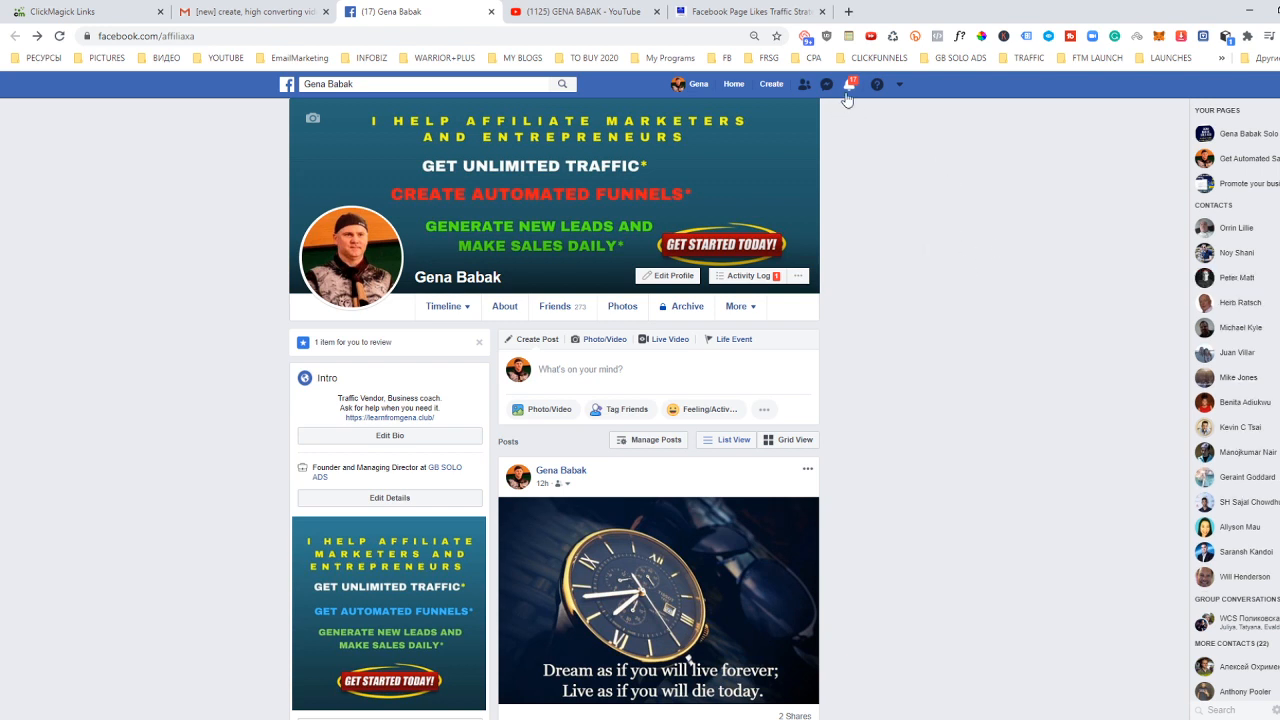
# Review the recent notifications from the bell icon.
pyautogui.click(848, 84)
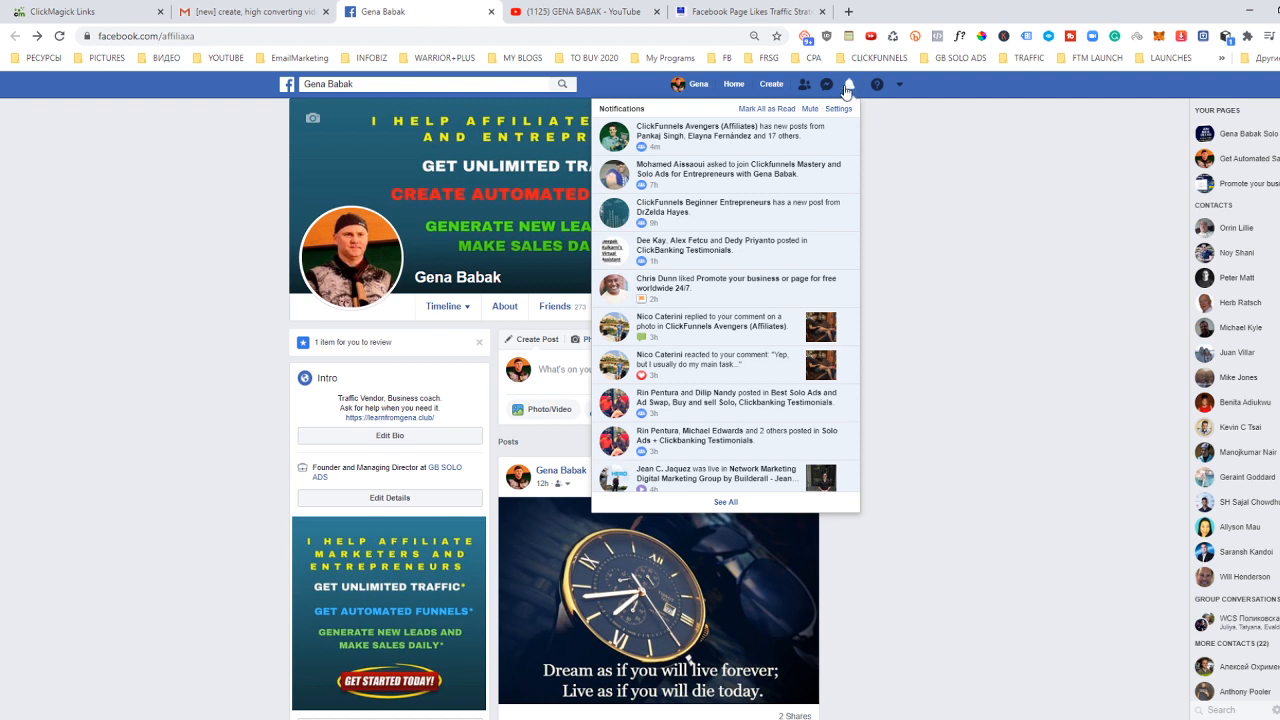
pyautogui.moveTo(1000, 300)
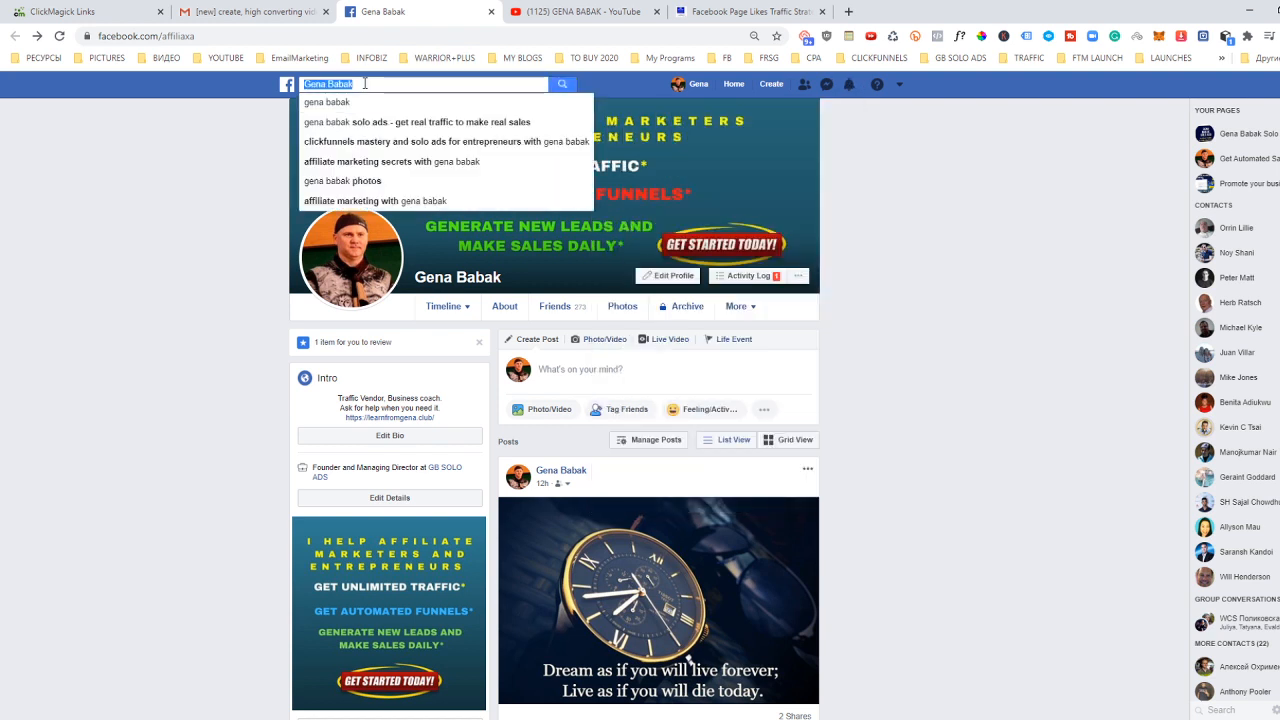
# Search 'CLIC' and open the ClickFunnels Beginner Entrepreneurs group from the results.
pyautogui.write('CLICK')
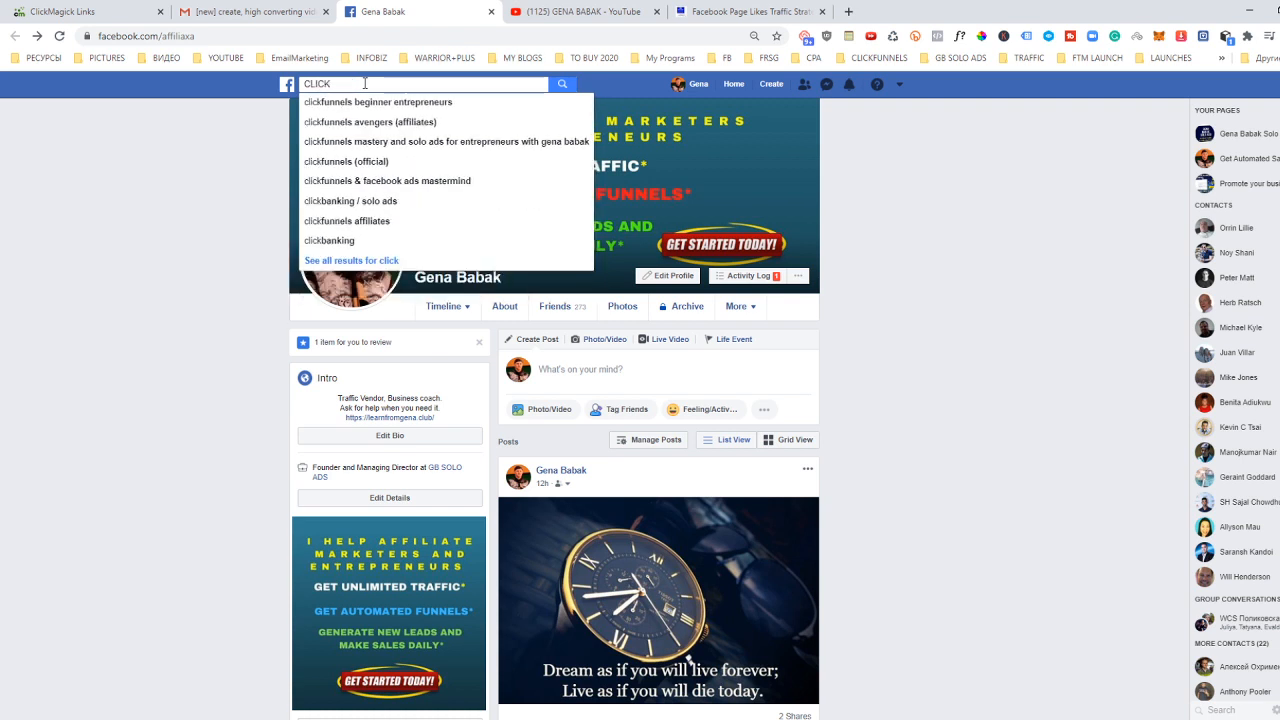
pyautogui.click(378, 100)
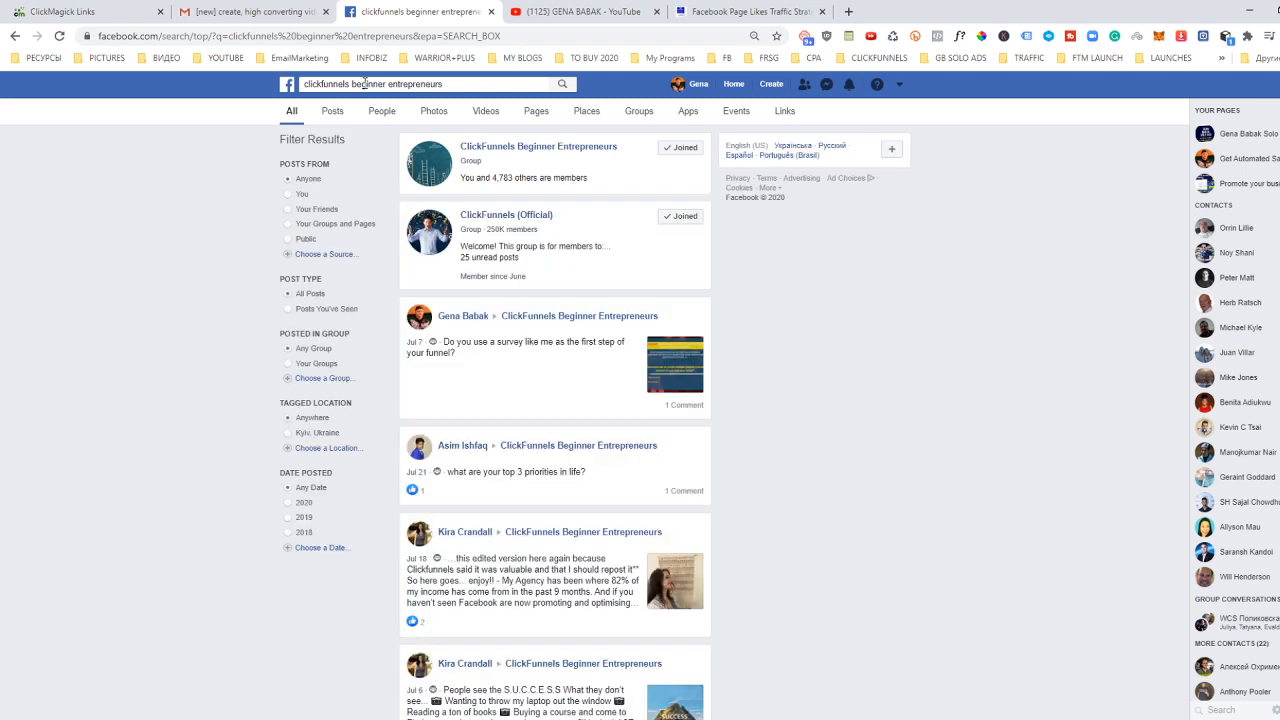
pyautogui.moveTo(504, 428)
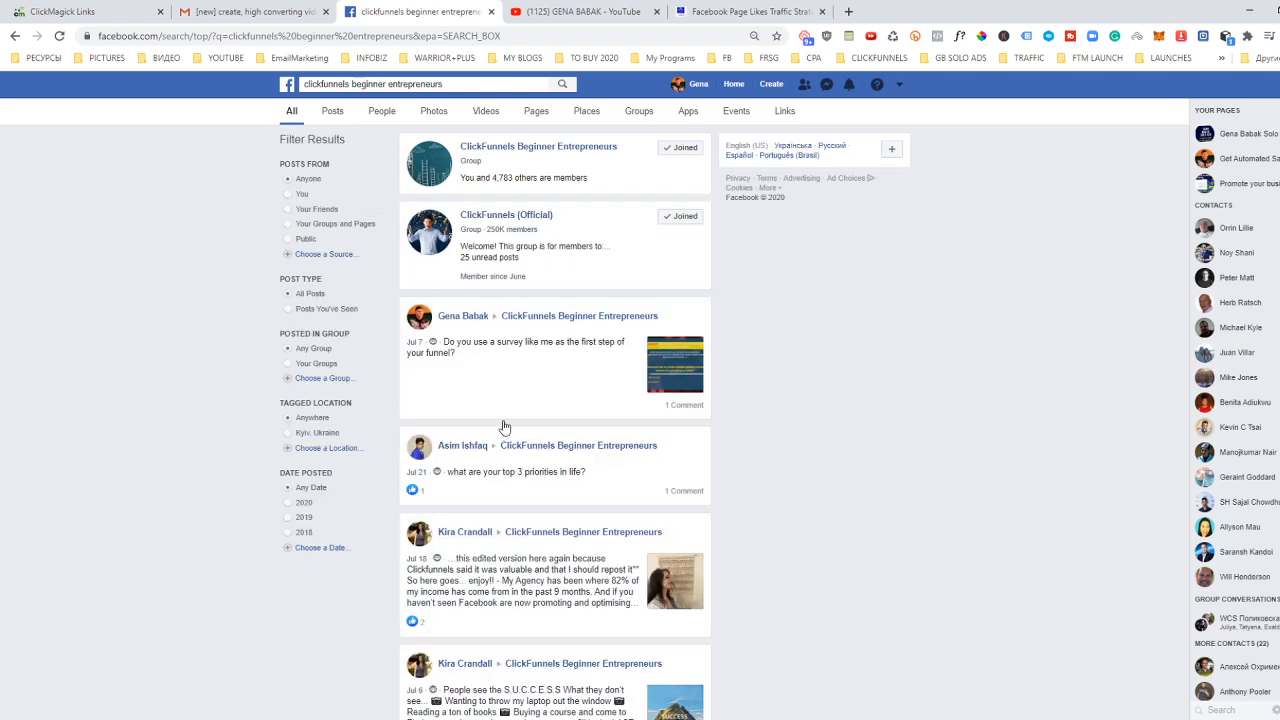
pyautogui.moveTo(568, 180)
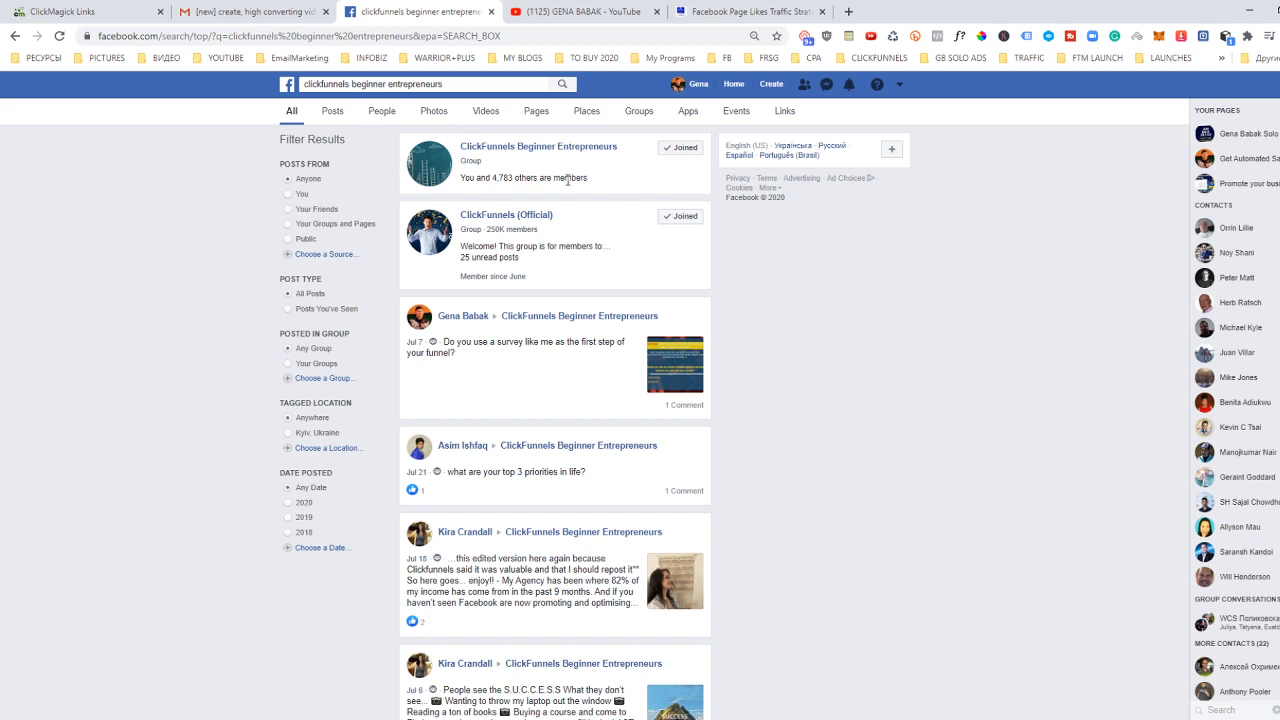
pyautogui.moveTo(520, 148)
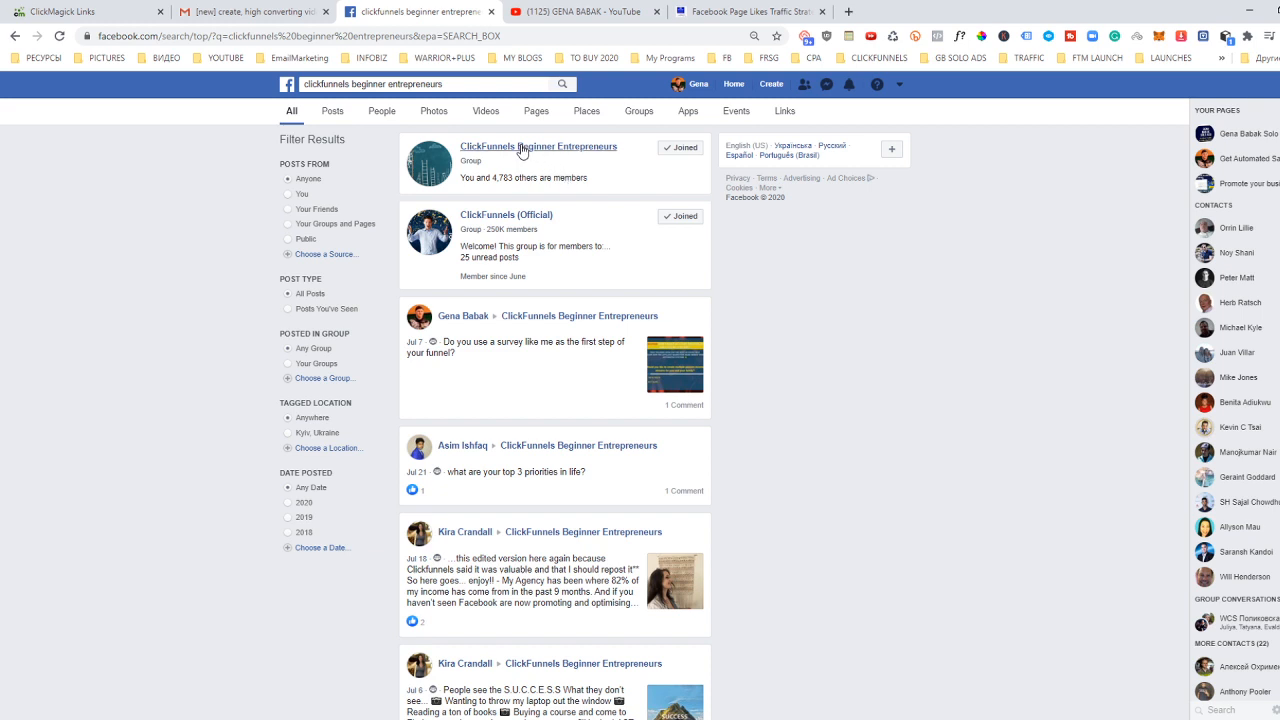
pyautogui.click(538, 146)
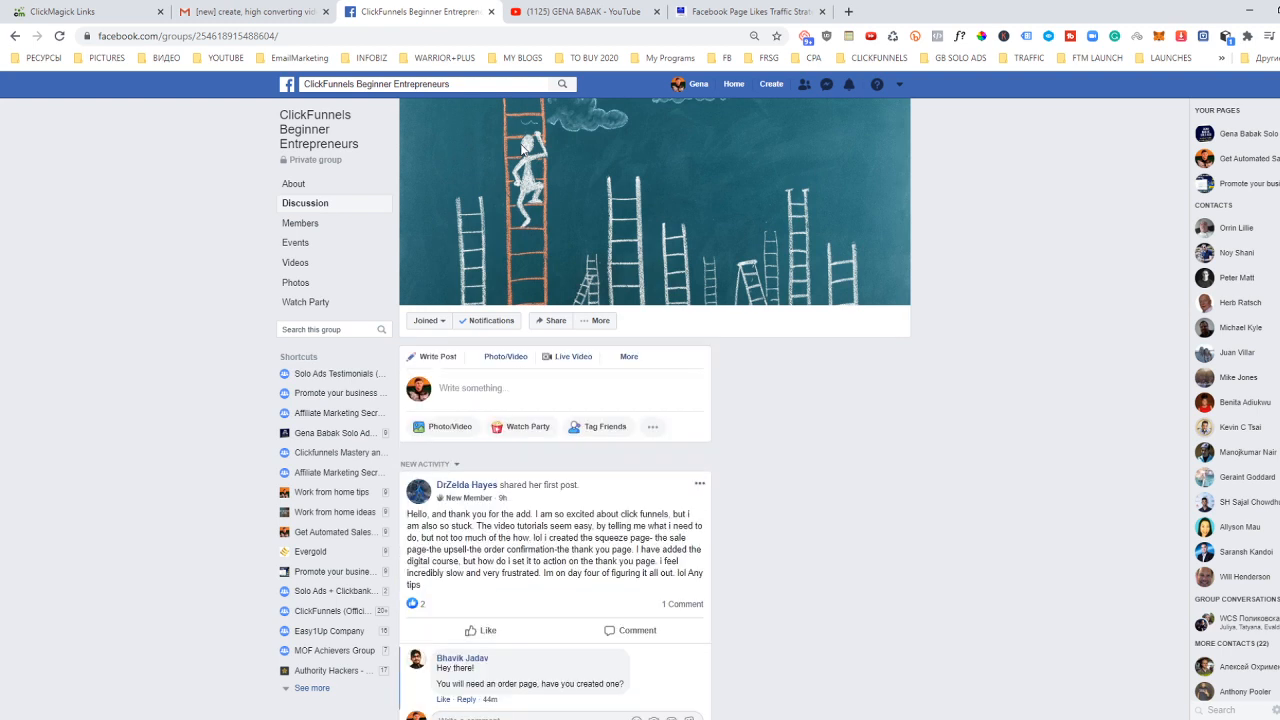
pyautogui.click(488, 320)
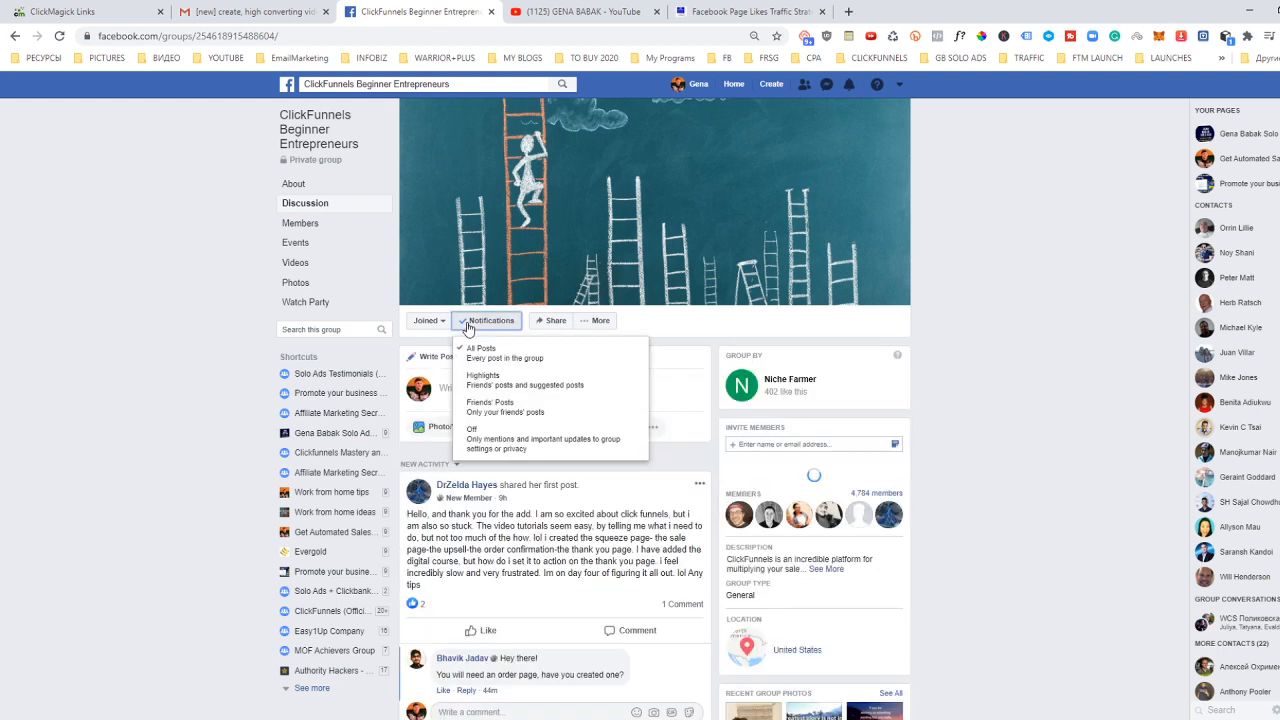
pyautogui.click(492, 320)
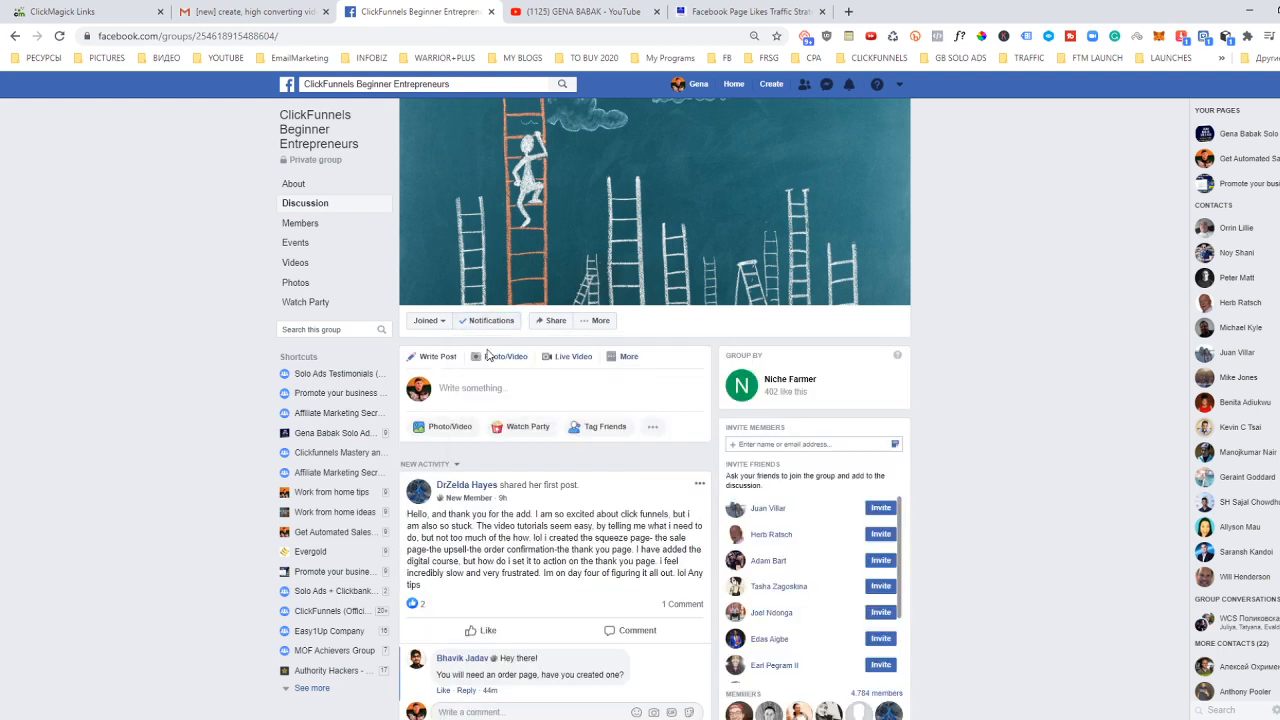
pyautogui.scroll(-3)
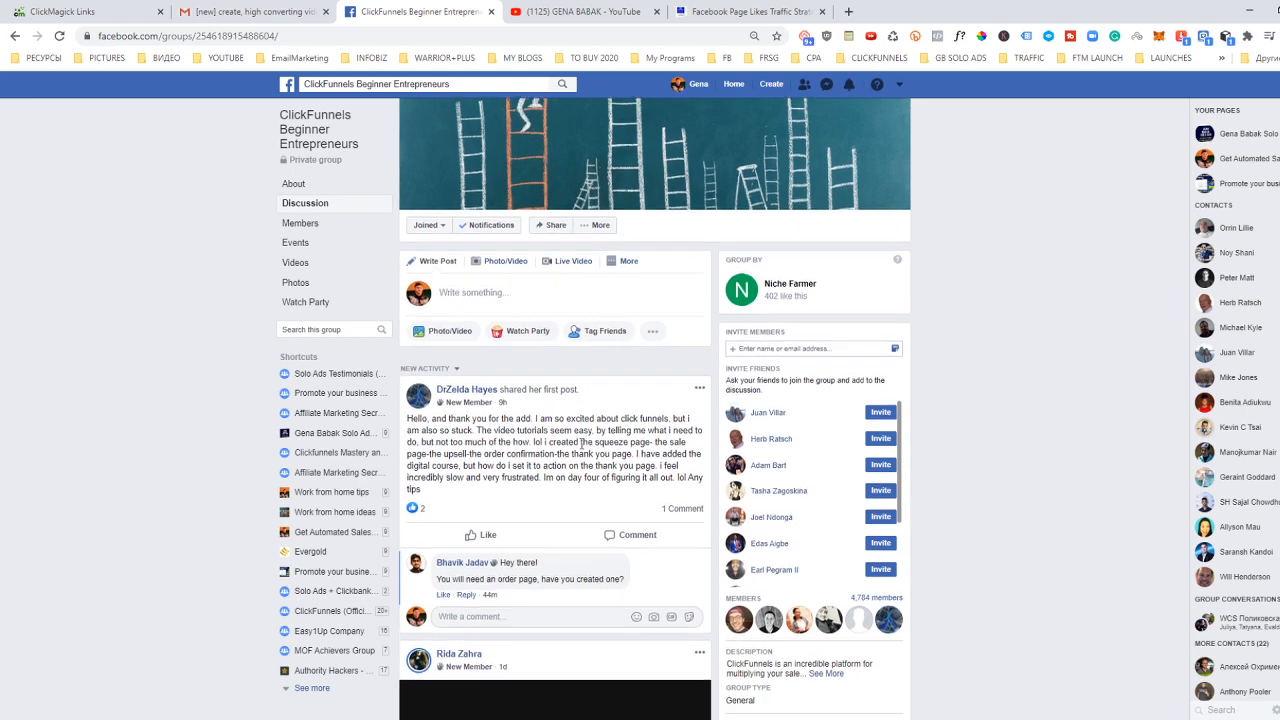
pyautogui.scroll(-3)
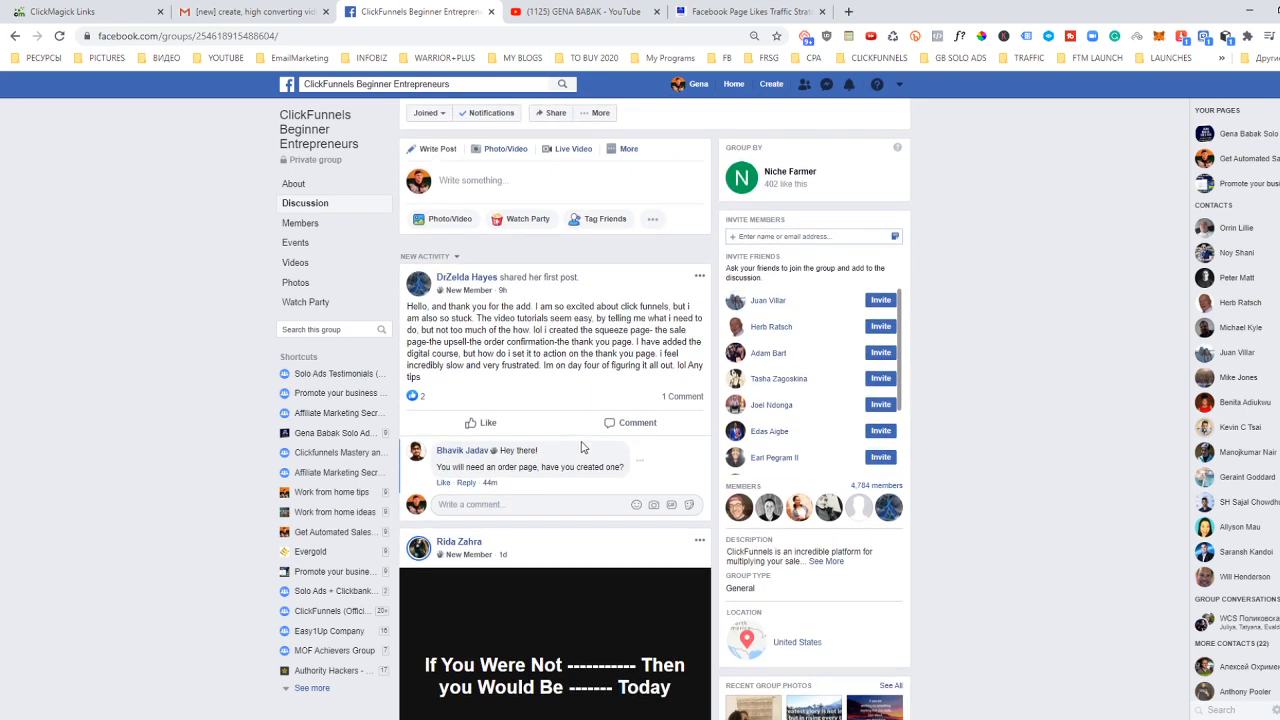
pyautogui.moveTo(590, 388)
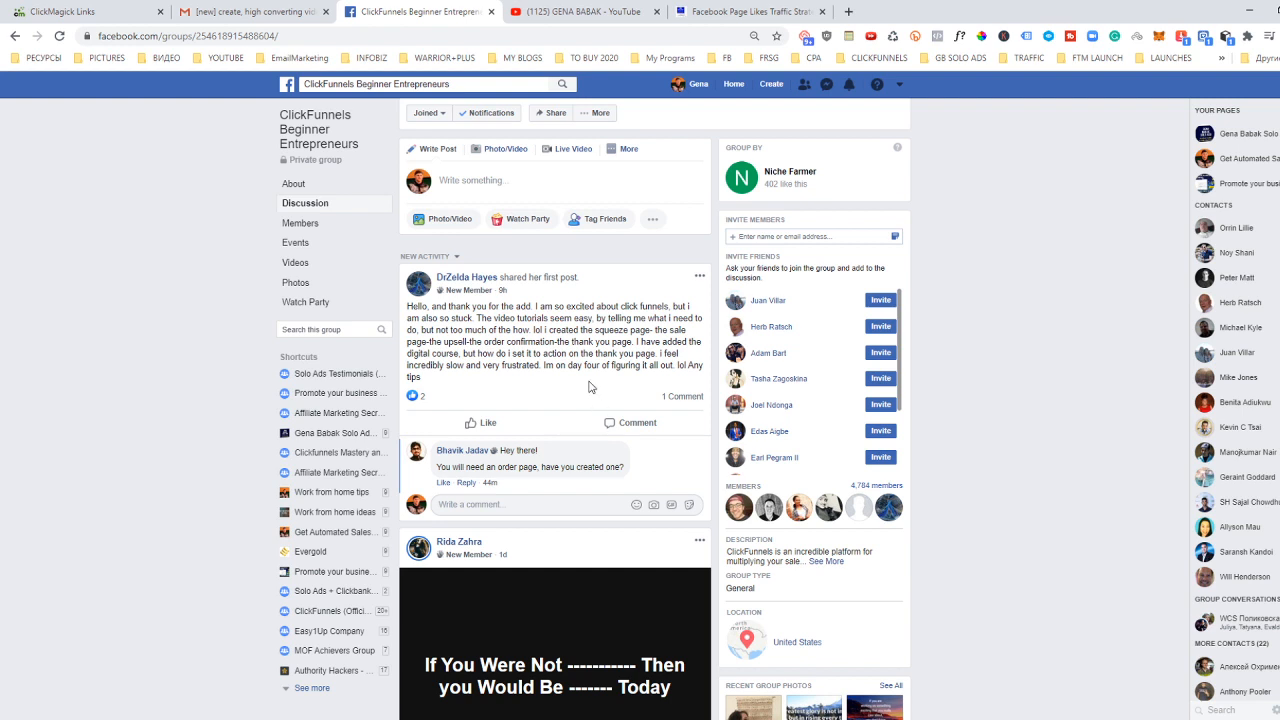
pyautogui.moveTo(536, 404)
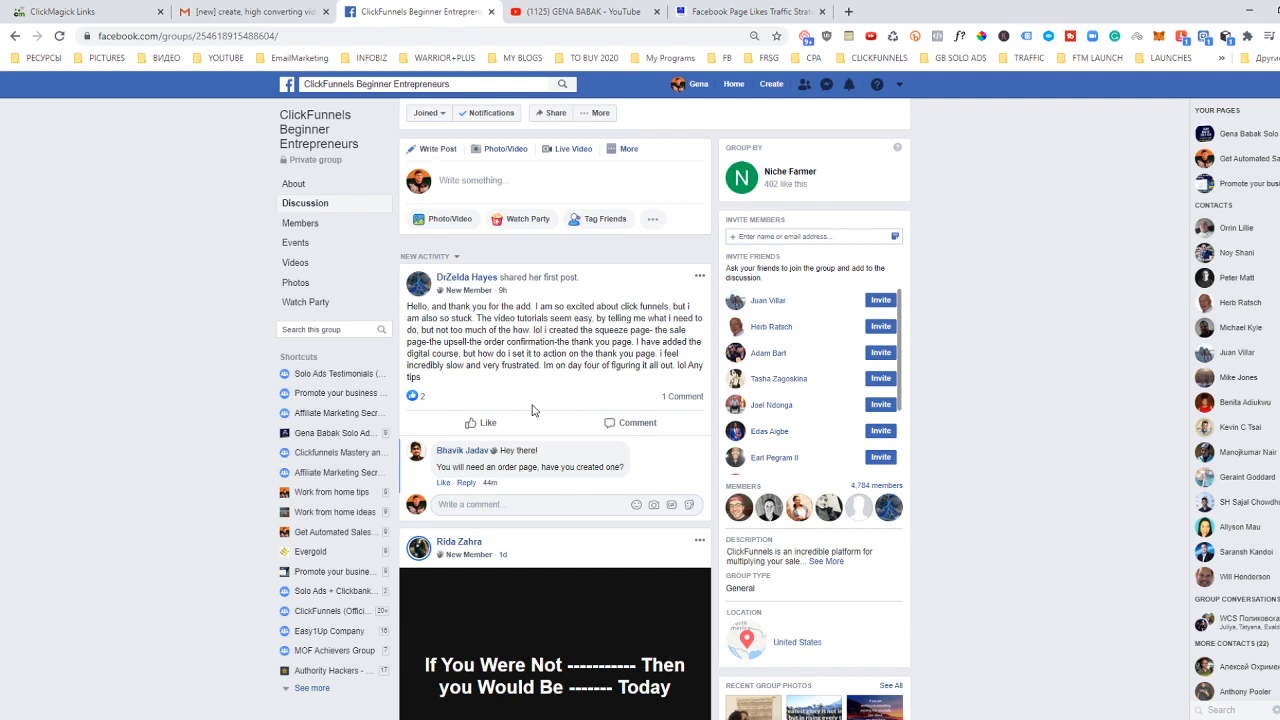
pyautogui.scroll(-3)
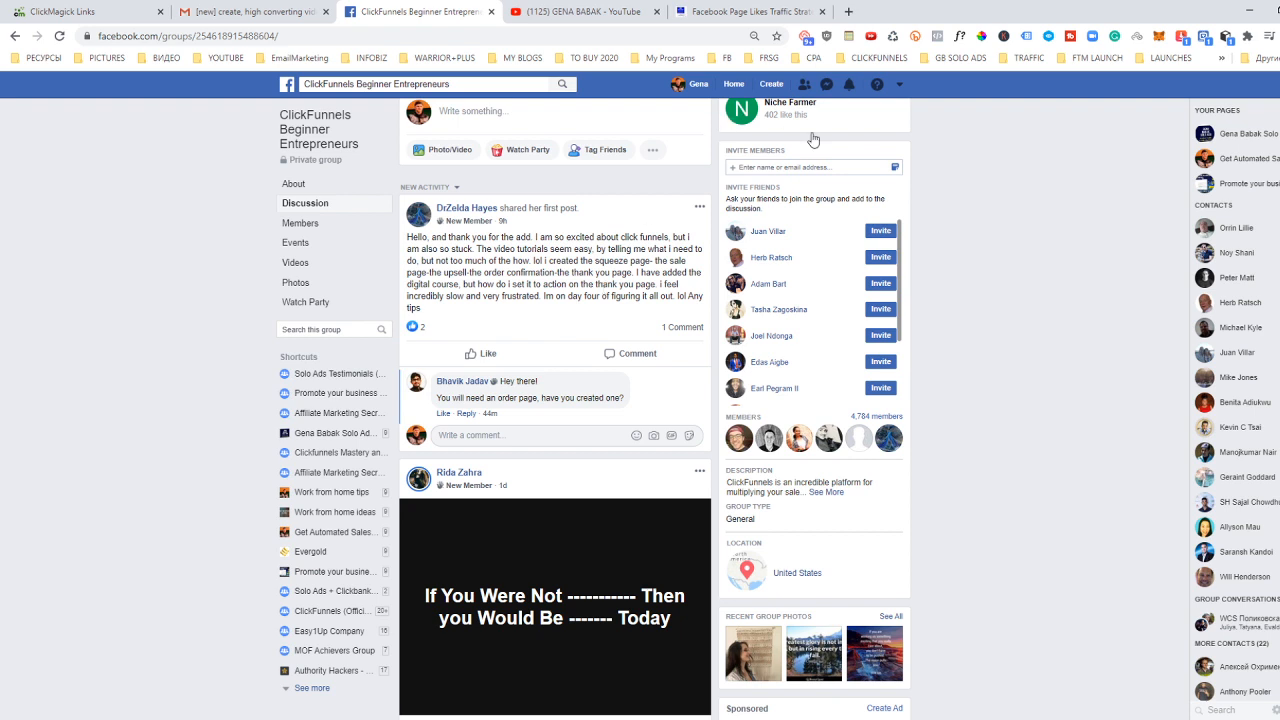
pyautogui.moveTo(628, 276)
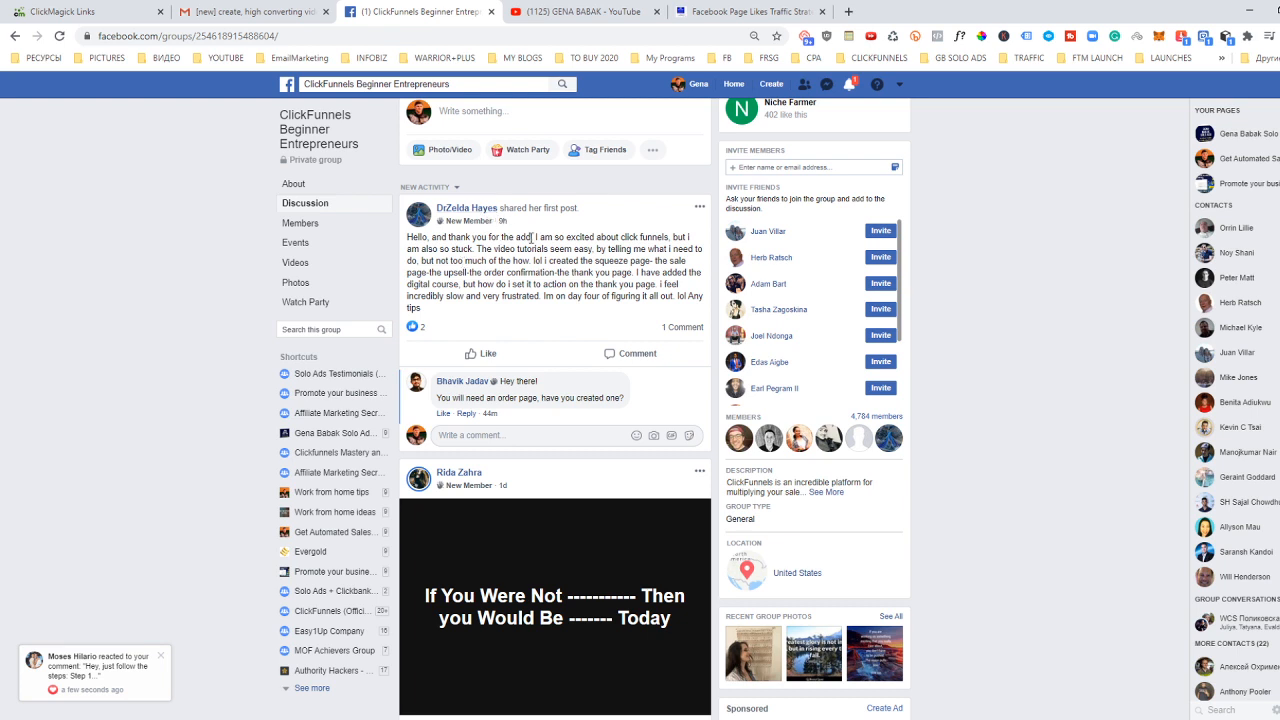
pyautogui.moveTo(566, 316)
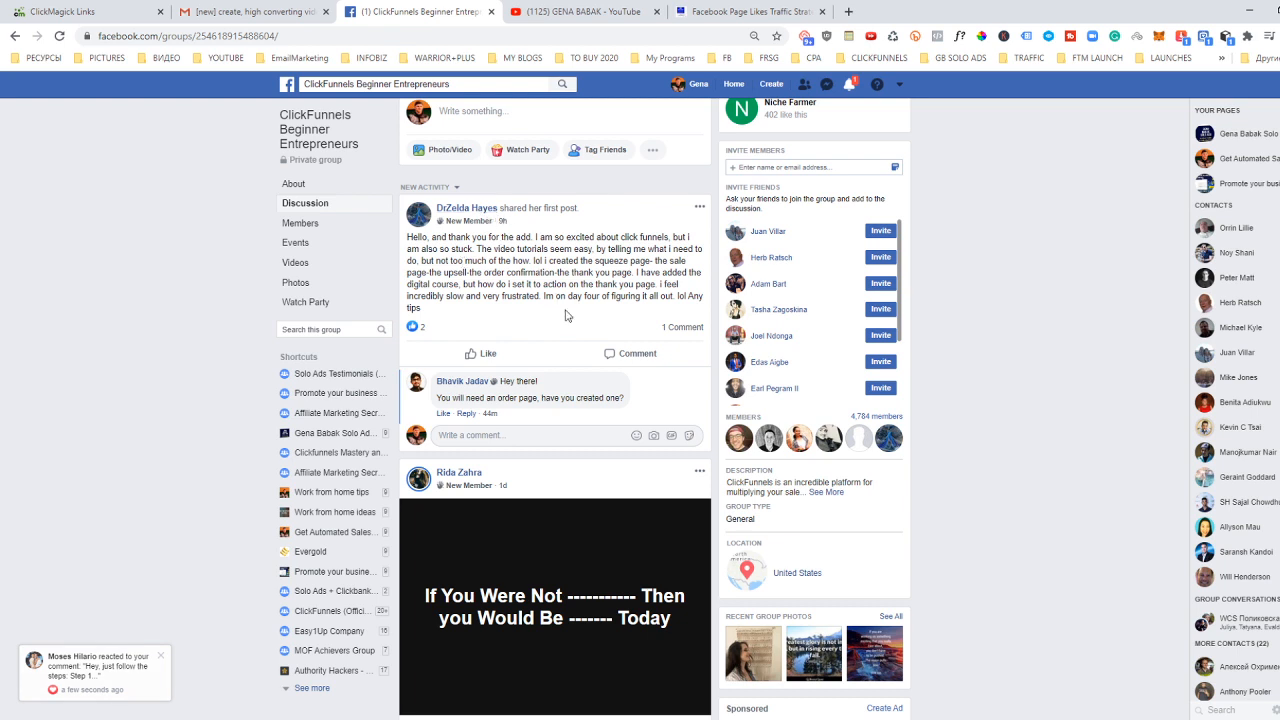
pyautogui.scroll(3)
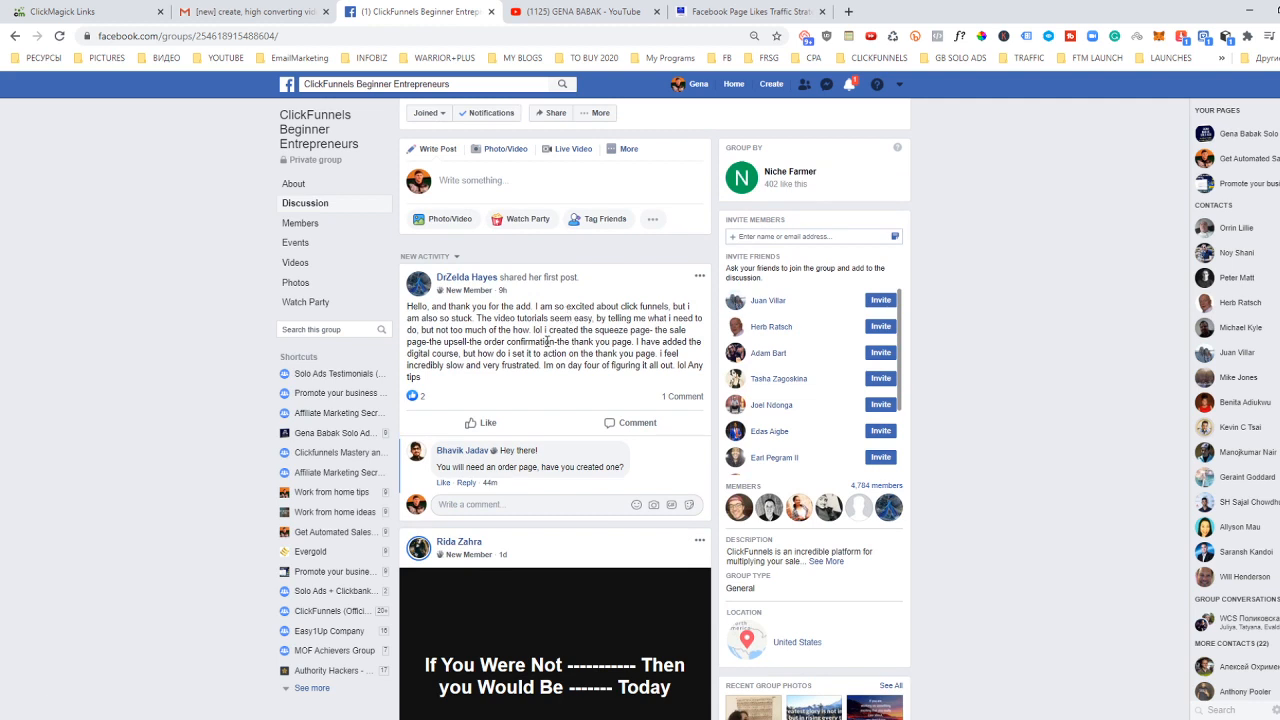
pyautogui.moveTo(516, 384)
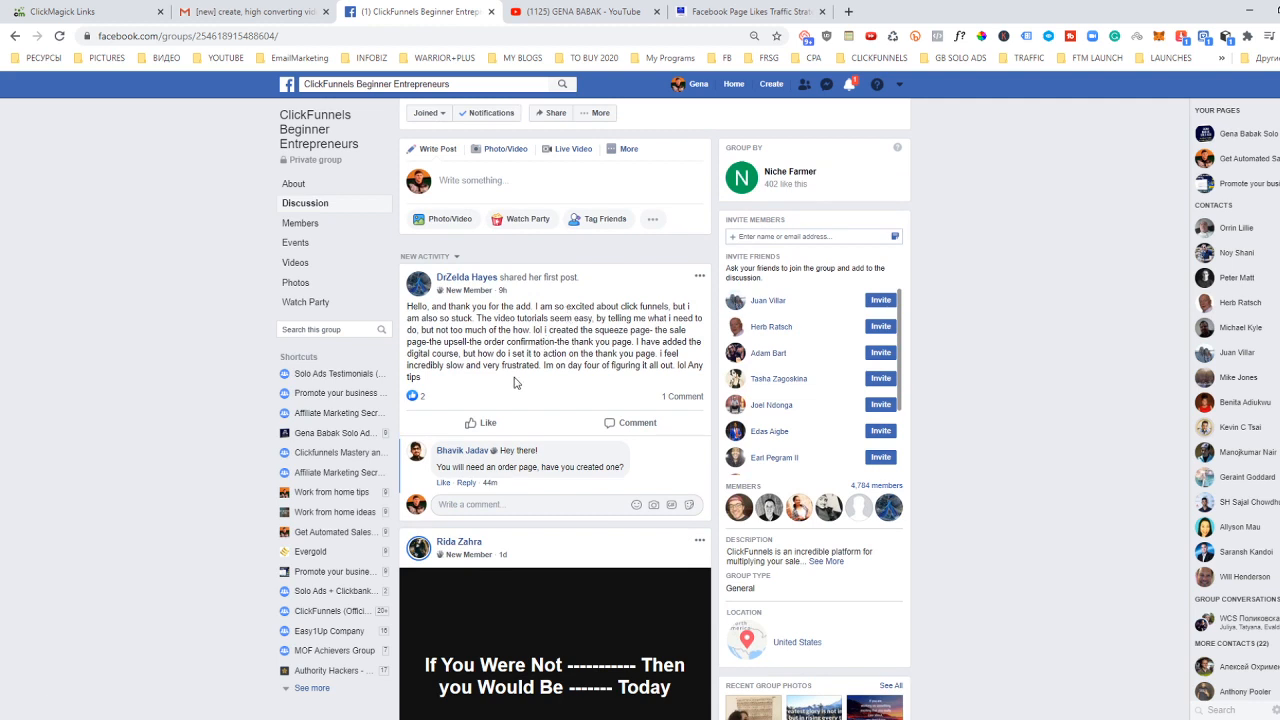
pyautogui.scroll(-3)
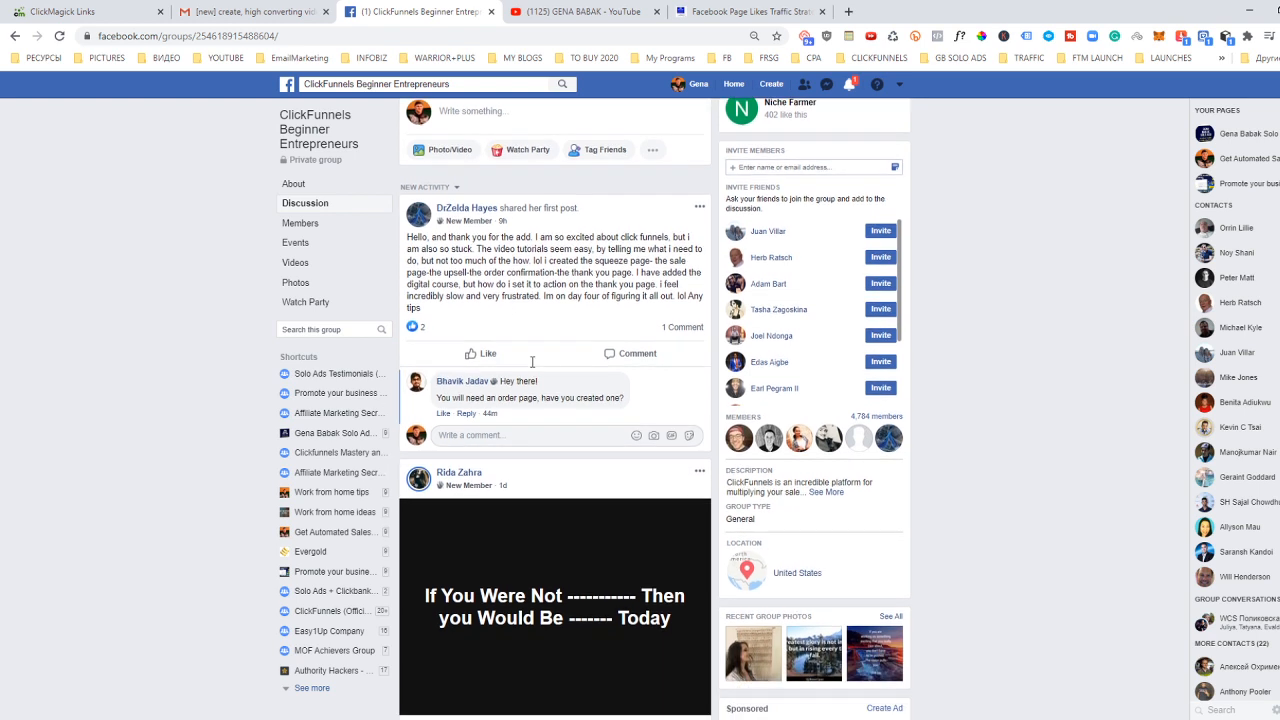
pyautogui.moveTo(472, 352)
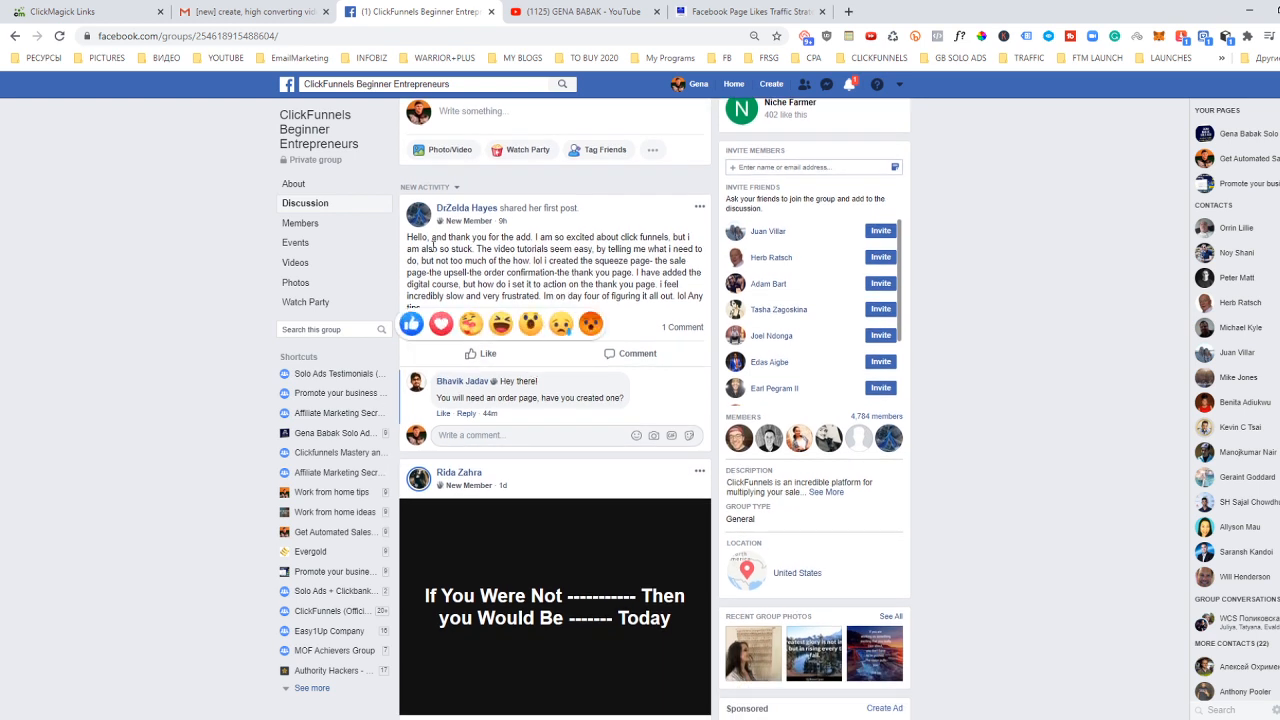
pyautogui.click(412, 322)
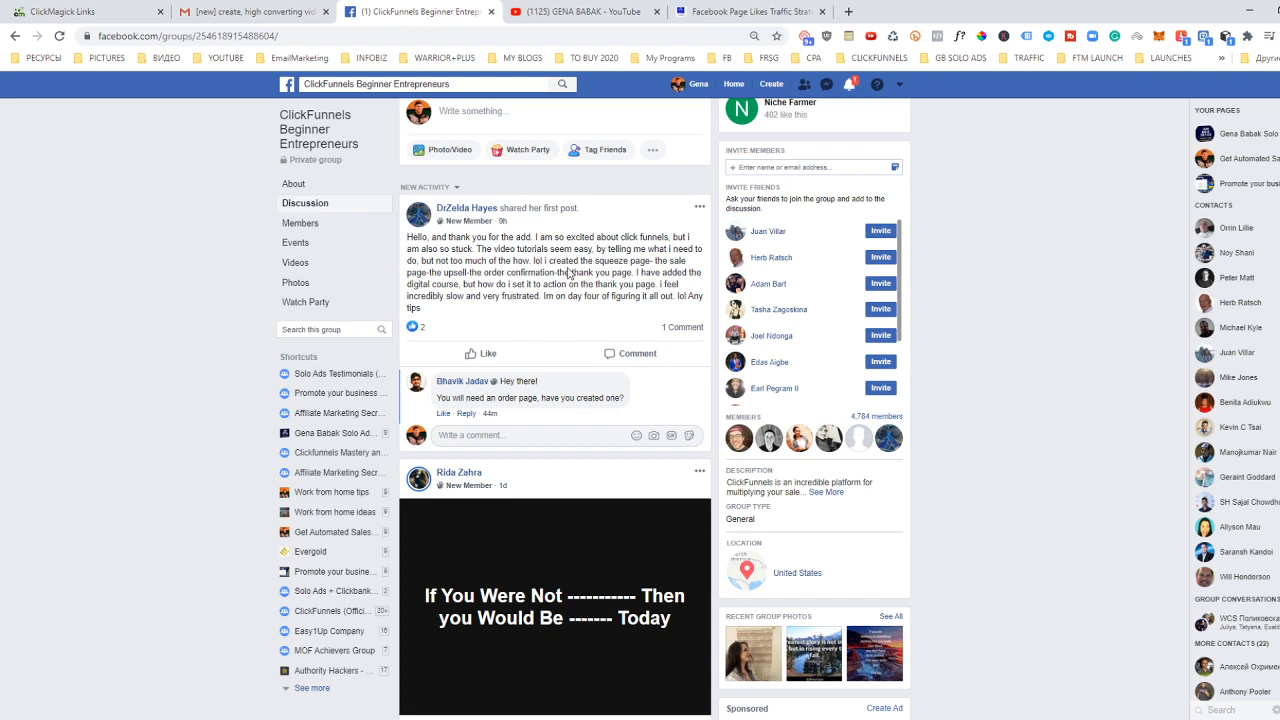
pyautogui.moveTo(460, 284)
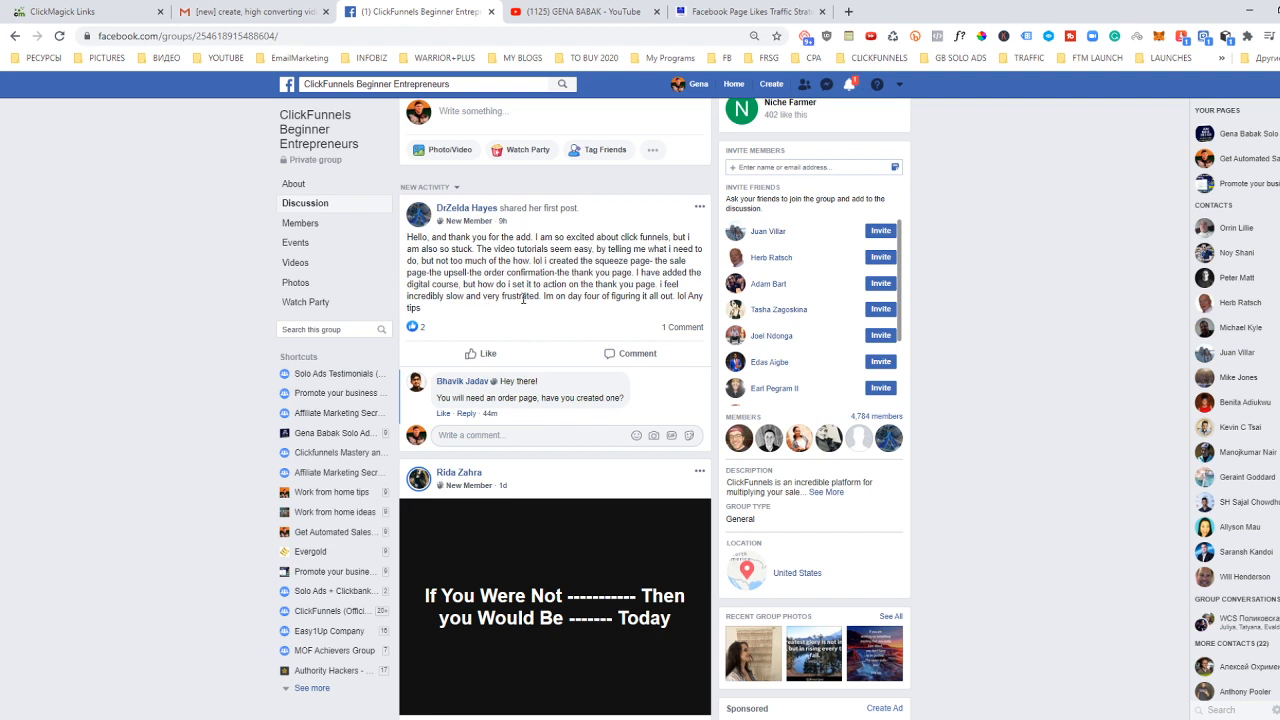
pyautogui.moveTo(568, 300)
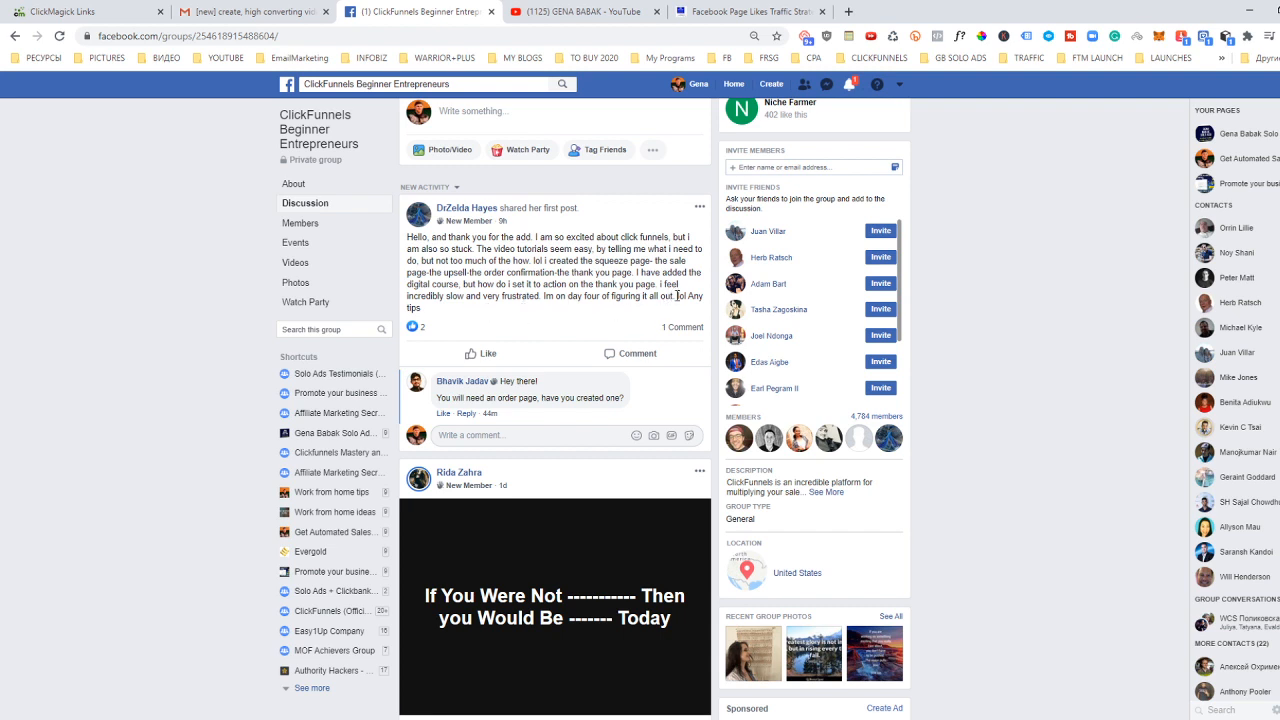
pyautogui.moveTo(468, 208)
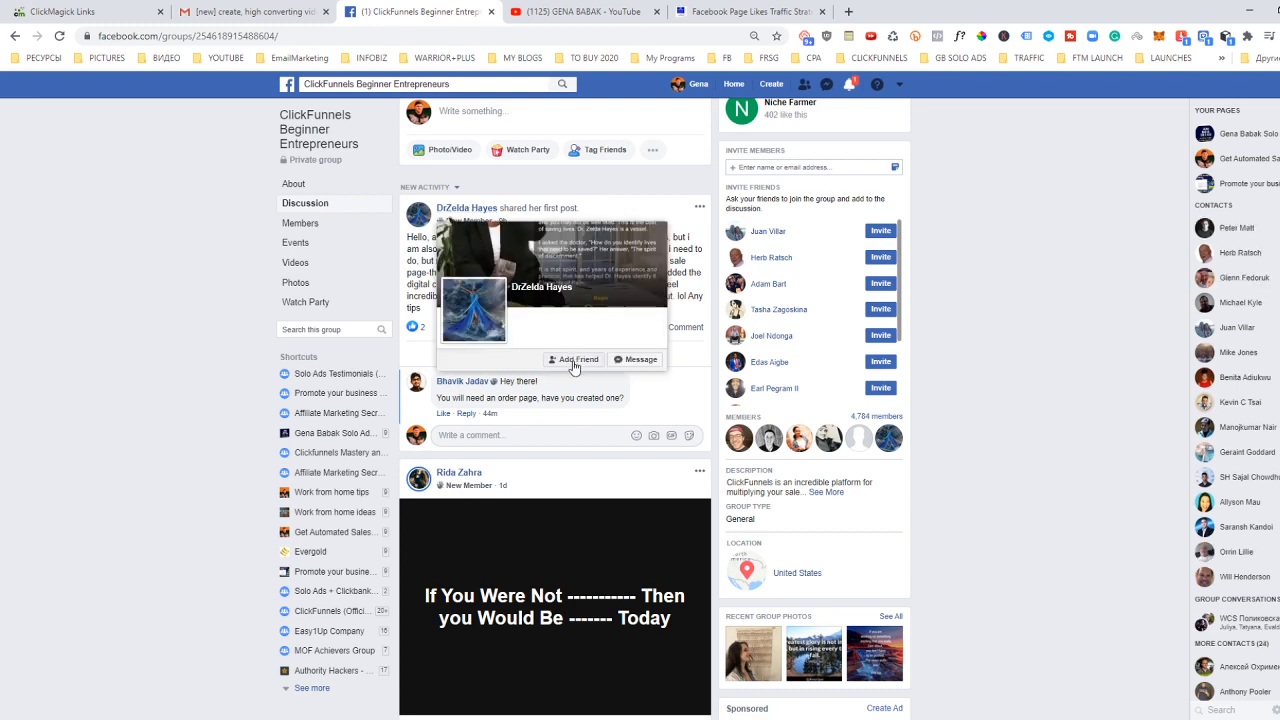
# Add the author as a friend and start the reply: don't panic, it isn't rocket science.
pyautogui.click(576, 360)
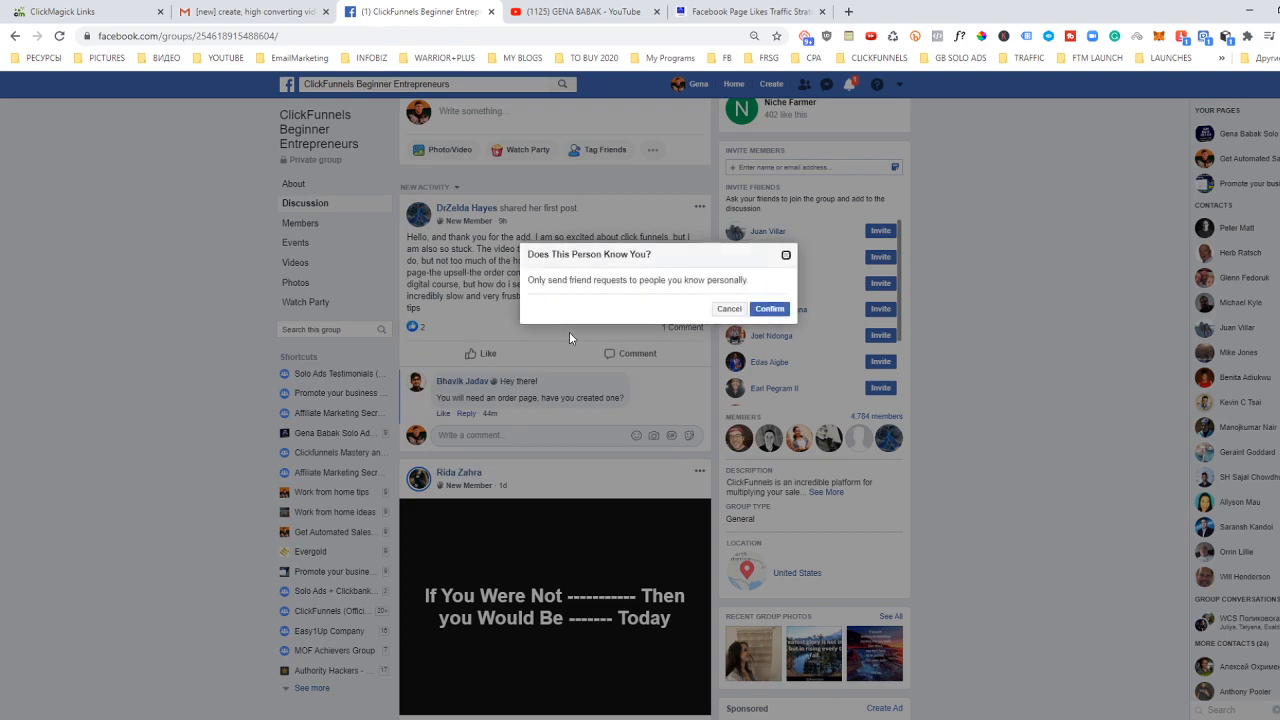
pyautogui.moveTo(810, 260)
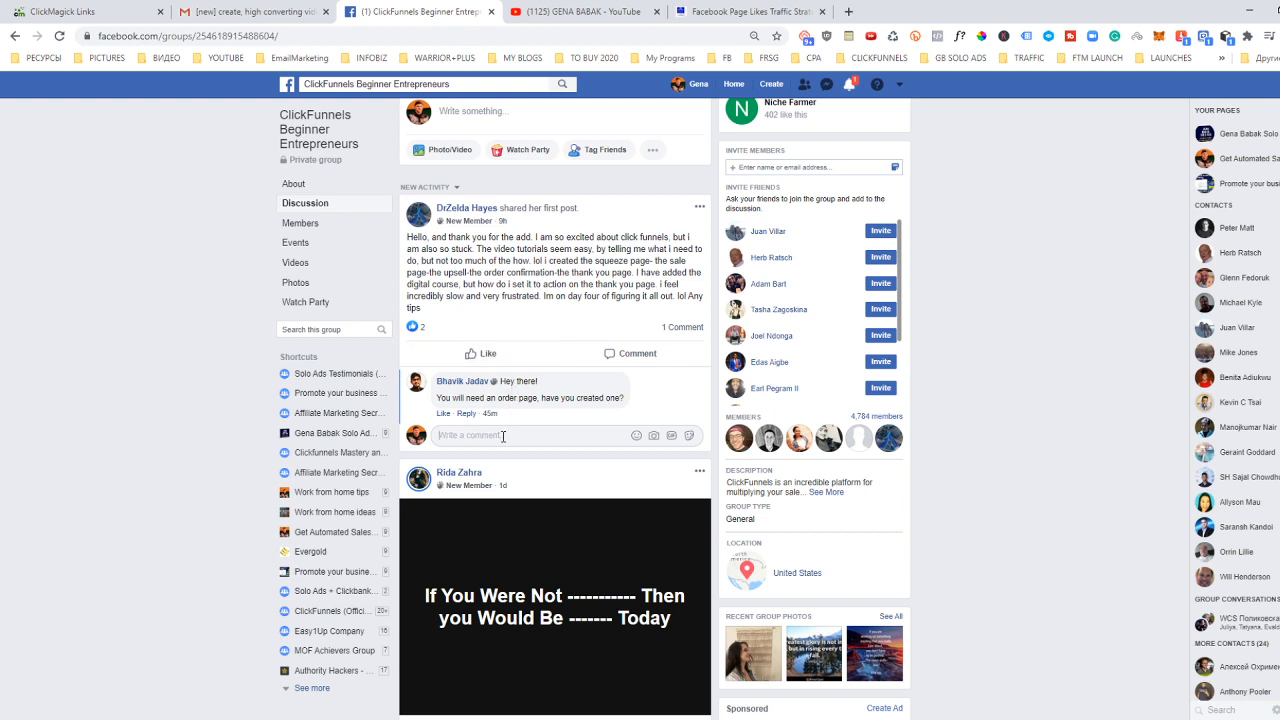
pyautogui.write('OH')
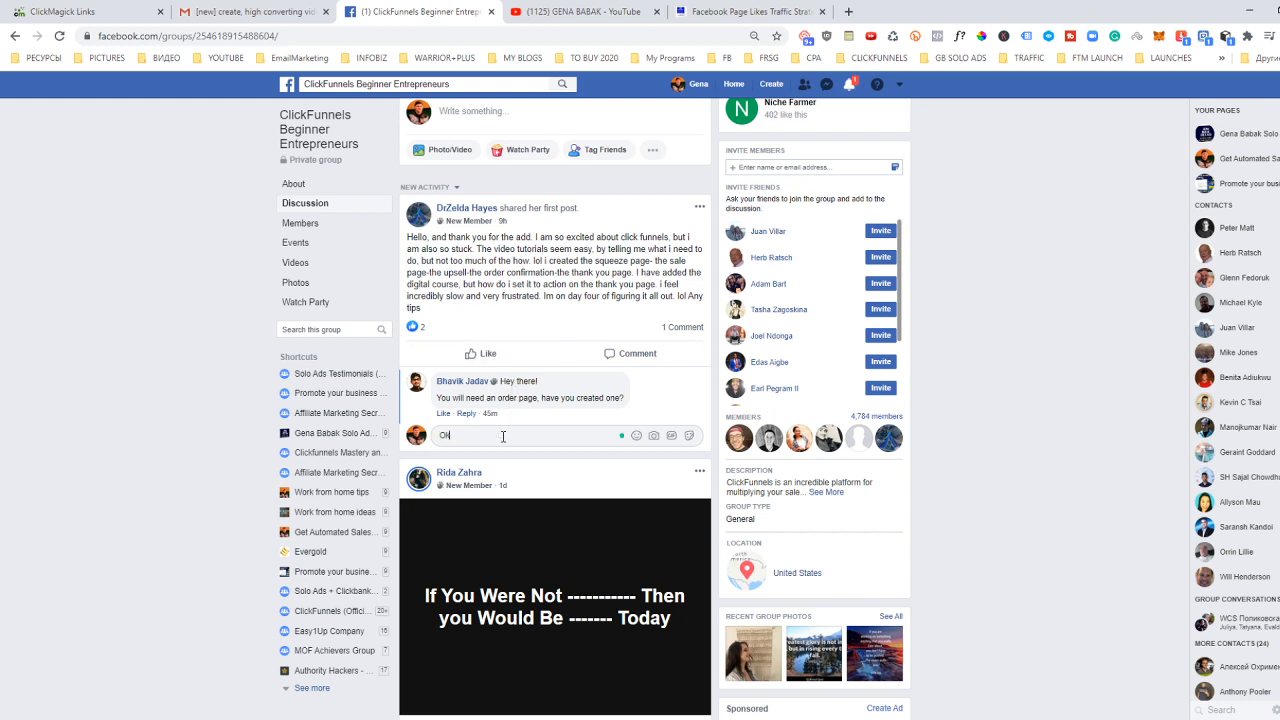
pyautogui.write('Ok. I')
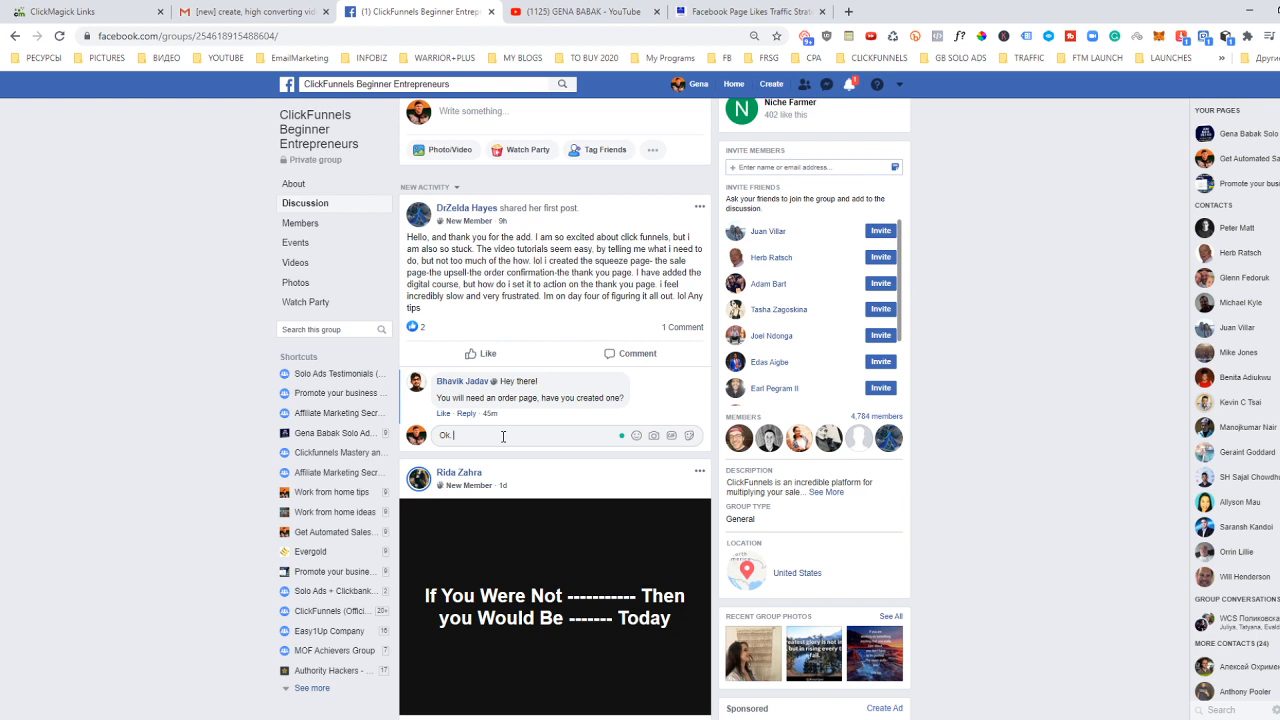
pyautogui.write('First of all do')
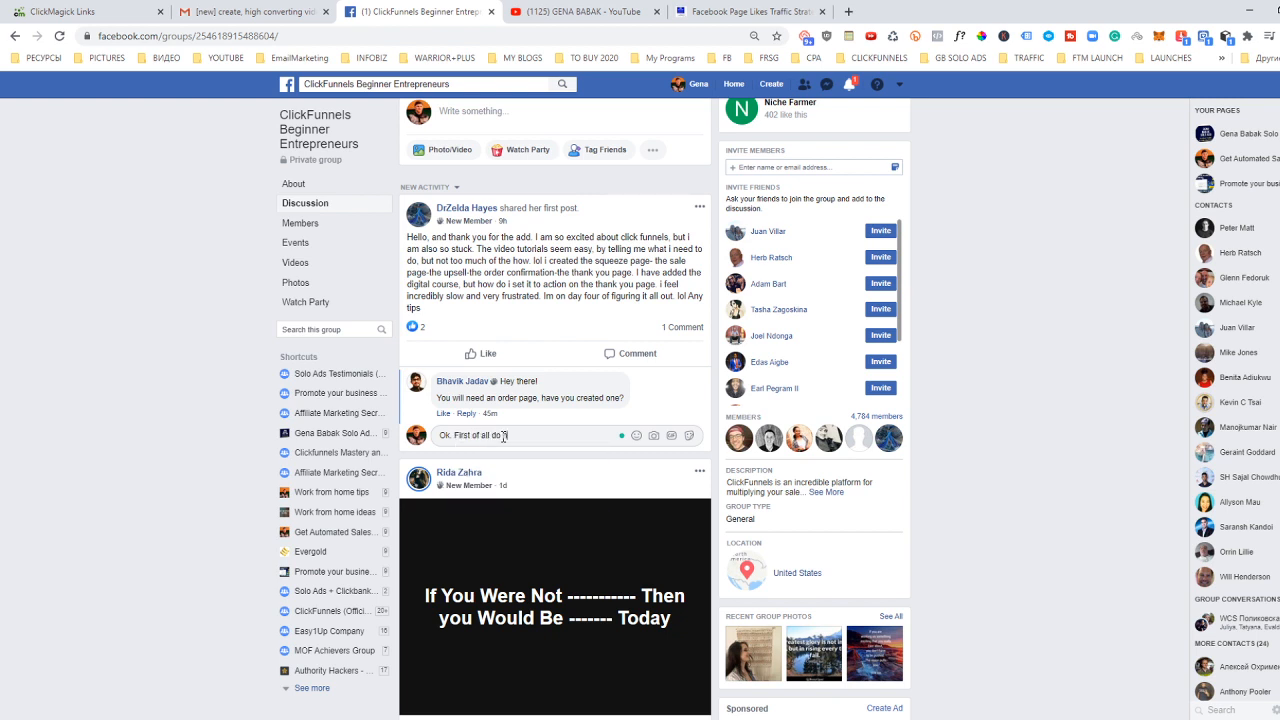
pyautogui.write('not panic')
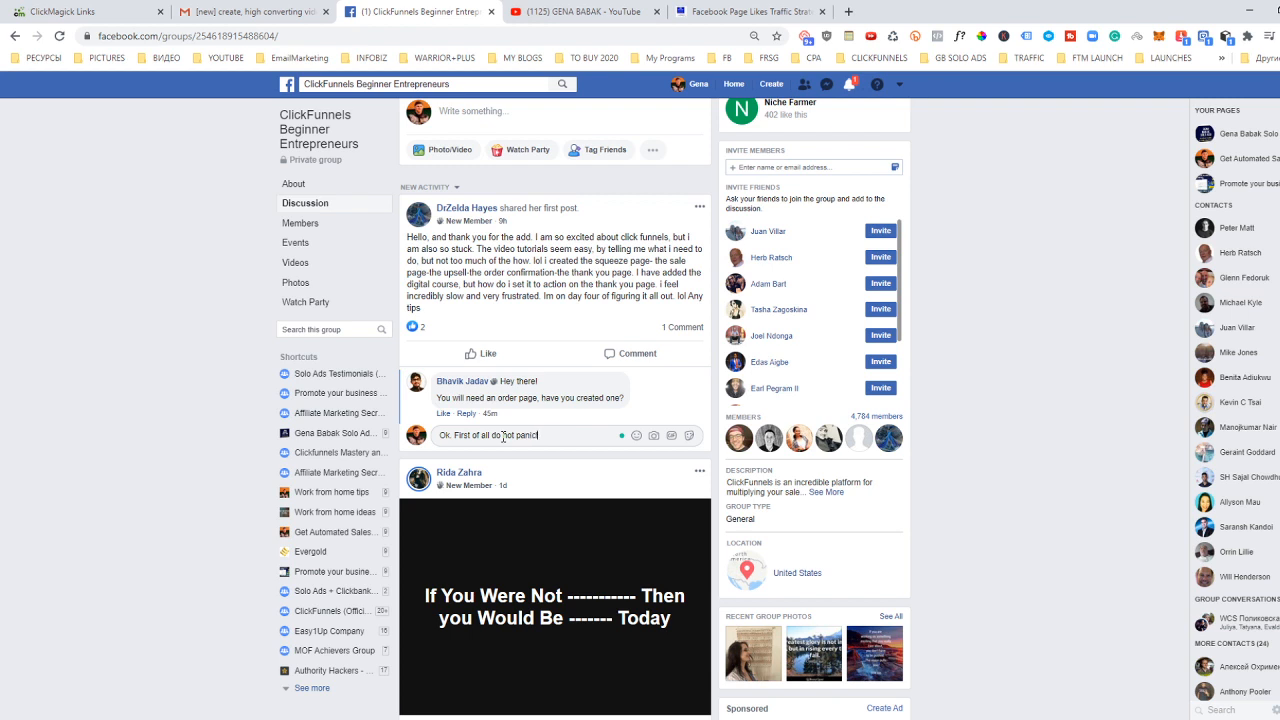
pyautogui.write('It is not a')
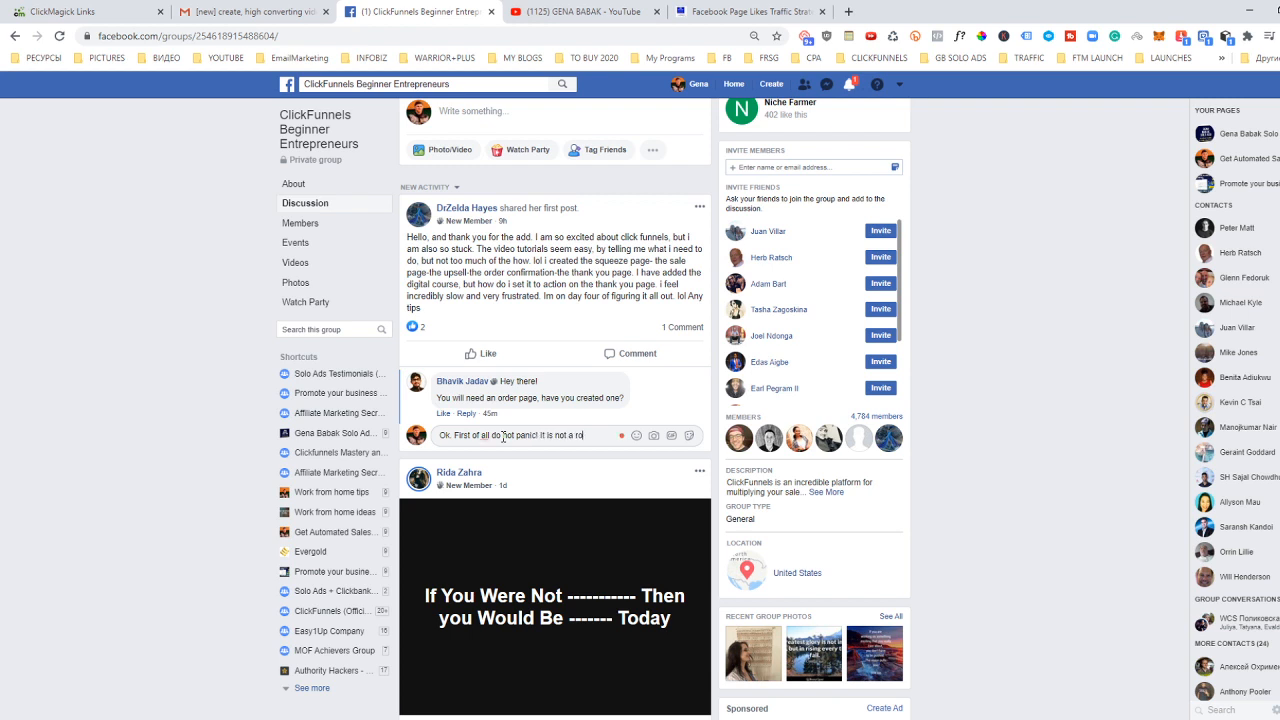
pyautogui.write('rocket science.')
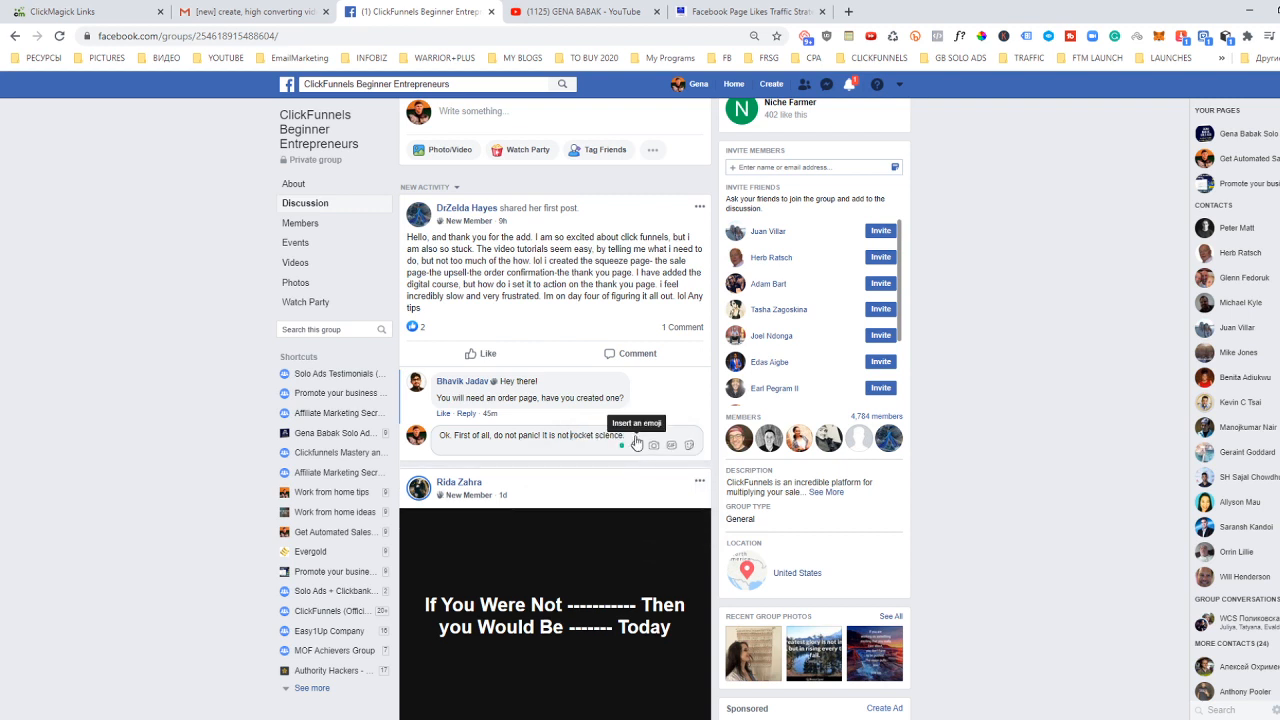
pyautogui.moveTo(628, 428)
pyautogui.write('Just find a ment')
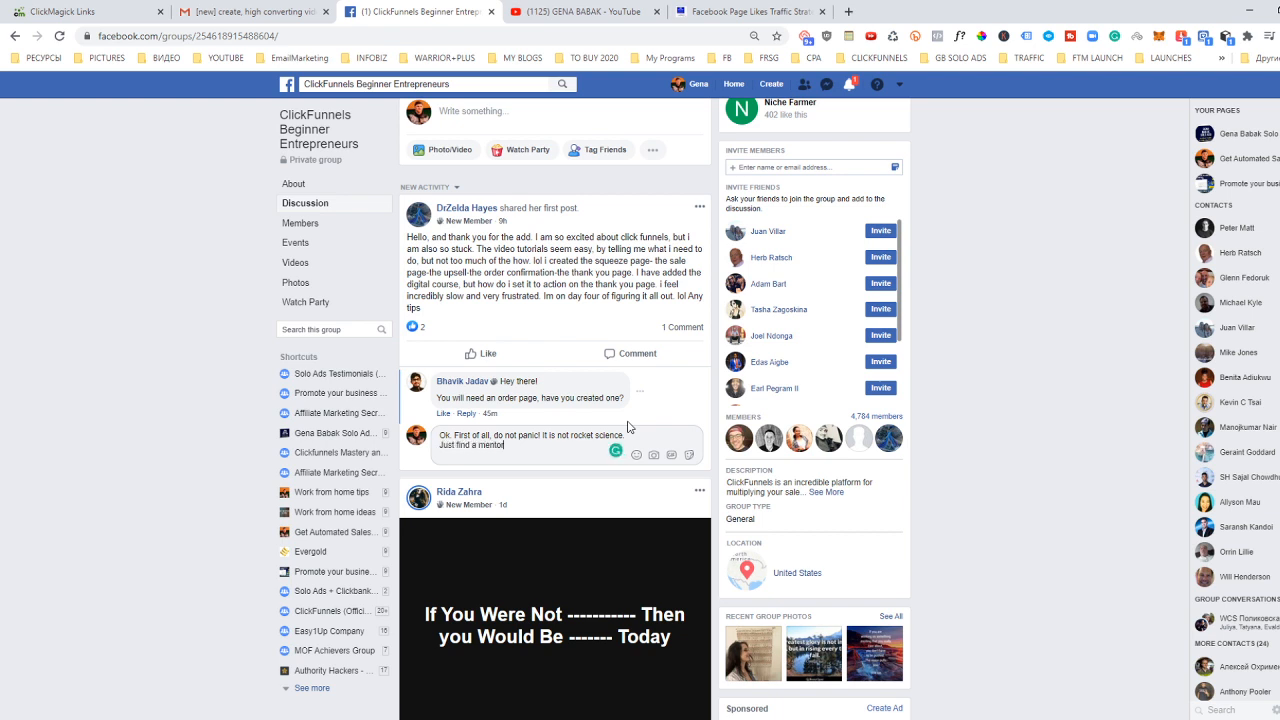
# Finish the reply suggesting a mentor and offering more help if needed.
pyautogui.write('or a fi')
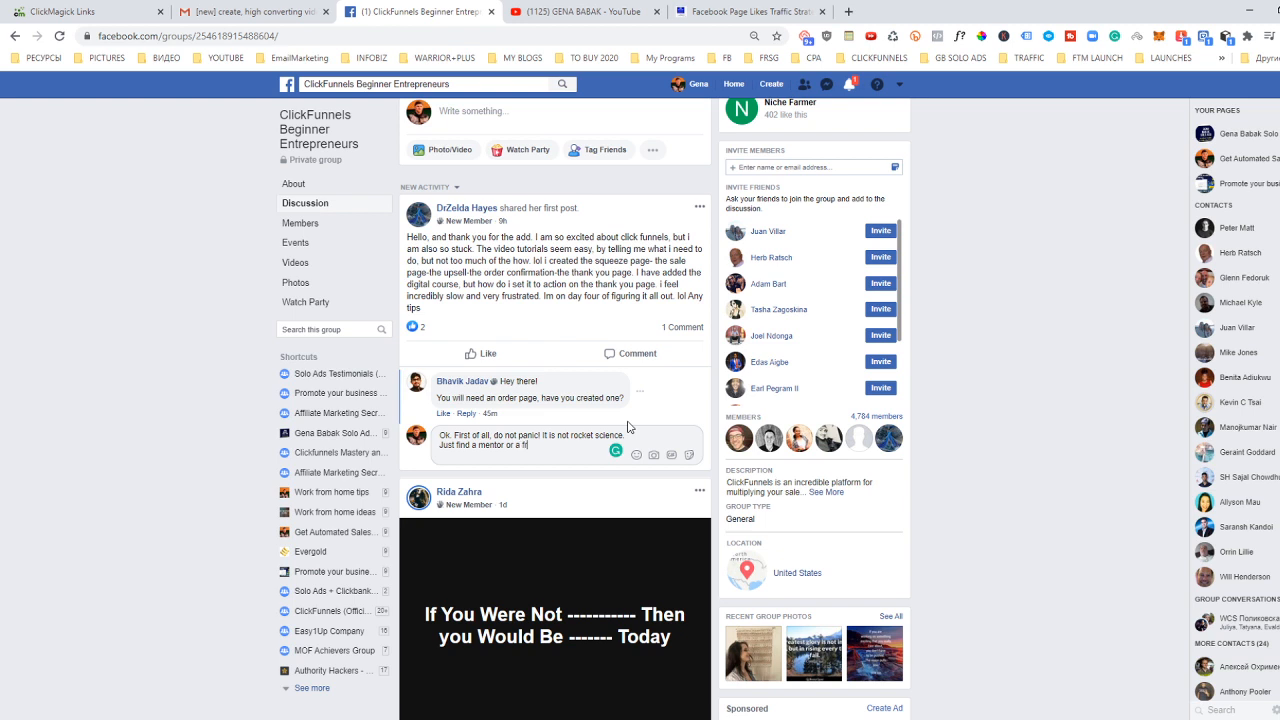
pyautogui.write('who')
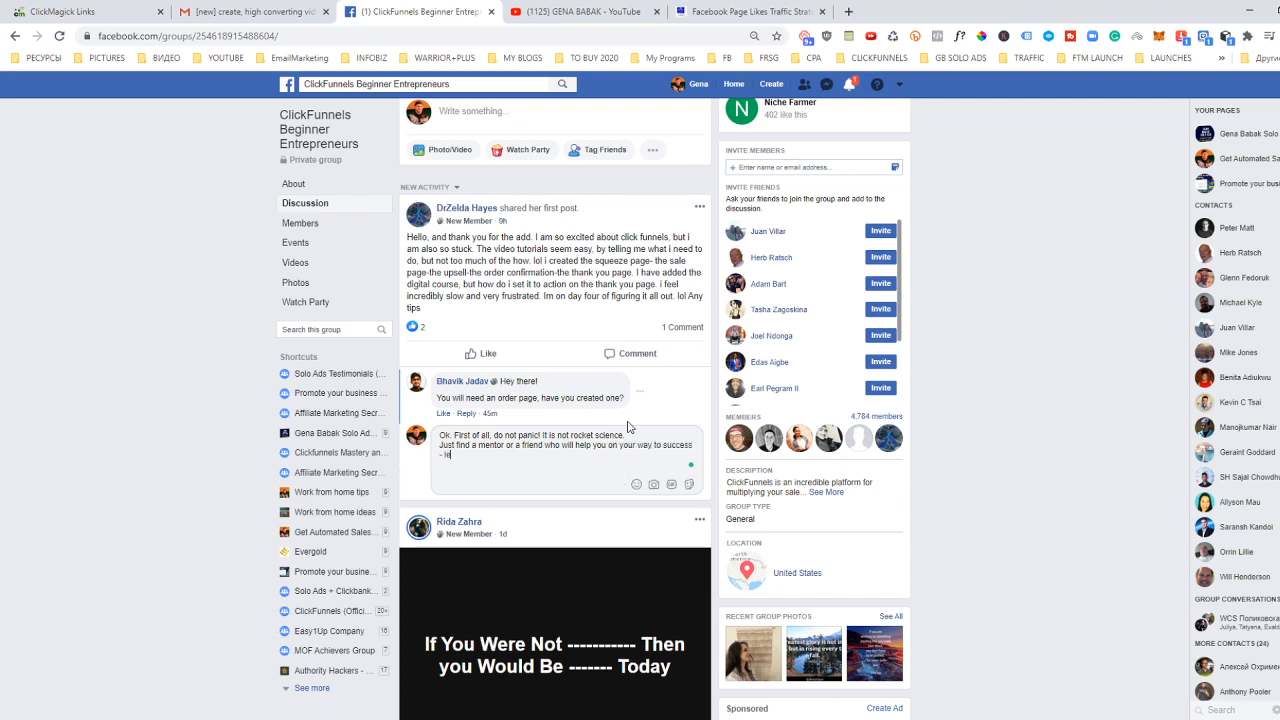
pyautogui.write('let me know if you')
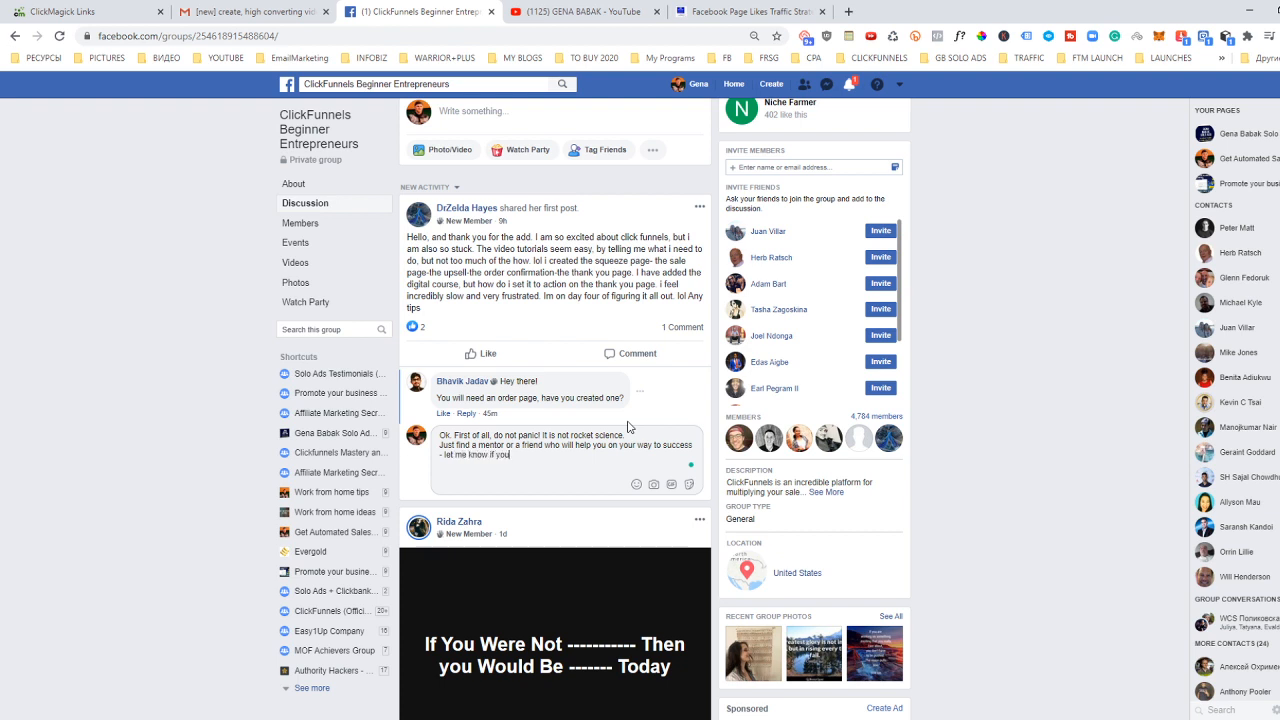
pyautogui.write('need')
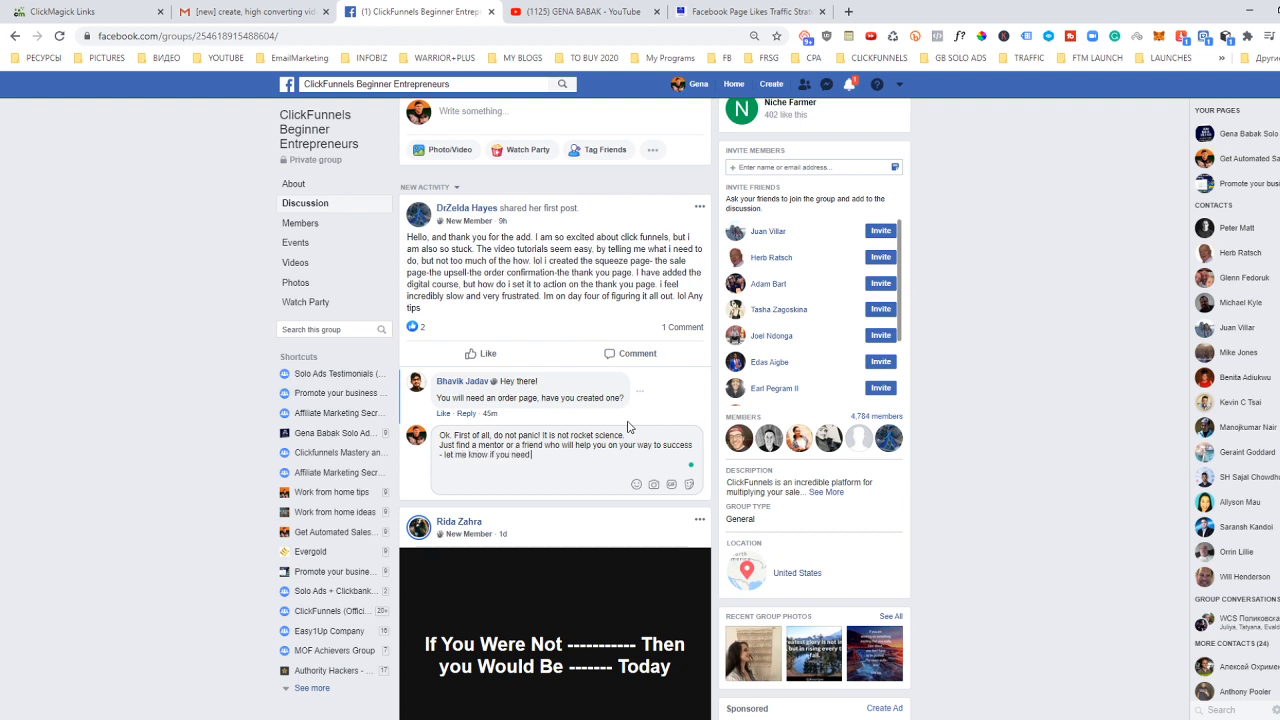
pyautogui.write('more help')
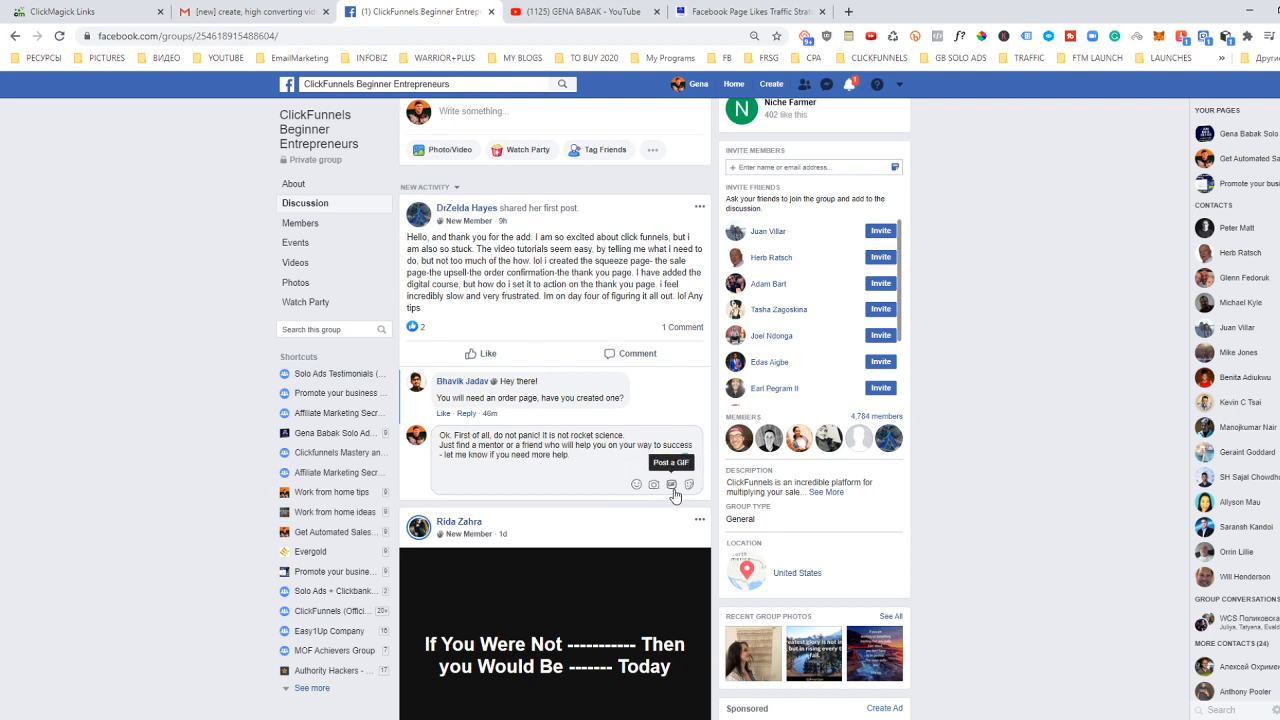
# Attach a 'ready to help' GIF and post the encouraging reply.
pyautogui.click(672, 484)
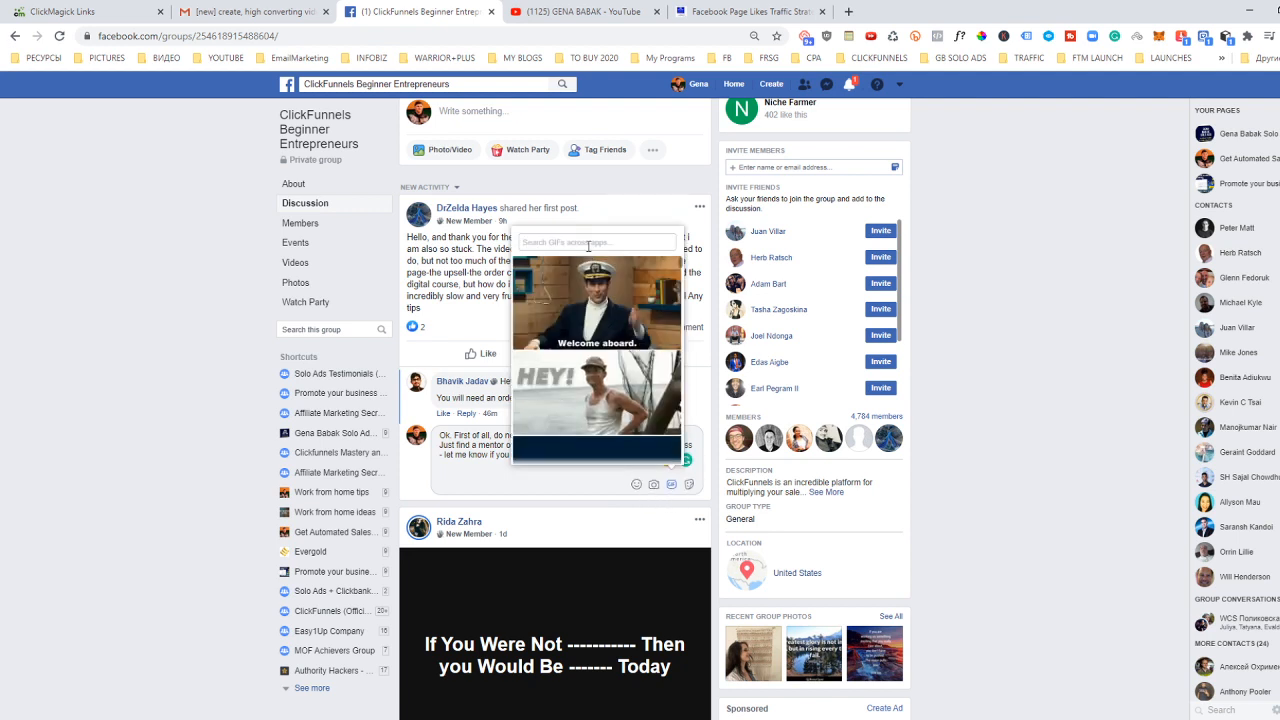
pyautogui.write('ready')
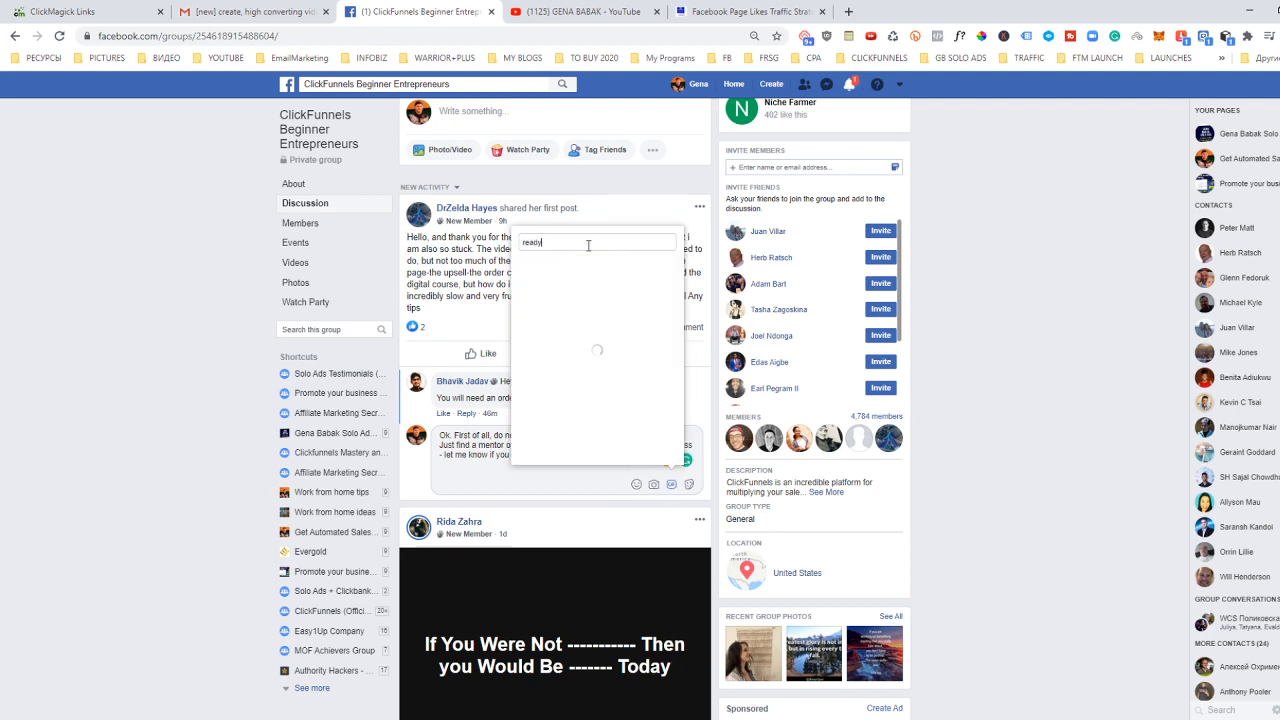
pyautogui.write('to help')
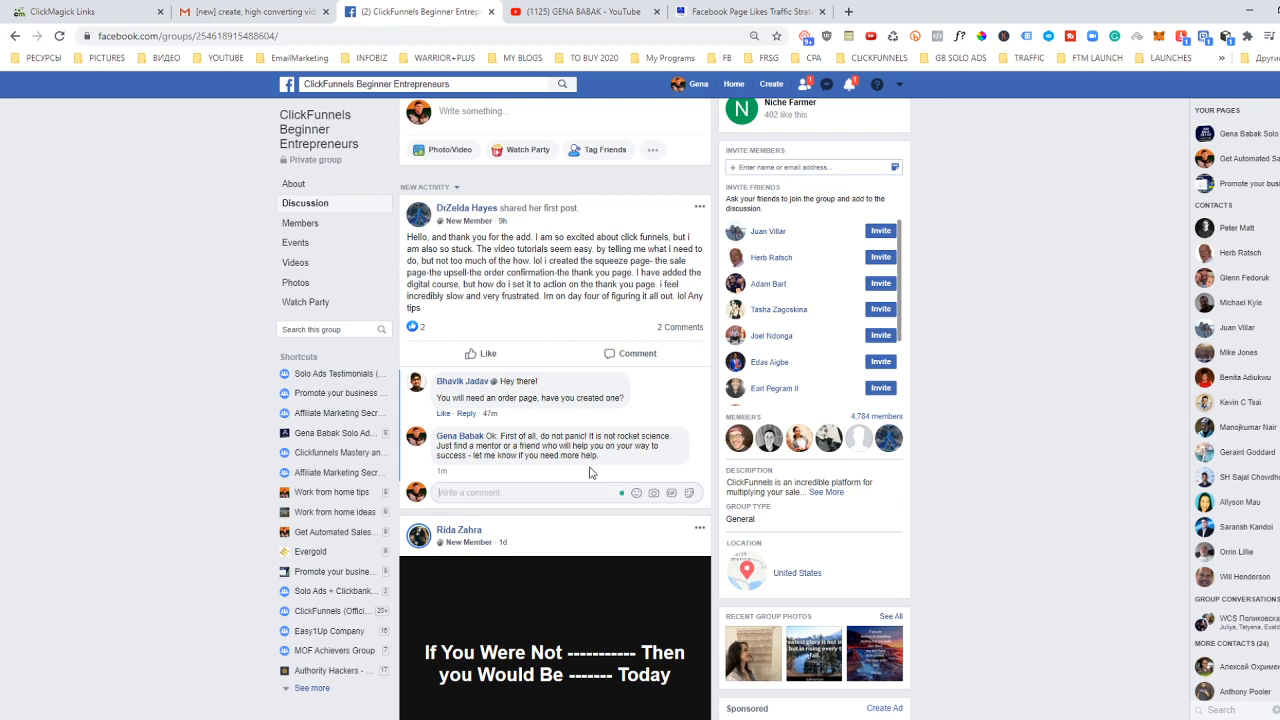
# Scroll the group feed down to the landing-page post.
pyautogui.scroll(-3)
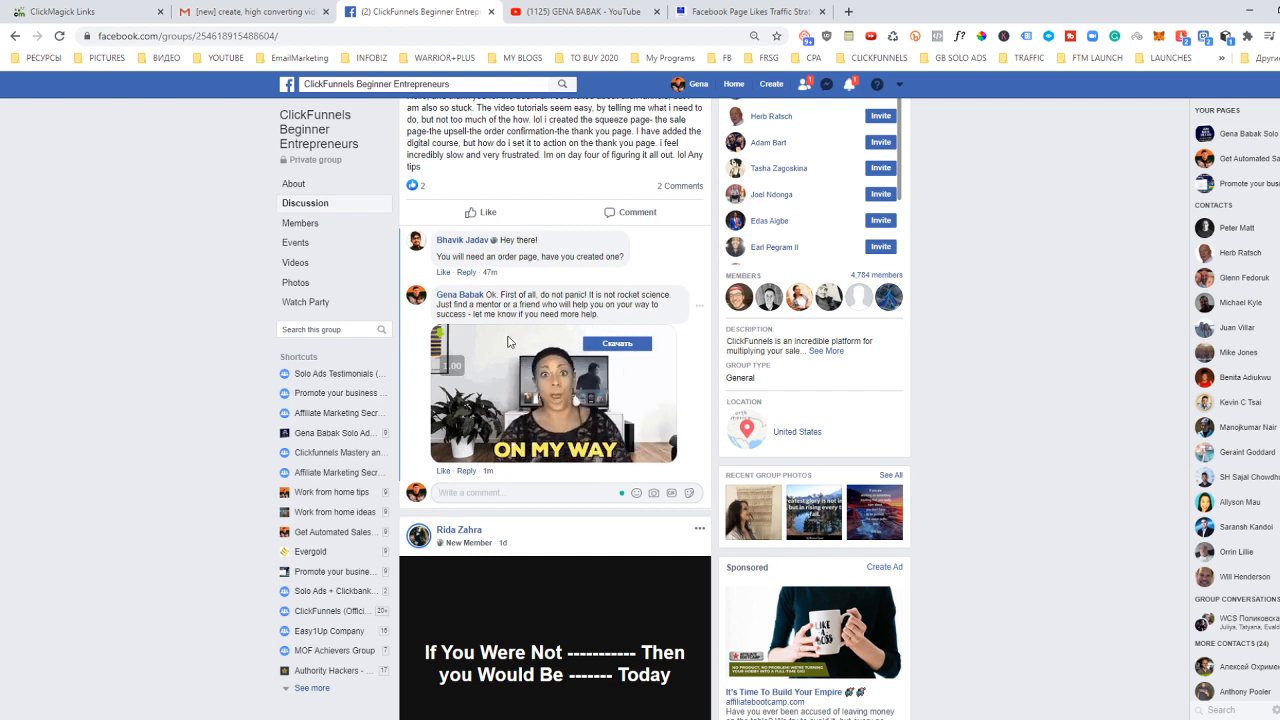
pyautogui.moveTo(460, 294)
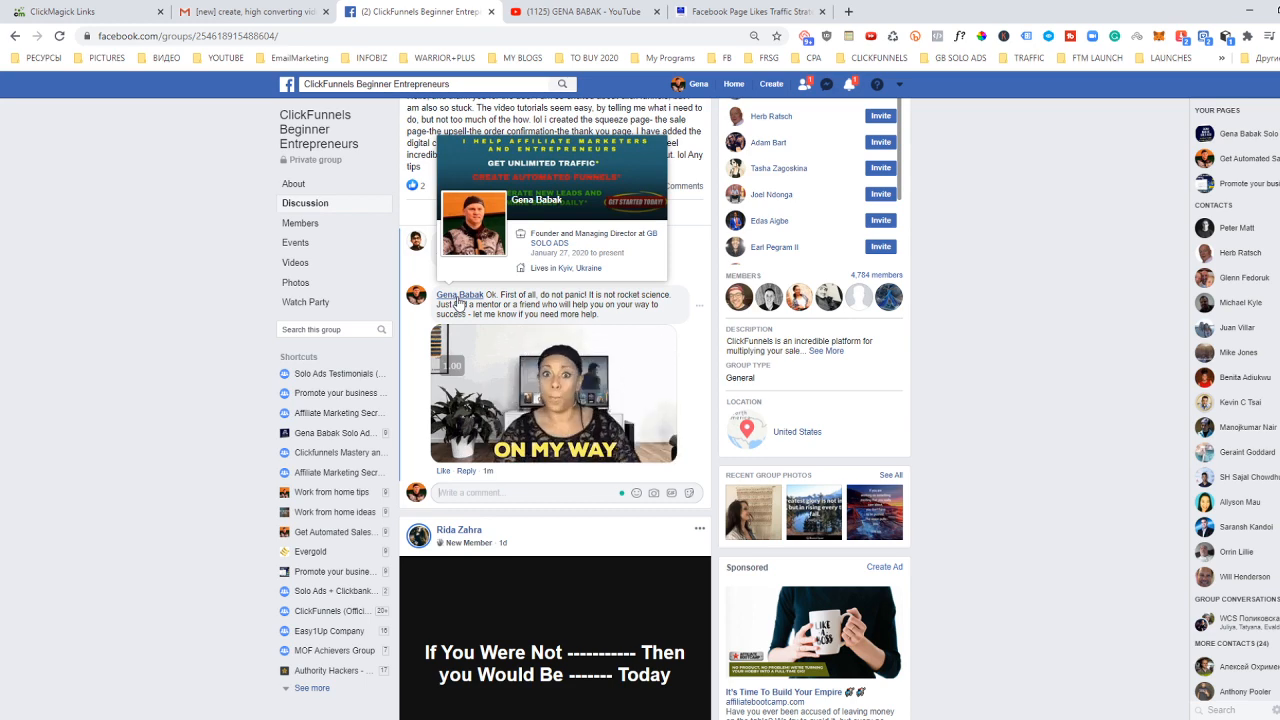
pyautogui.scroll(-3)
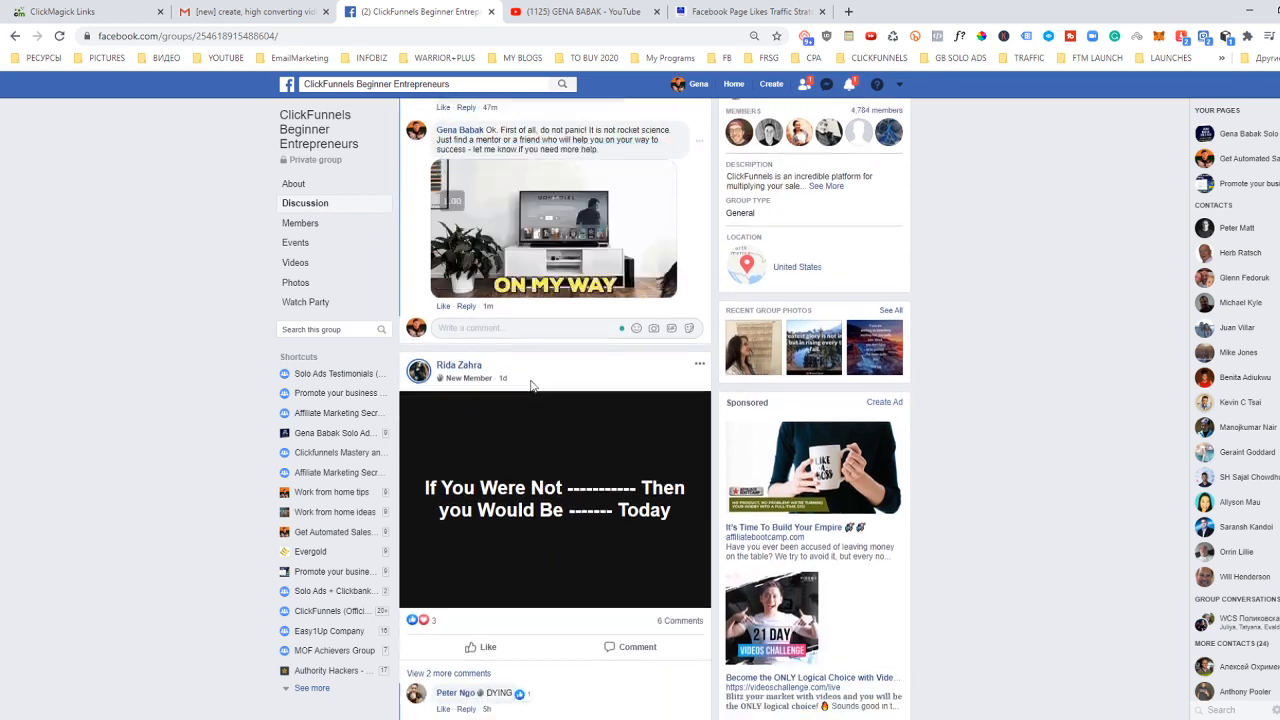
pyautogui.scroll(-3)
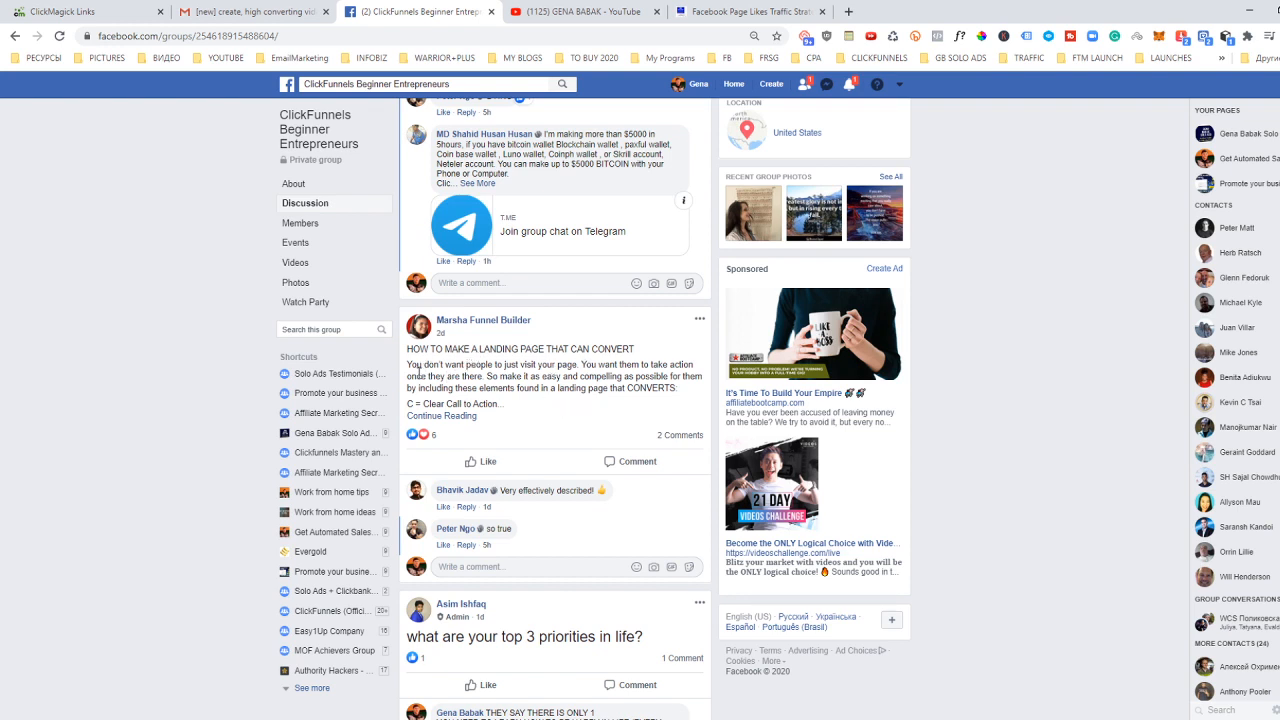
pyautogui.moveTo(516, 390)
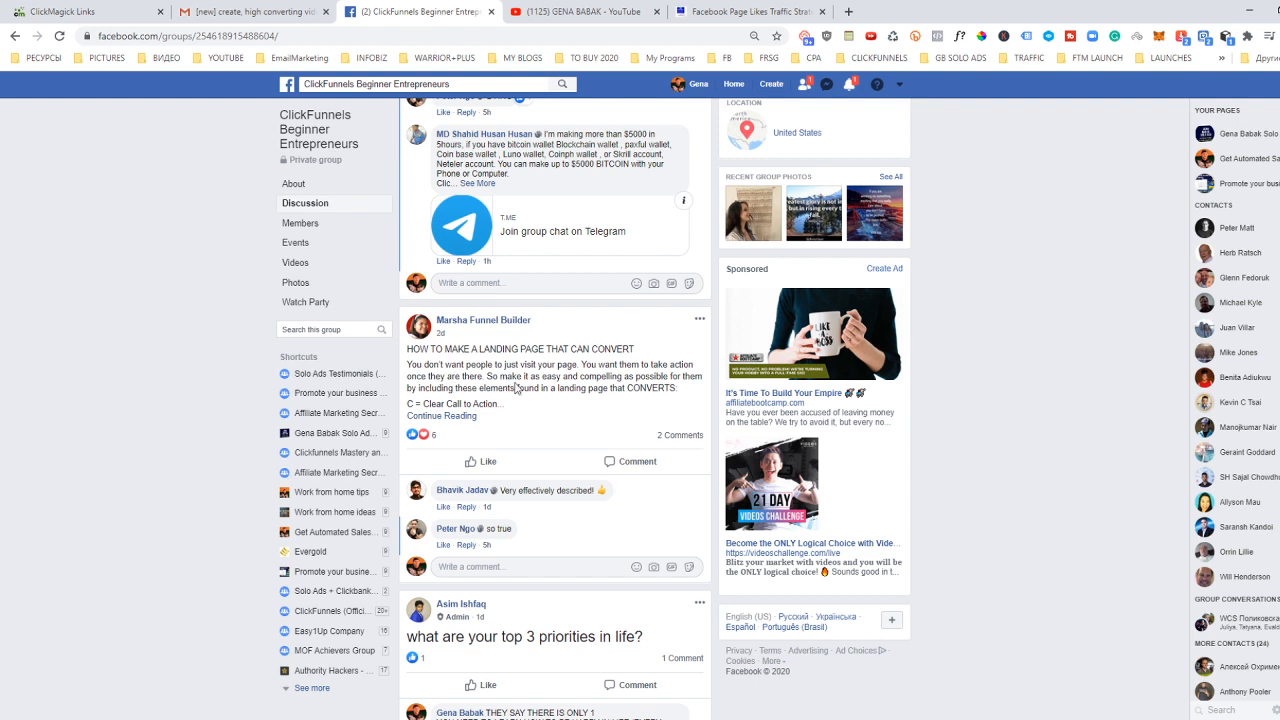
pyautogui.moveTo(668, 364)
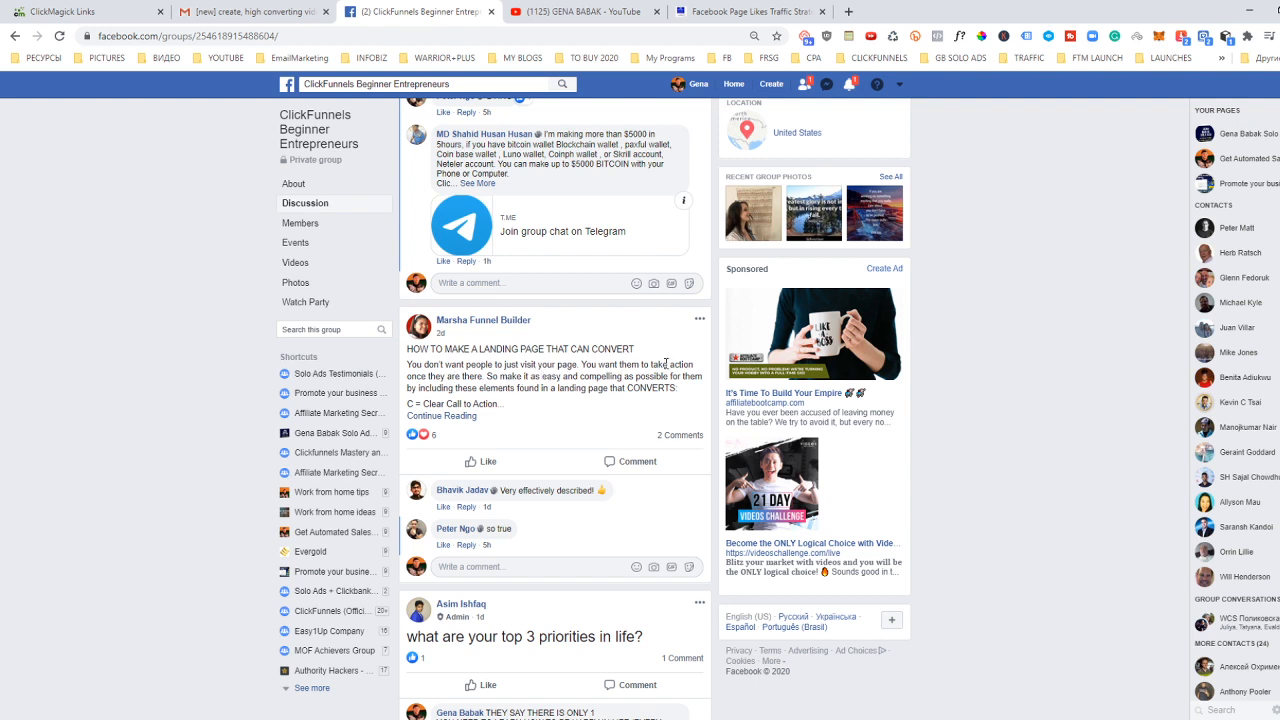
pyautogui.moveTo(536, 390)
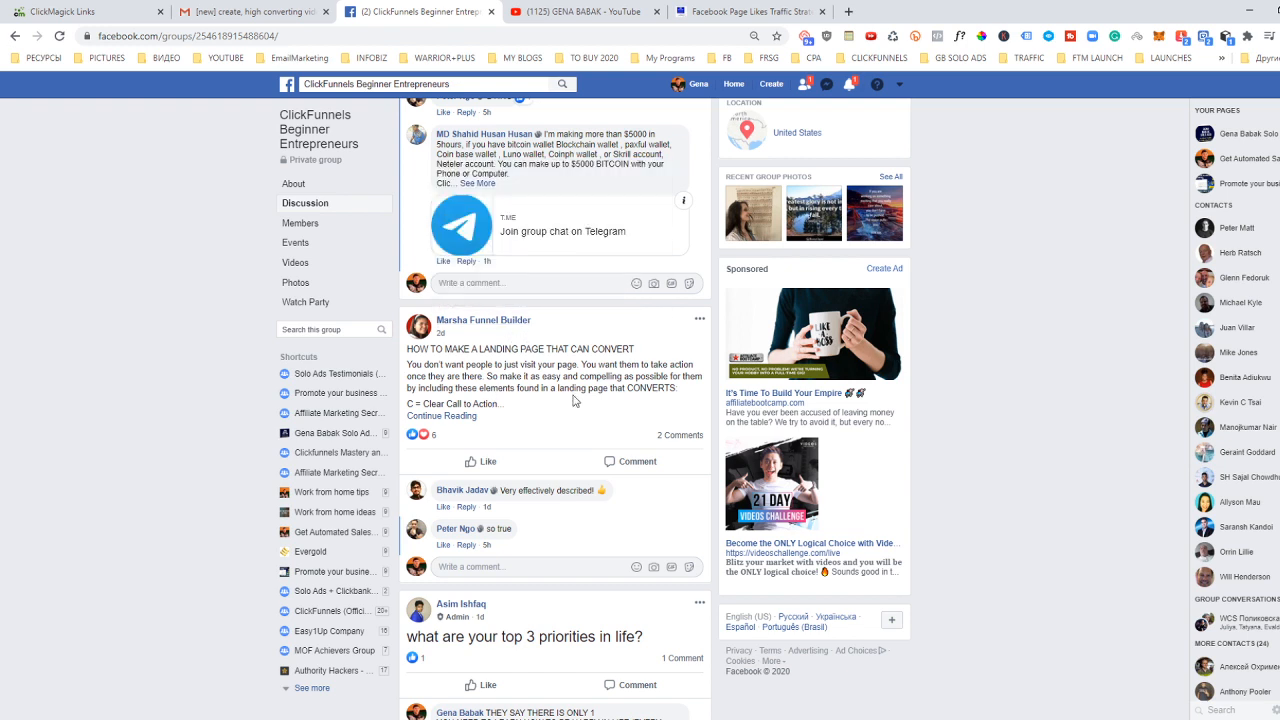
pyautogui.moveTo(484, 320)
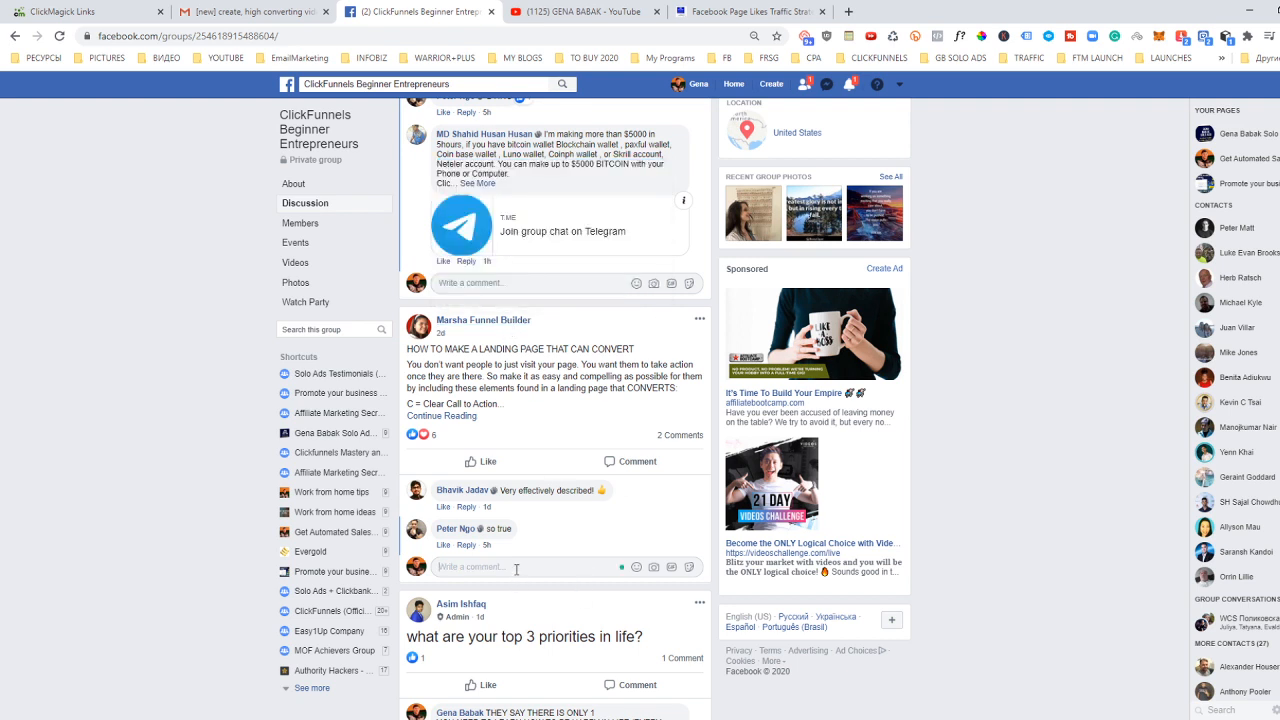
# Draft the comment advising done-for-you ClickFunnels funnels to copy or model later.
pyautogui.write('I w')
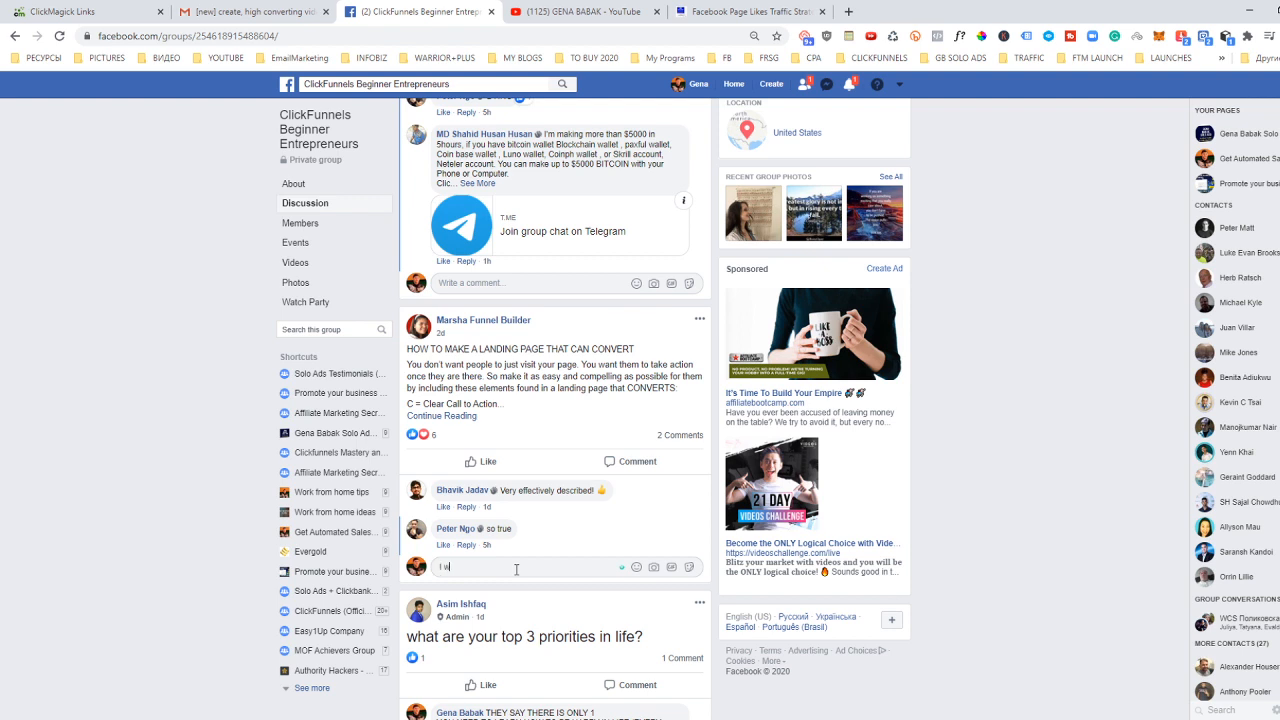
pyautogui.write('if you are new in this')
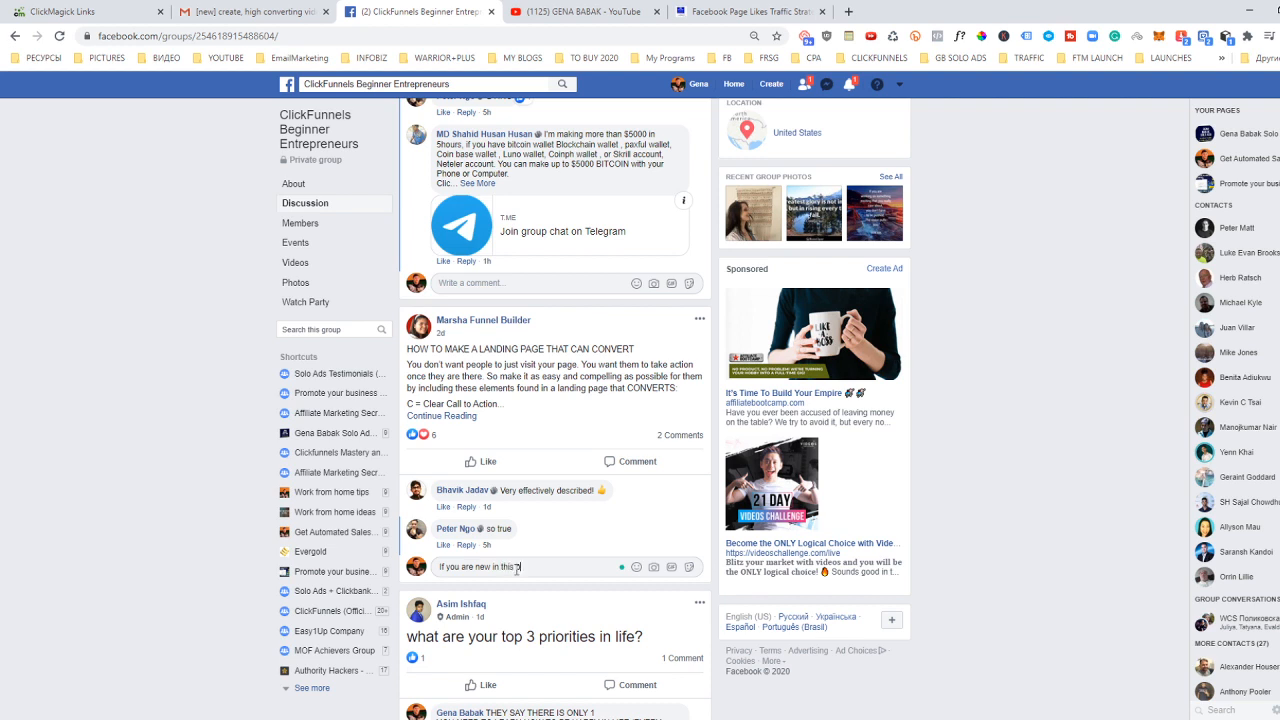
pyautogui.write('business and w')
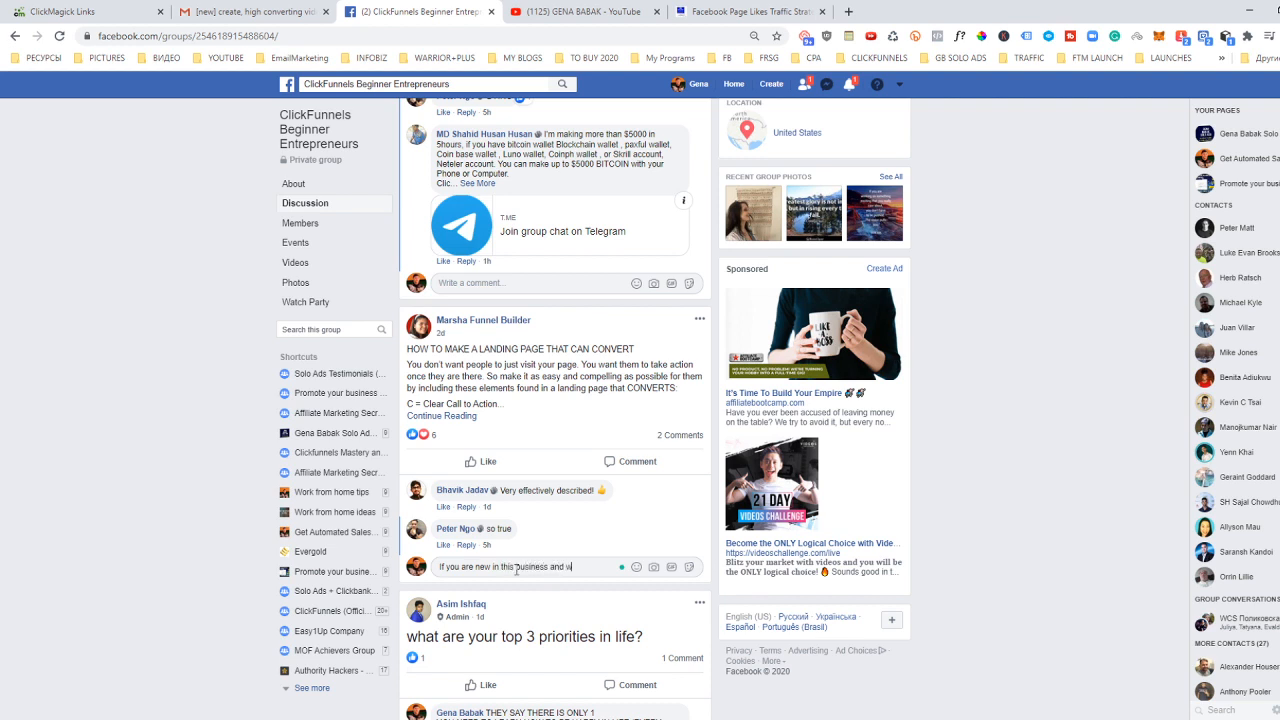
pyautogui.write('and with clickfunnels')
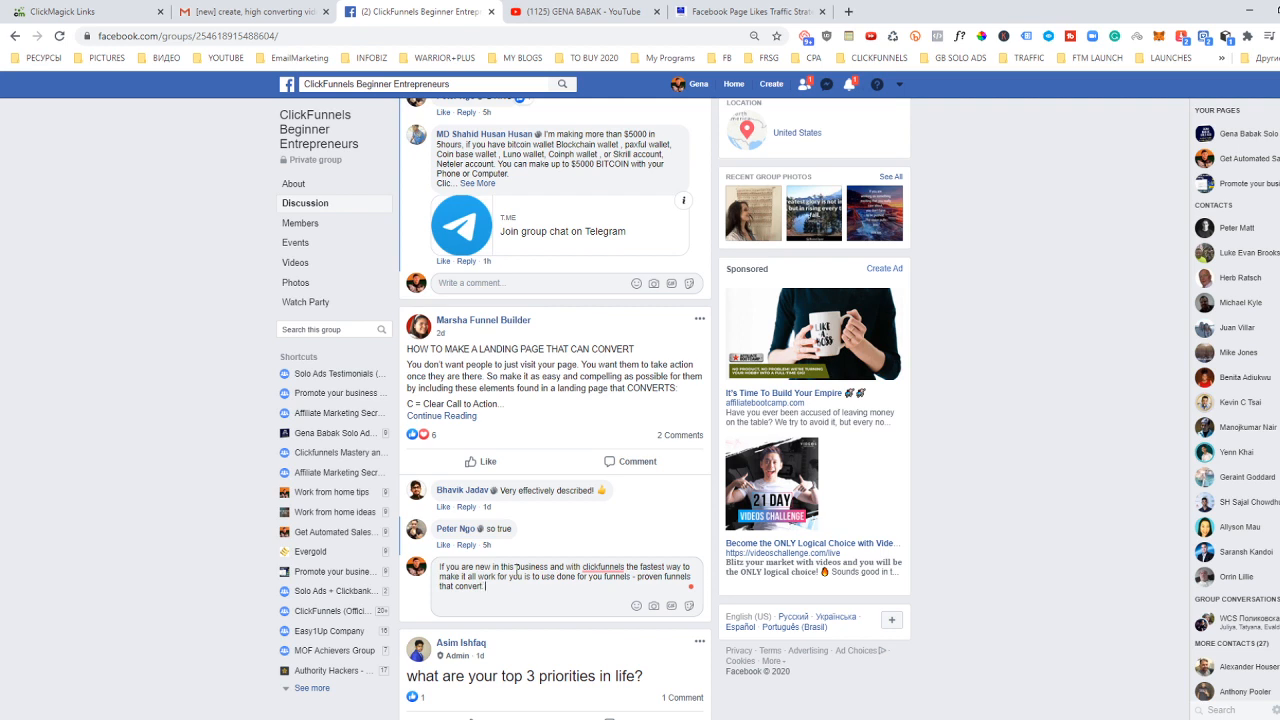
pyautogui.write('Later you can')
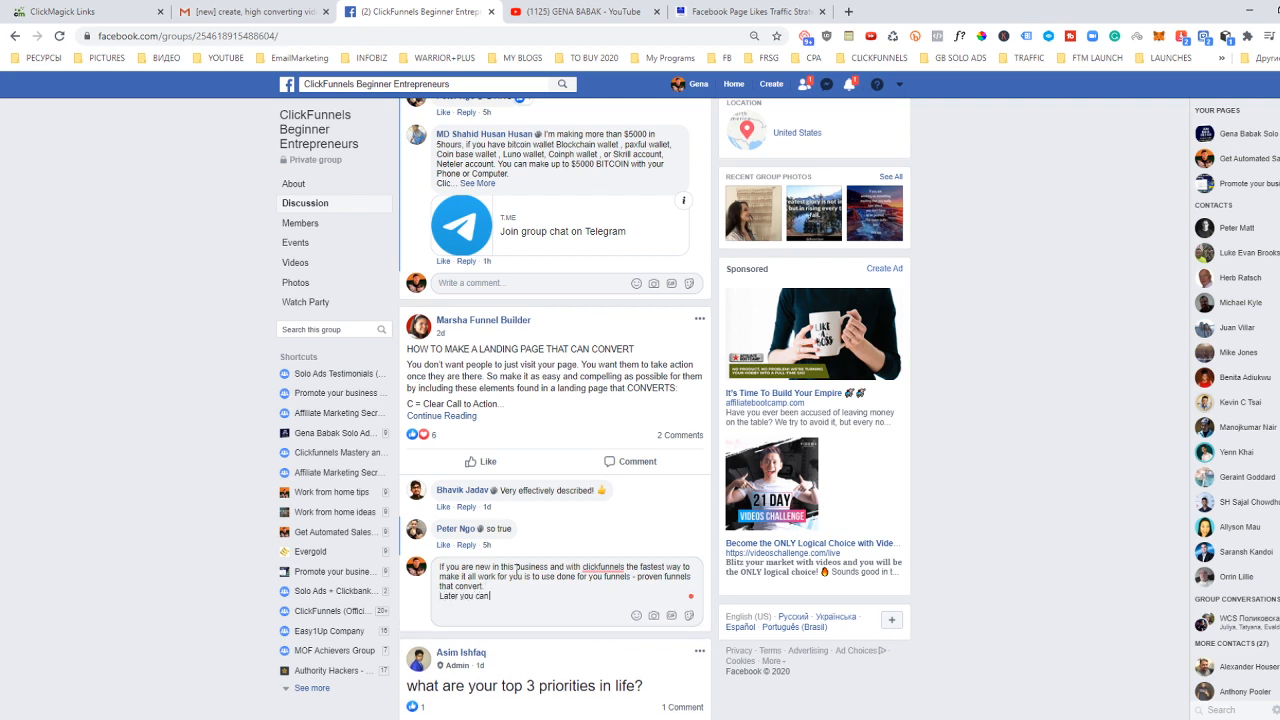
pyautogui.write('copy or')
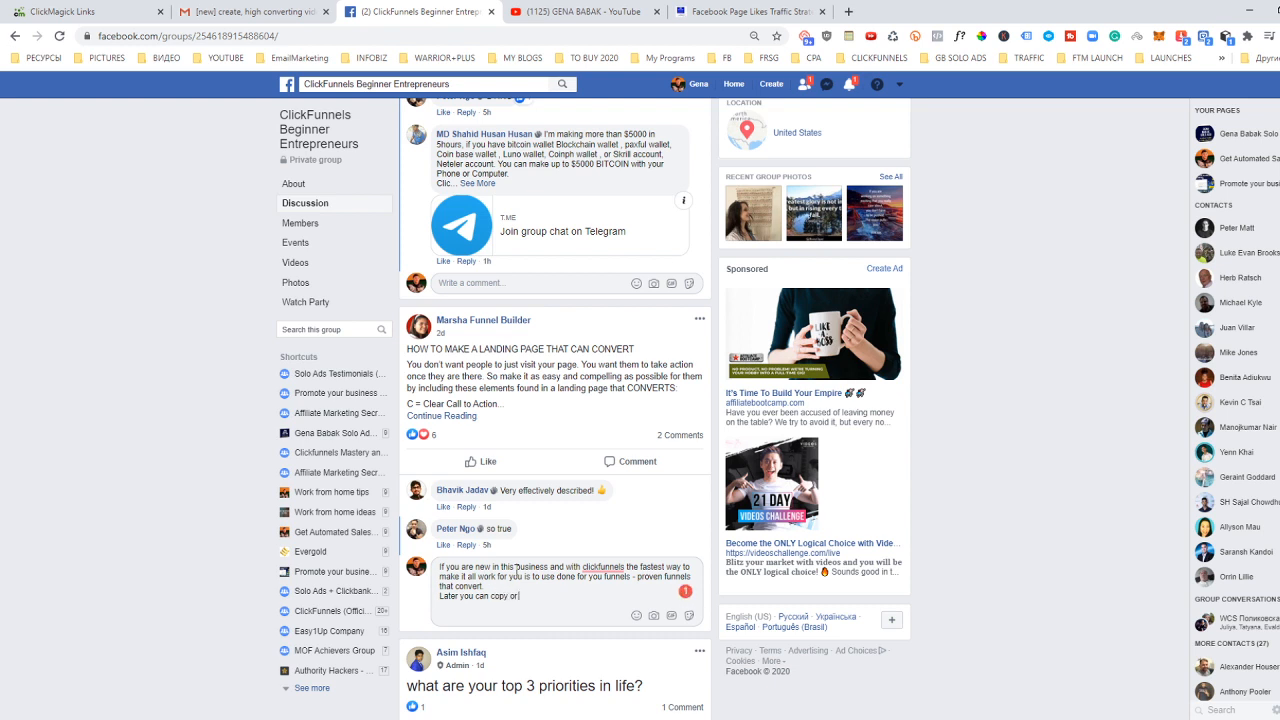
pyautogui.write('model the same funnel.')
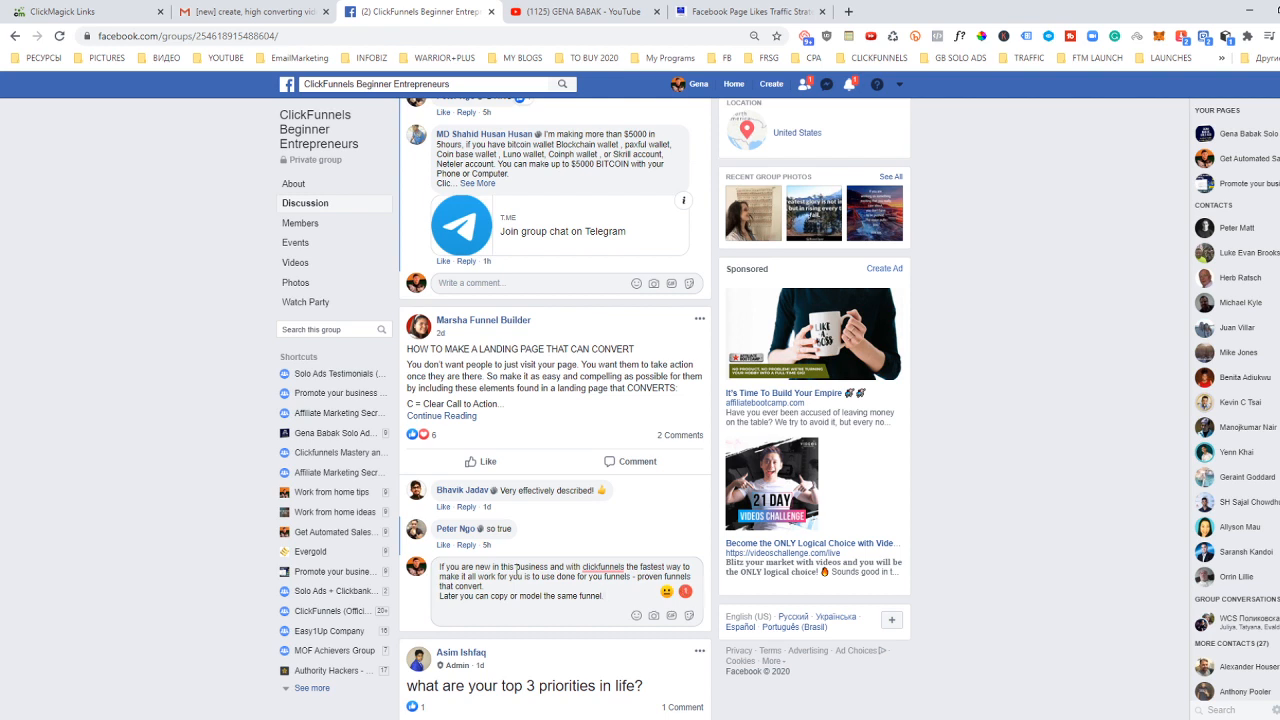
pyautogui.moveTo(616, 598)
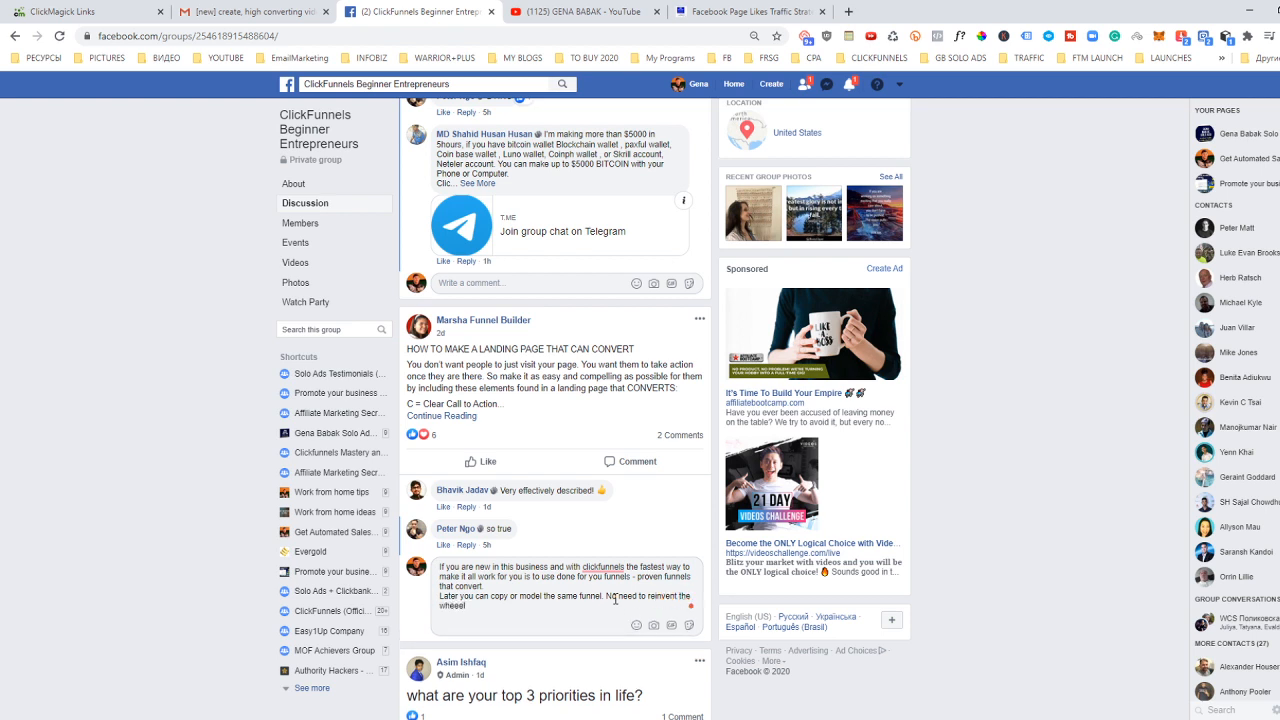
# Attach a 'do not reinvent the wheel' GIF and post the funnel advice comment.
pyautogui.rightClick(604, 566)
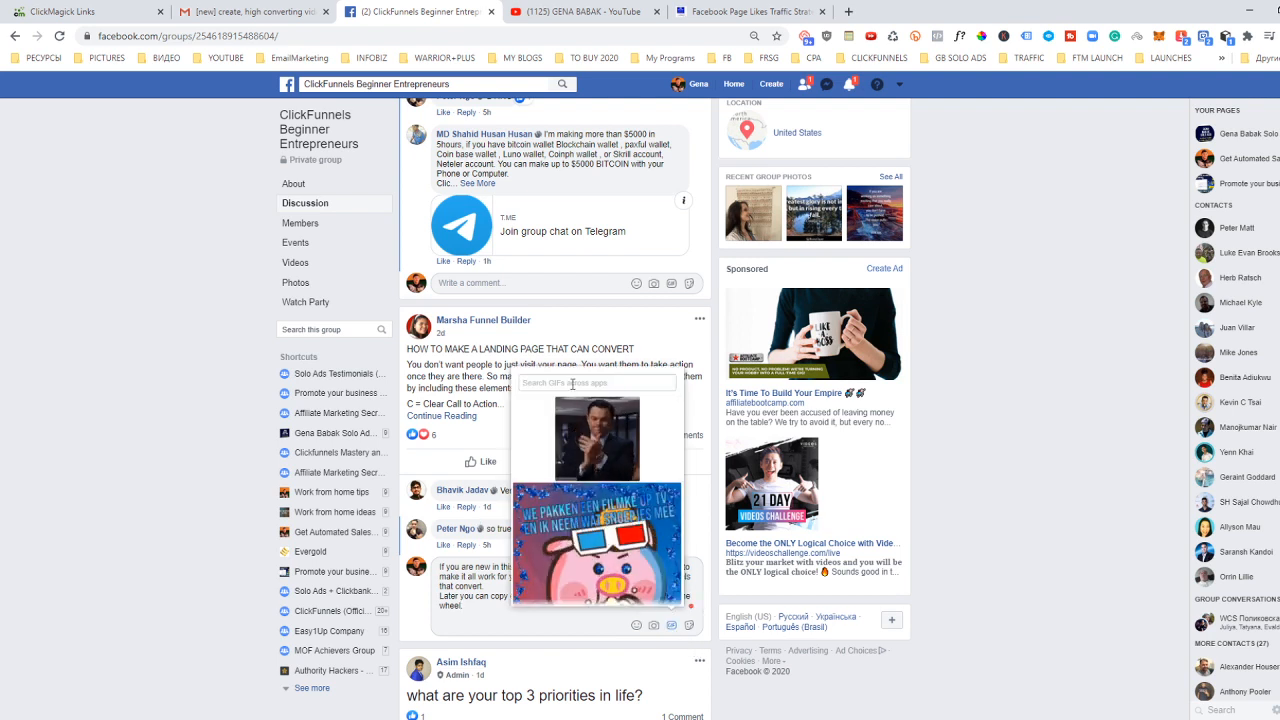
pyautogui.write('do not reinvent the wheel')
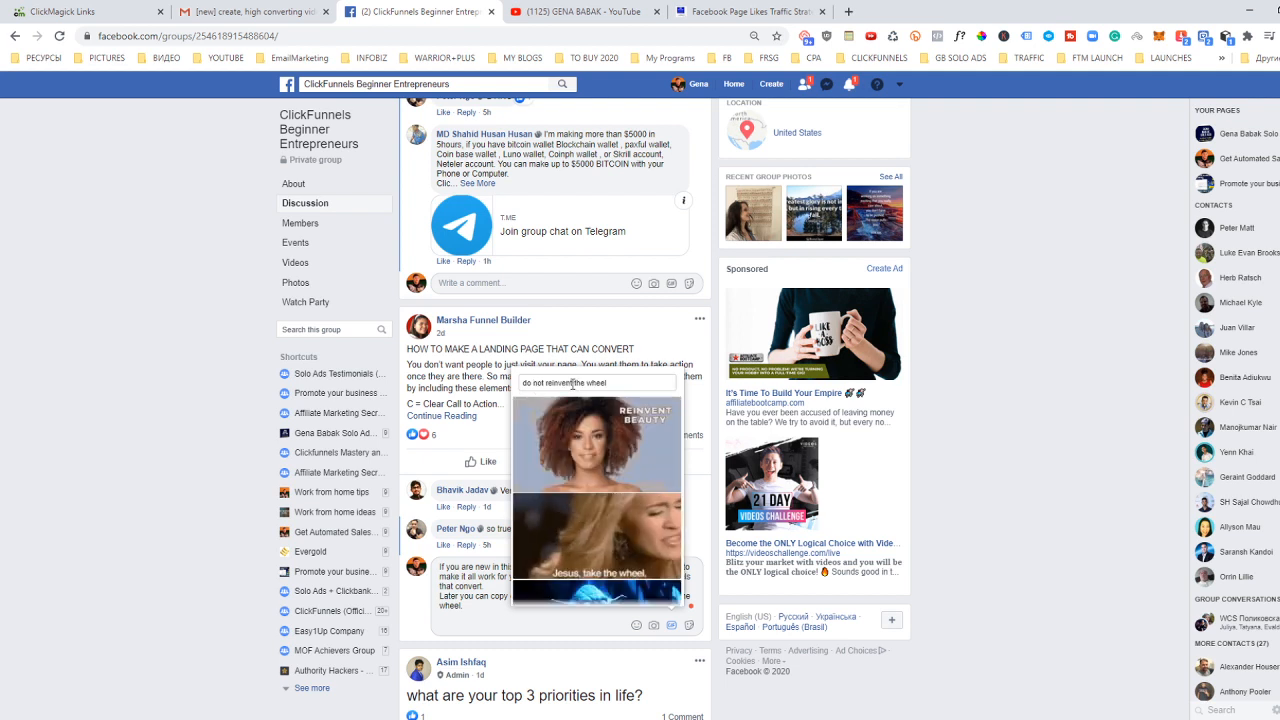
pyautogui.scroll(-3)
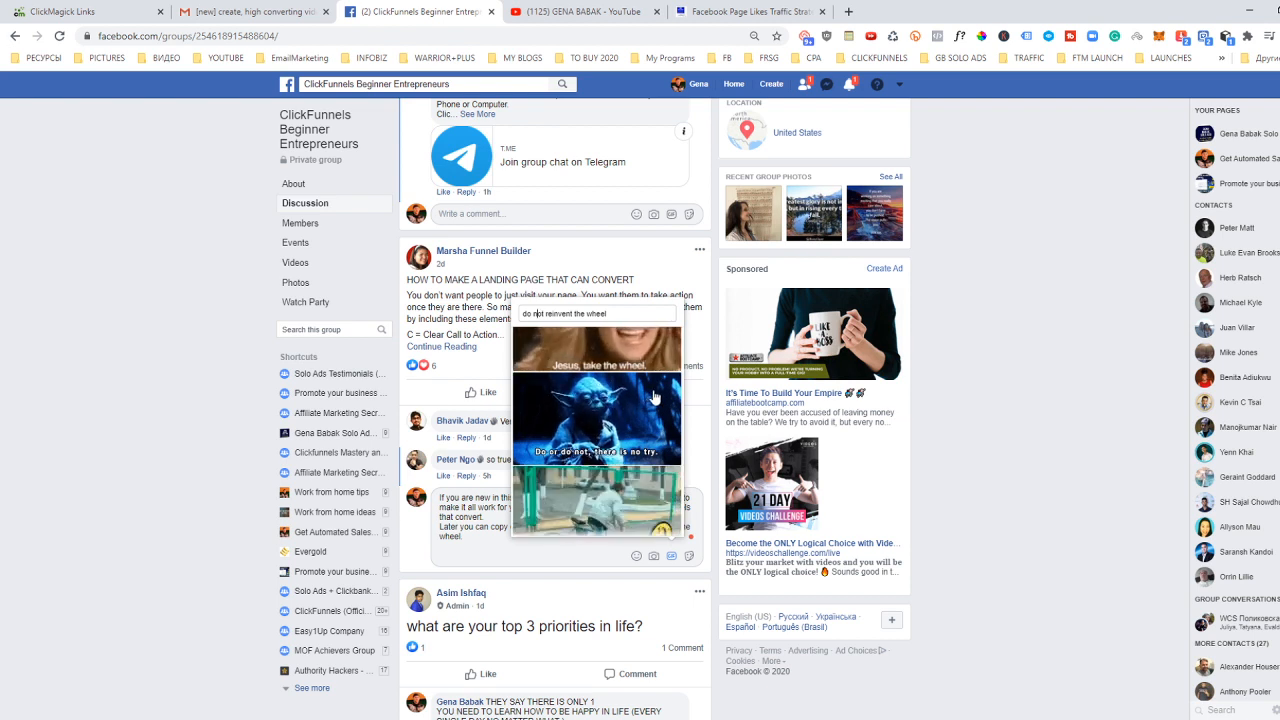
pyautogui.moveTo(570, 466)
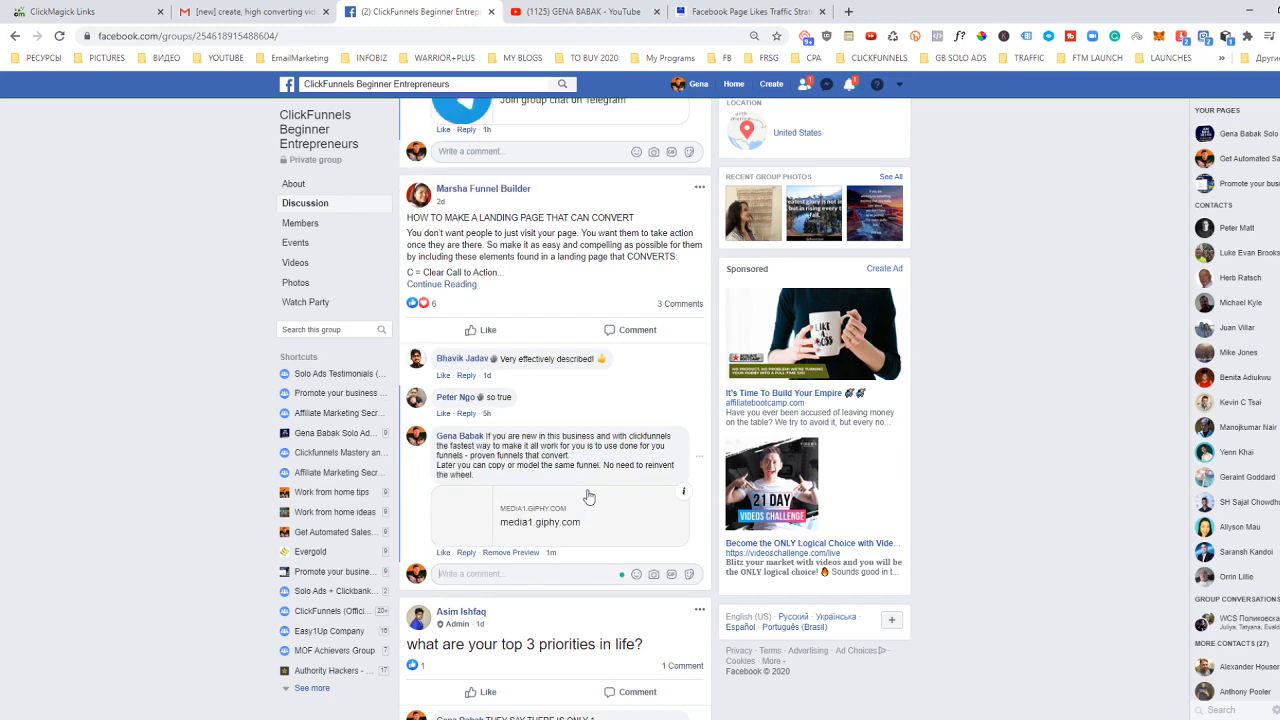
pyautogui.scroll(-3)
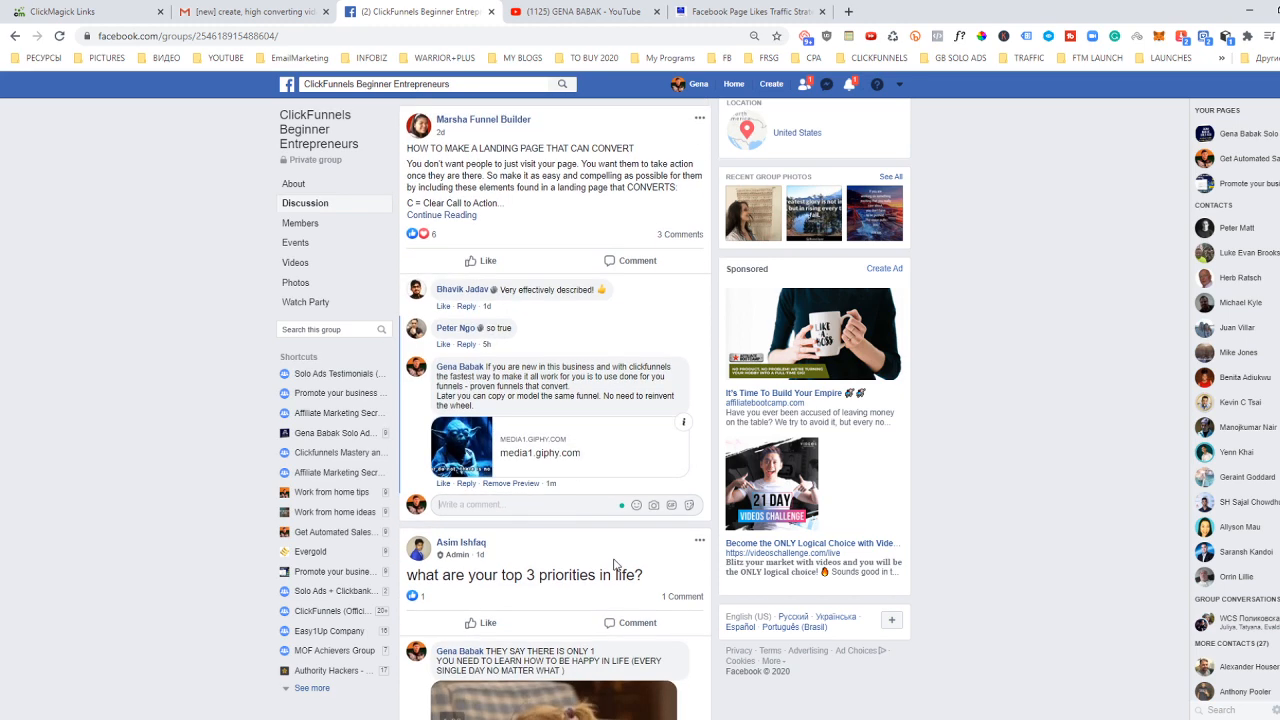
pyautogui.scroll(-3)
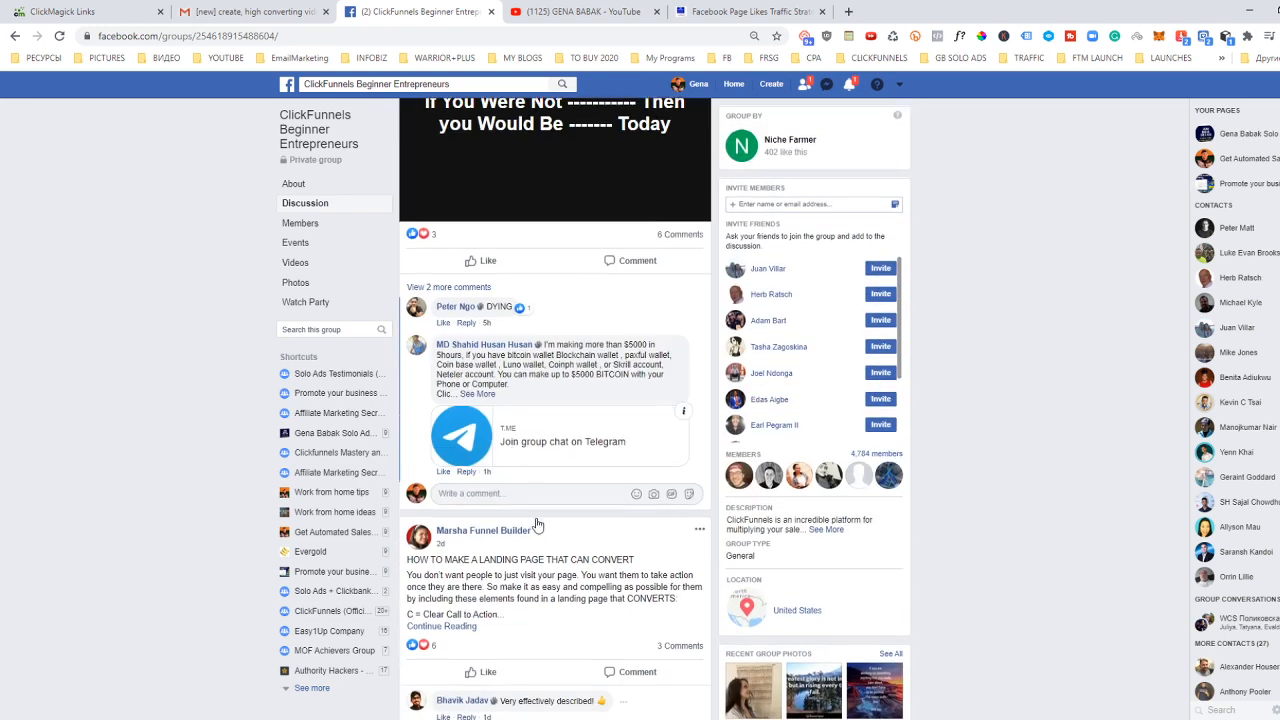
# Check pending friend requests, then review the notifications list.
pyautogui.click(804, 84)
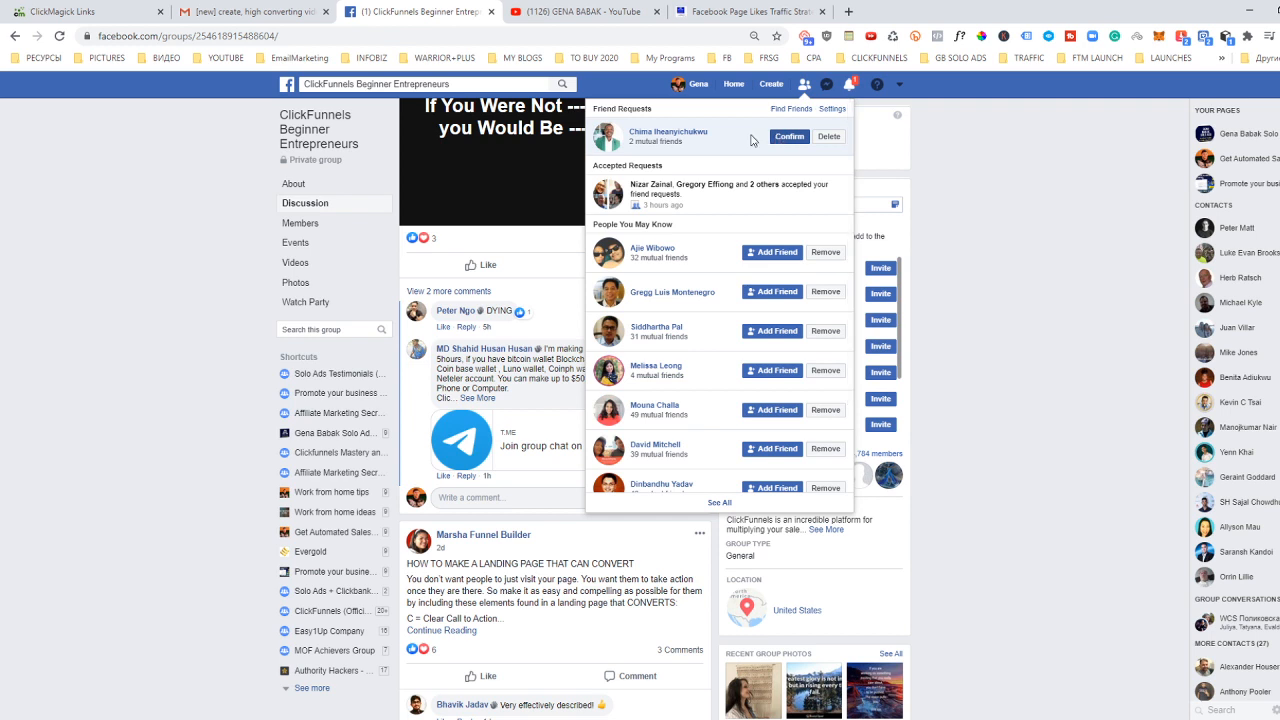
pyautogui.moveTo(668, 132)
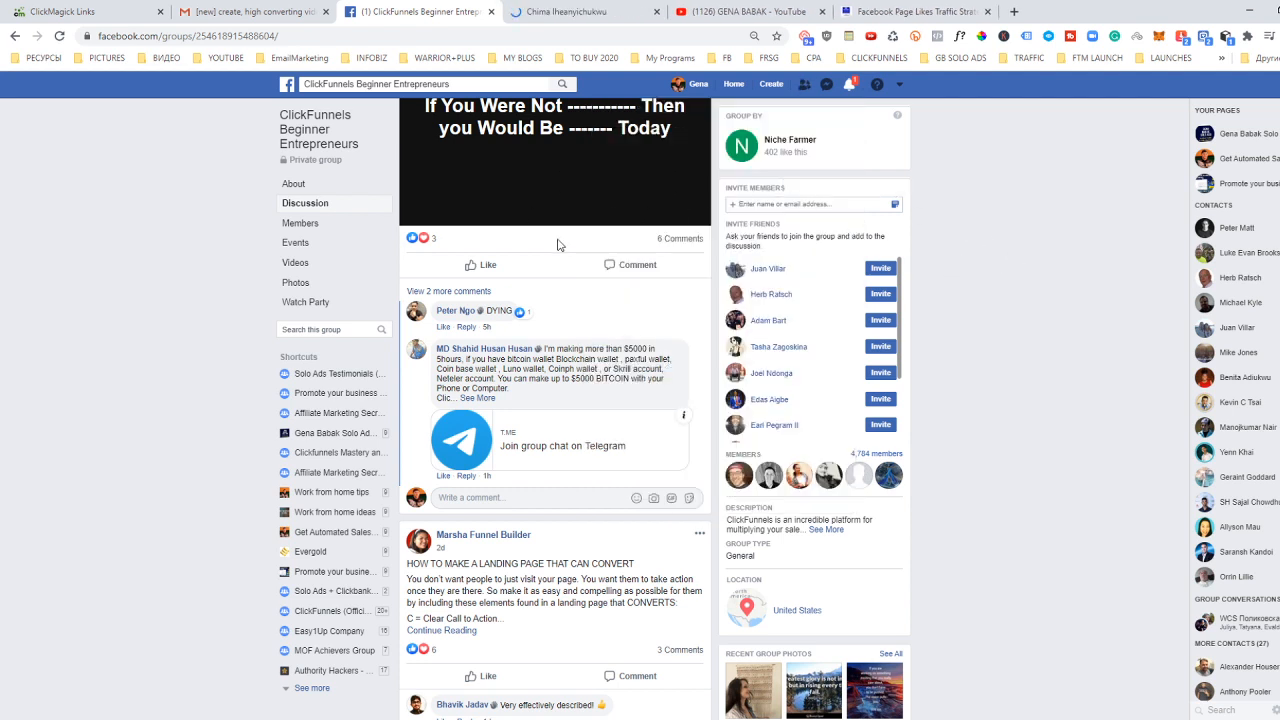
pyautogui.click(848, 84)
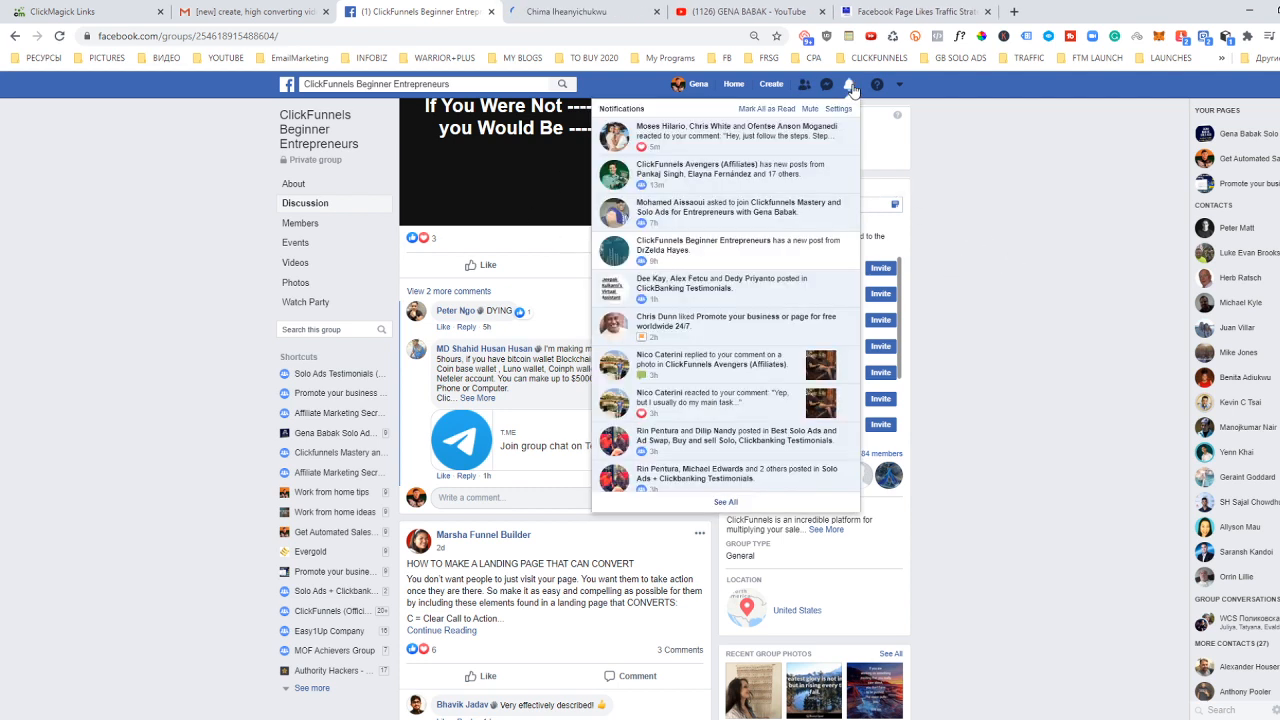
pyautogui.moveTo(752, 156)
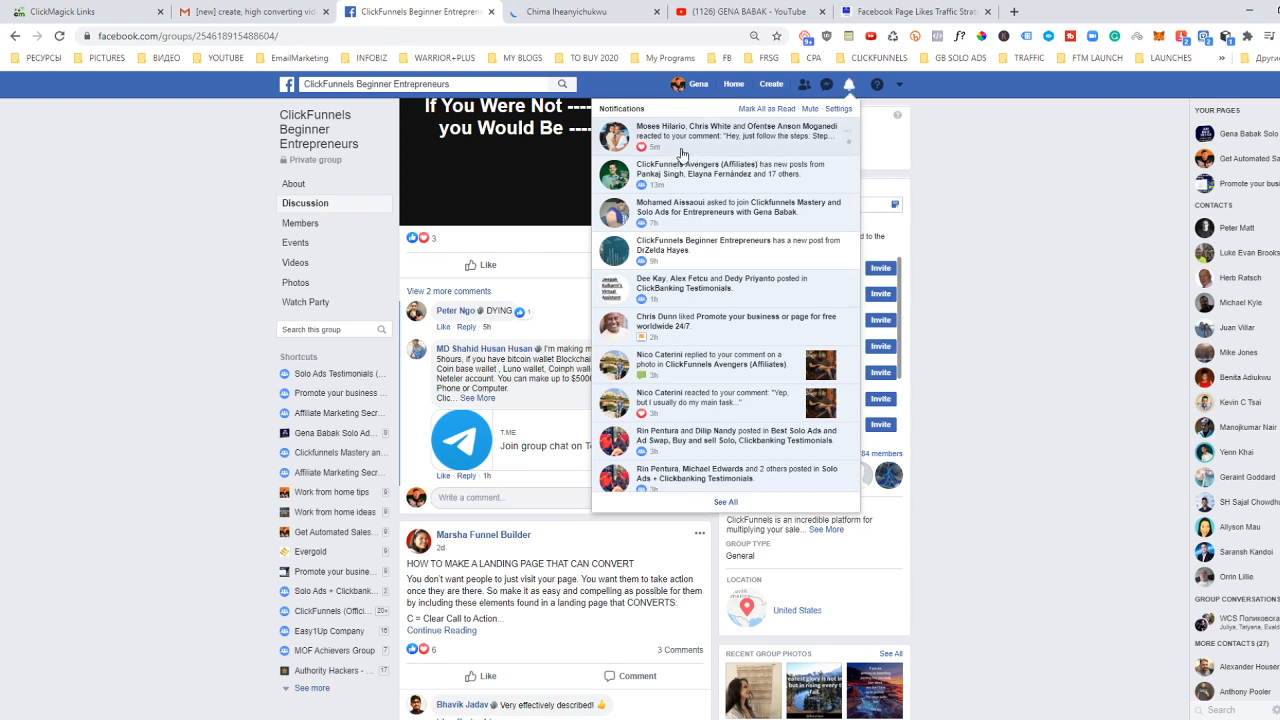
pyautogui.moveTo(732, 144)
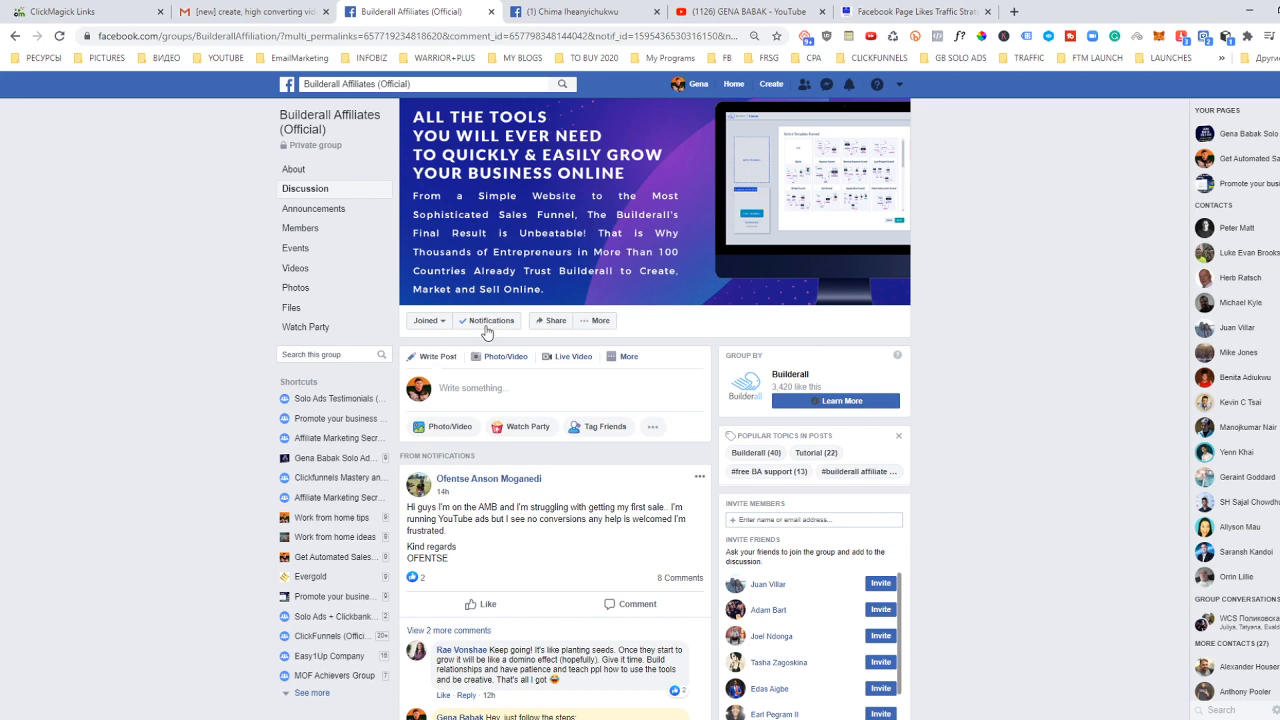
# View the Builderall Affiliates post, then go to the Clickfunnels Mastery group's member requests.
pyautogui.click(492, 320)
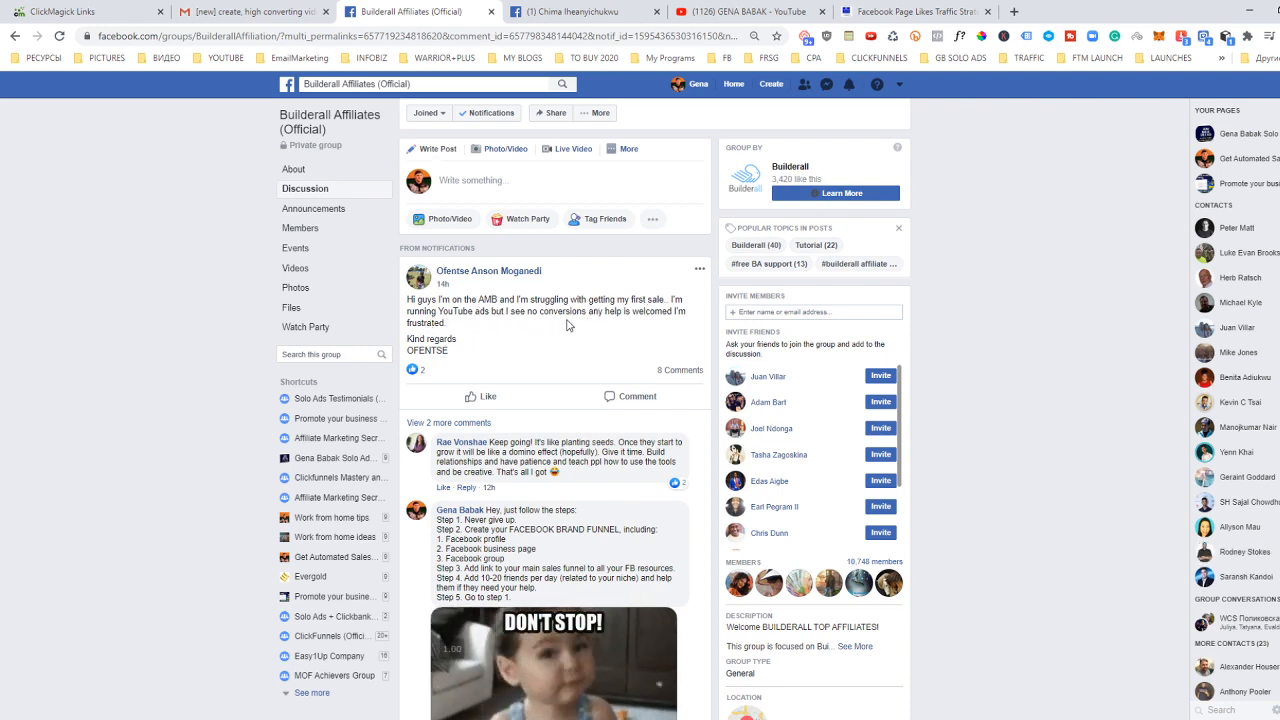
pyautogui.scroll(-3)
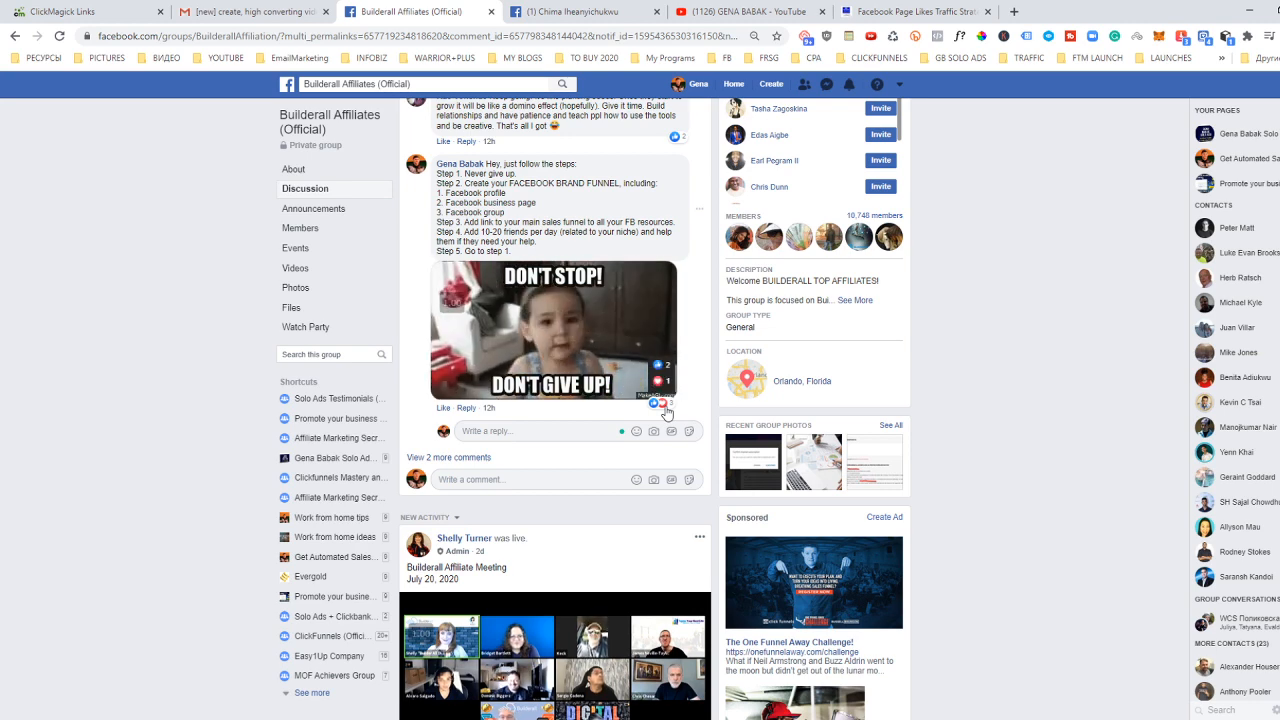
pyautogui.scroll(-3)
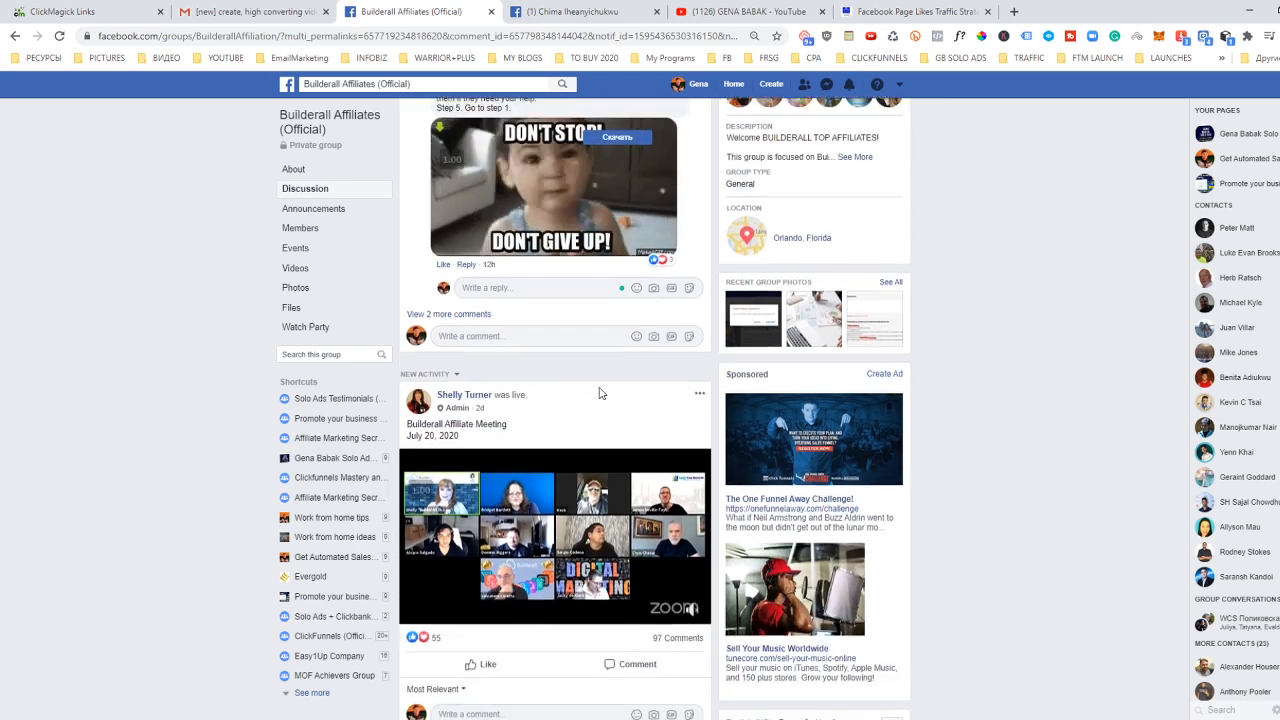
pyautogui.click(848, 84)
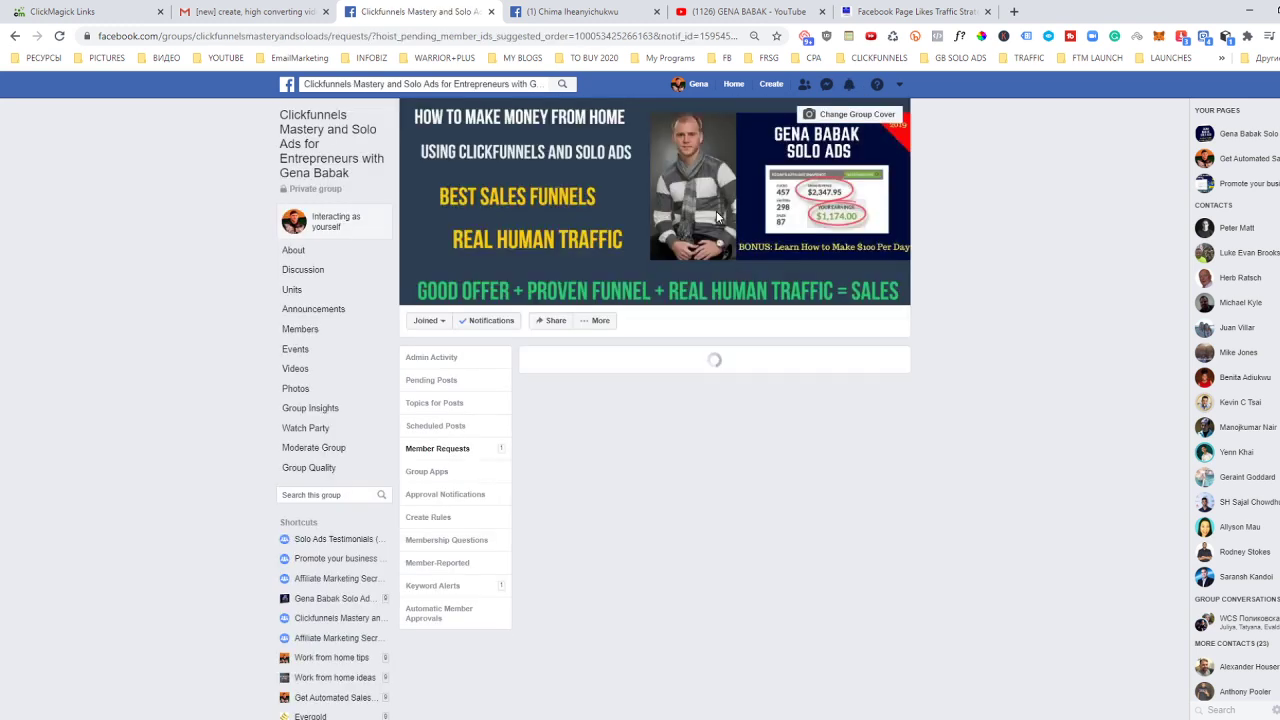
# Load the pending member requests and approve the single request.
pyautogui.click(436, 448)
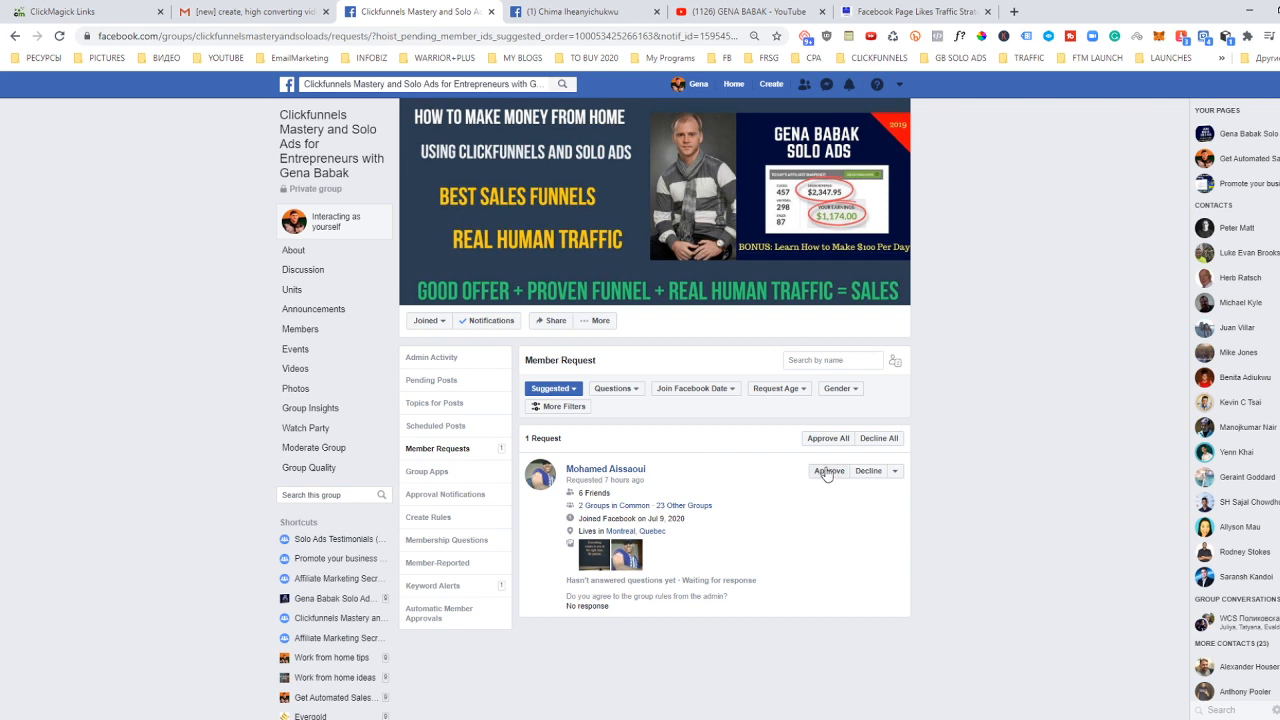
pyautogui.click(828, 472)
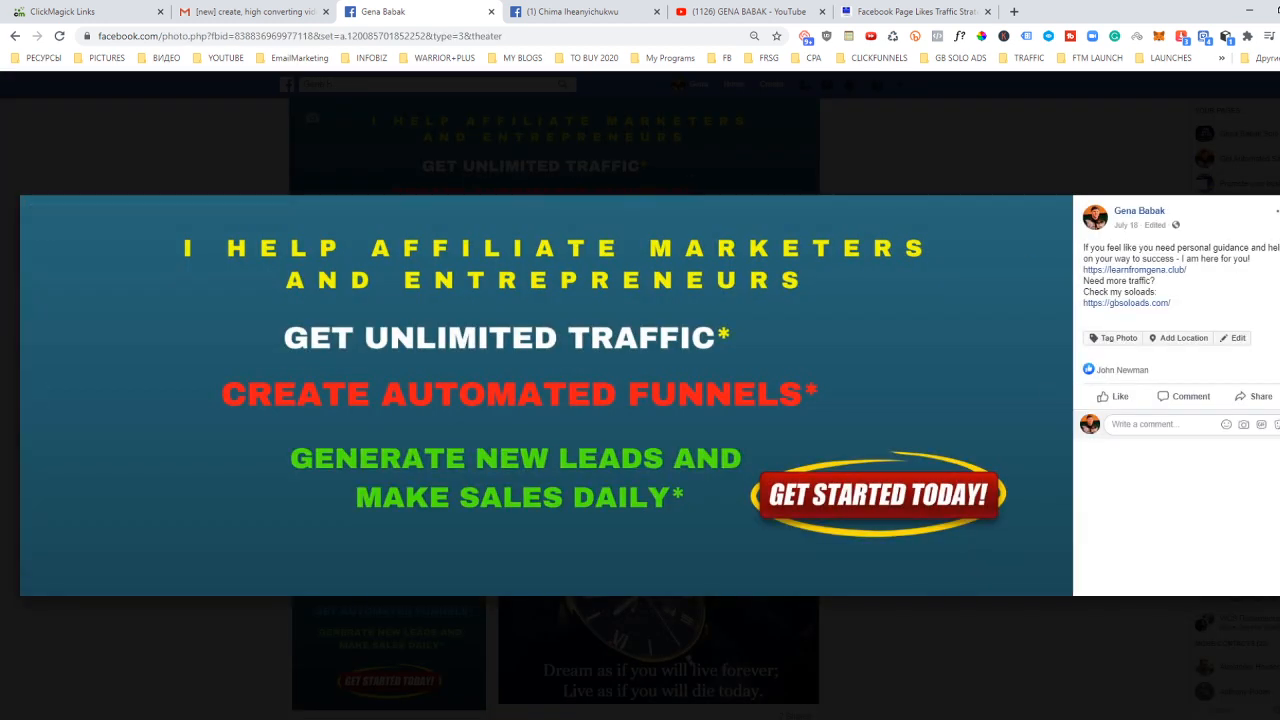
# Edit the cover photo caption to add 'Join my group to get free resources' and save it.
pyautogui.click(1236, 336)
pyautogui.write('Join my group')
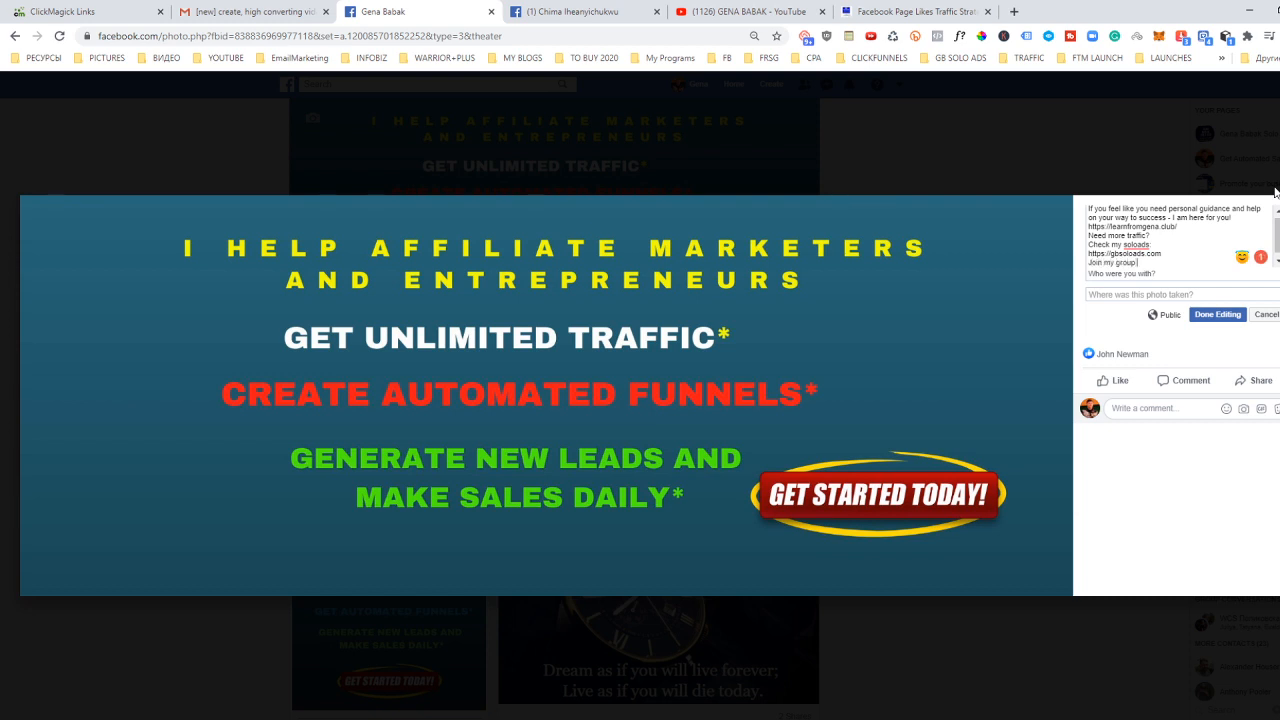
pyautogui.write('to get free')
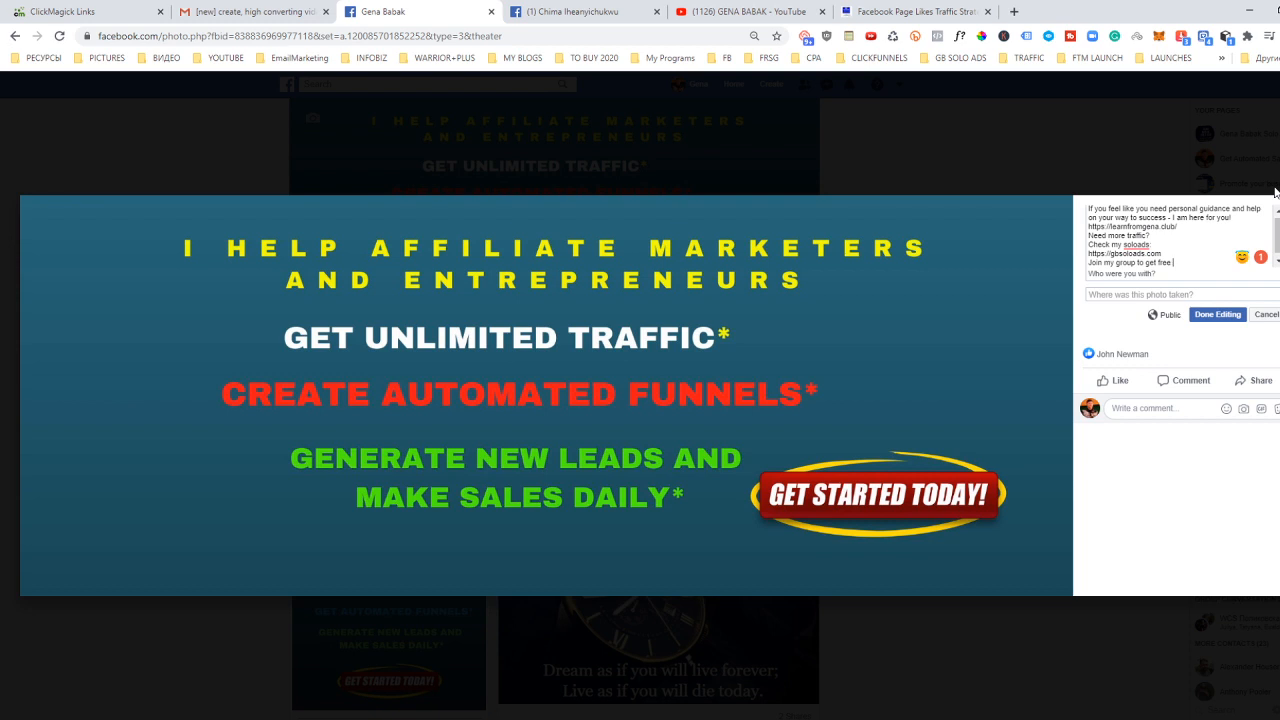
pyautogui.write('resources:')
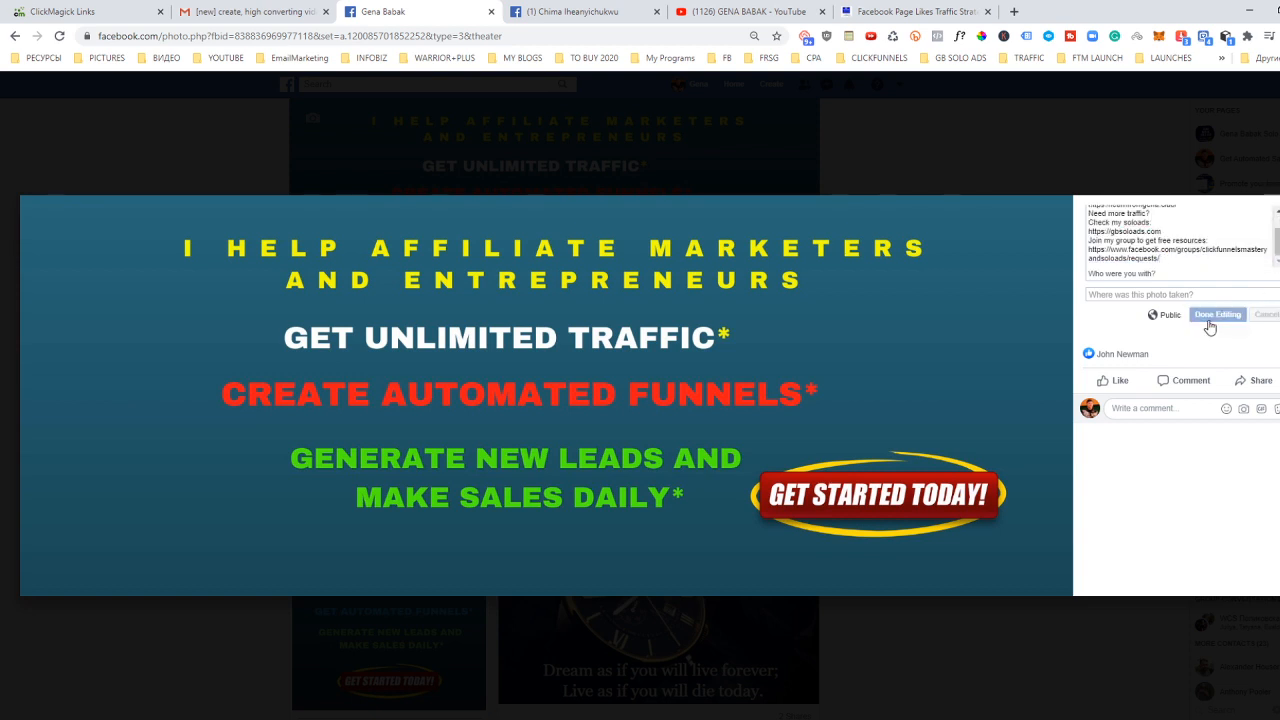
pyautogui.click(1216, 314)
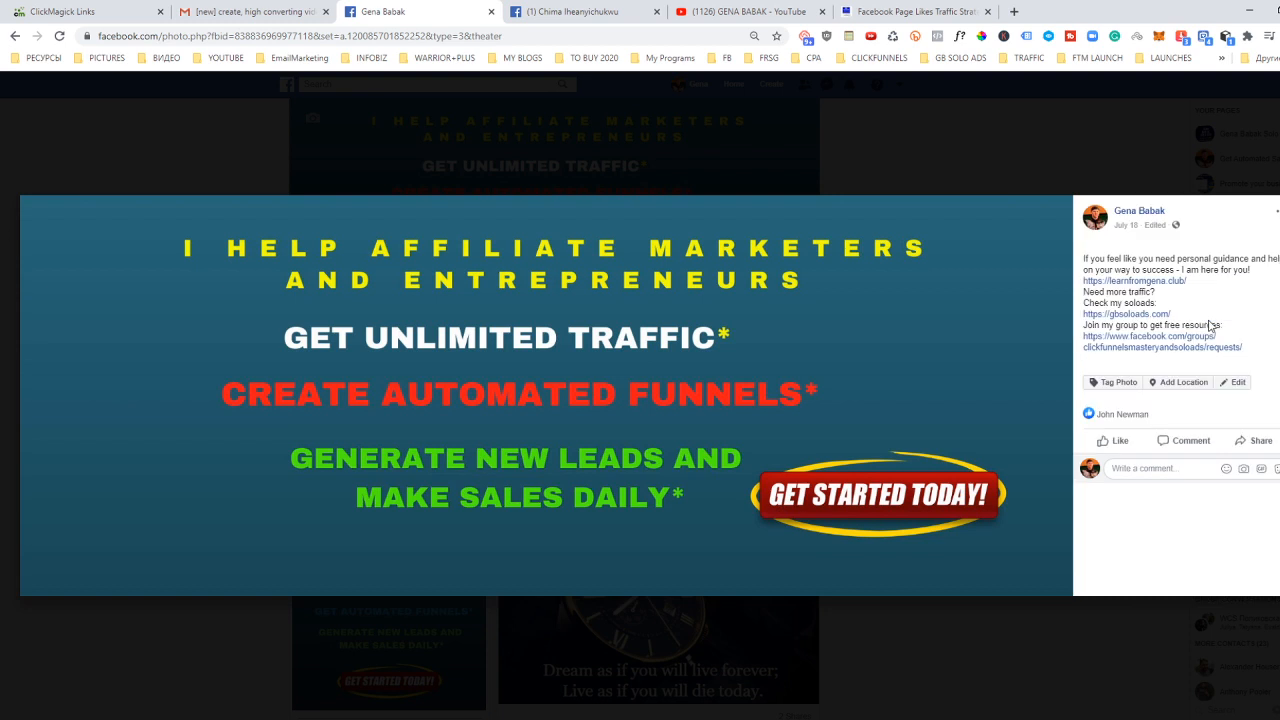
pyautogui.moveTo(1204, 304)
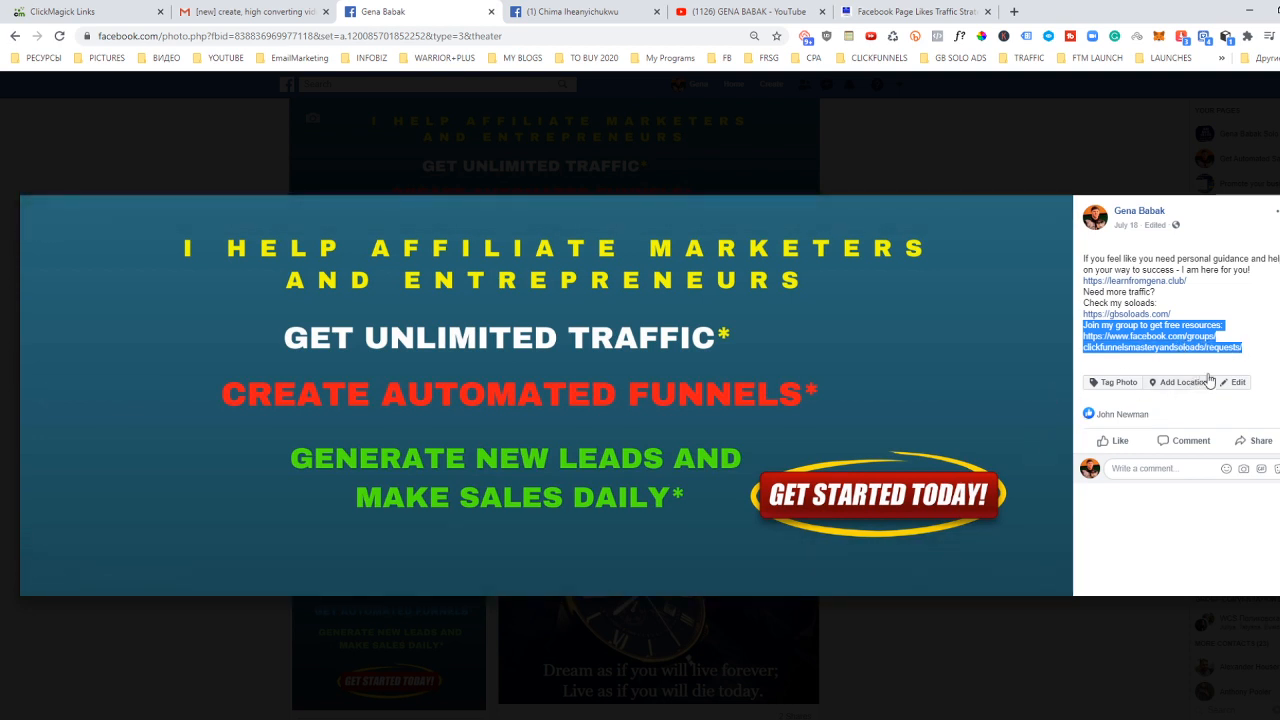
# Reopen the cover photo caption, add the group URL, and save it again.
pyautogui.click(1236, 382)
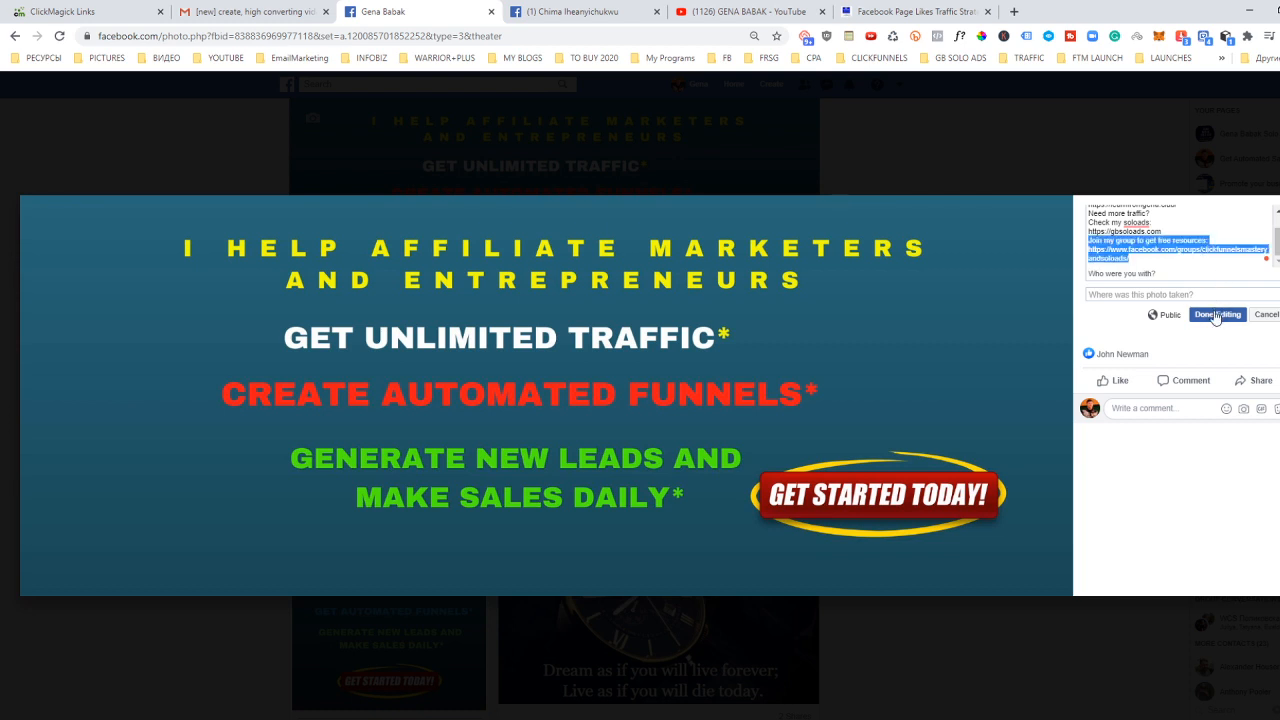
pyautogui.click(1216, 314)
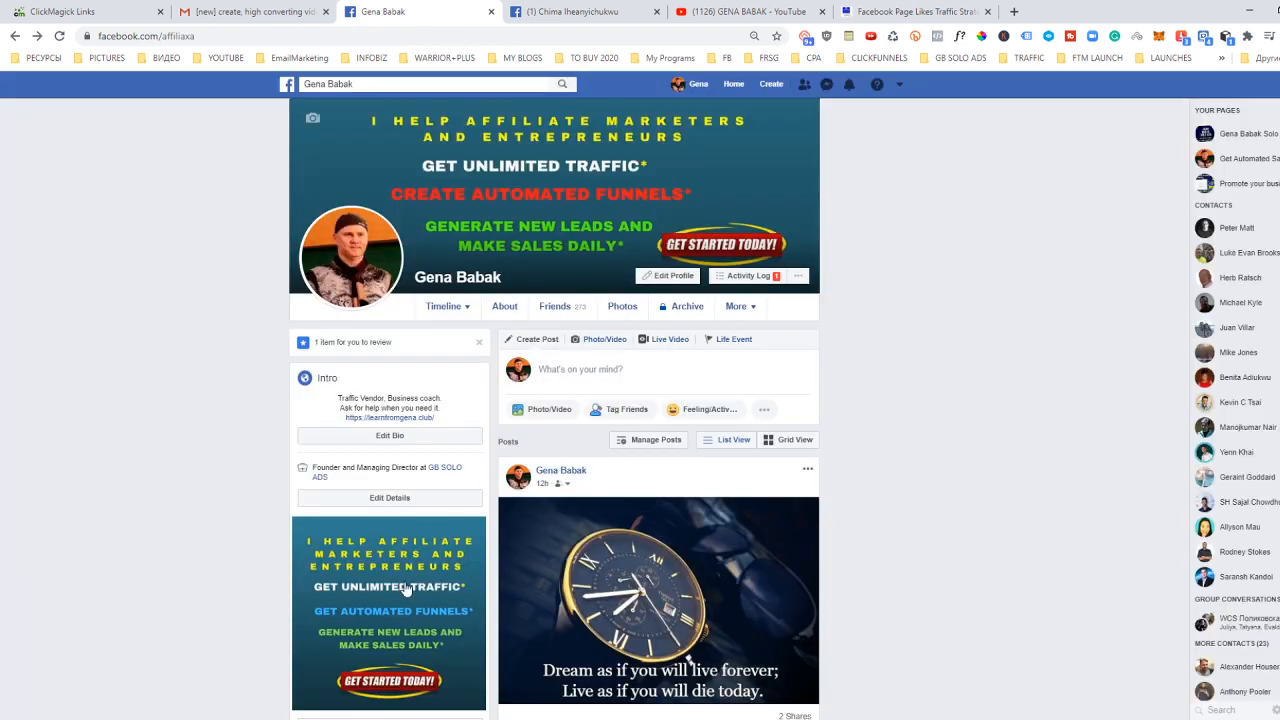
# Add the group invite line and link to the featured promotional photo's caption and save.
pyautogui.click(388, 614)
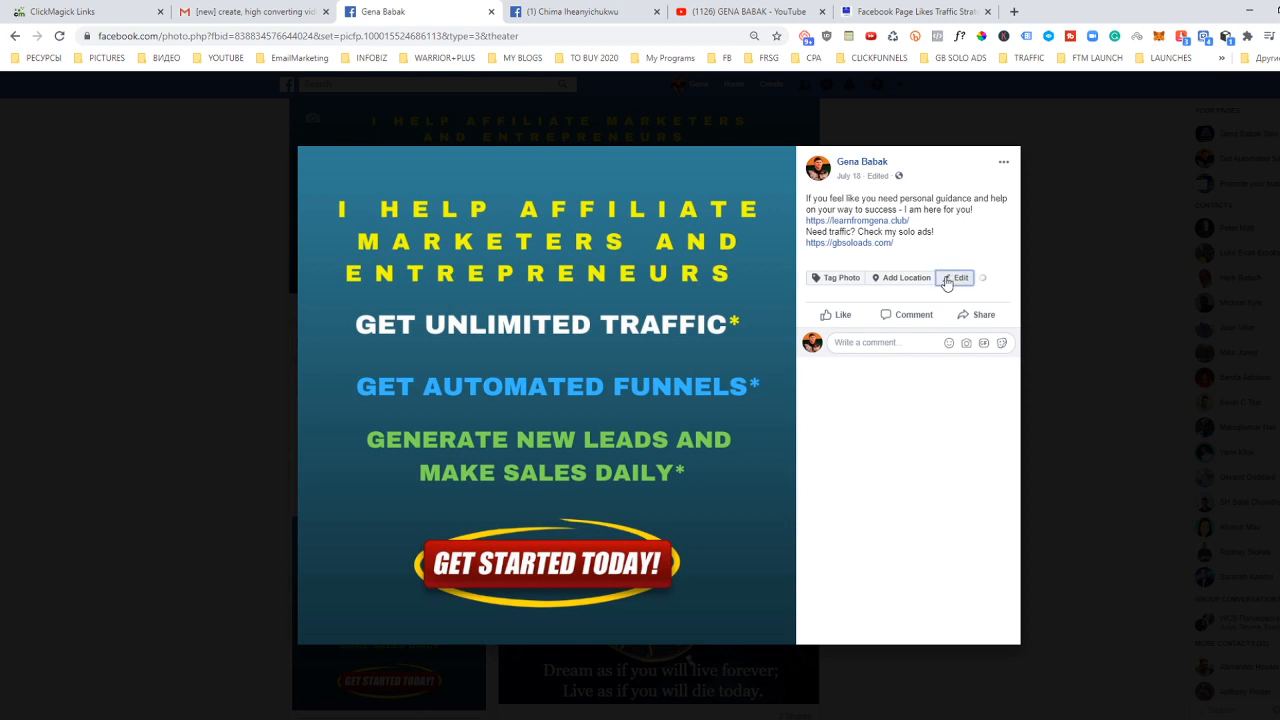
pyautogui.click(956, 276)
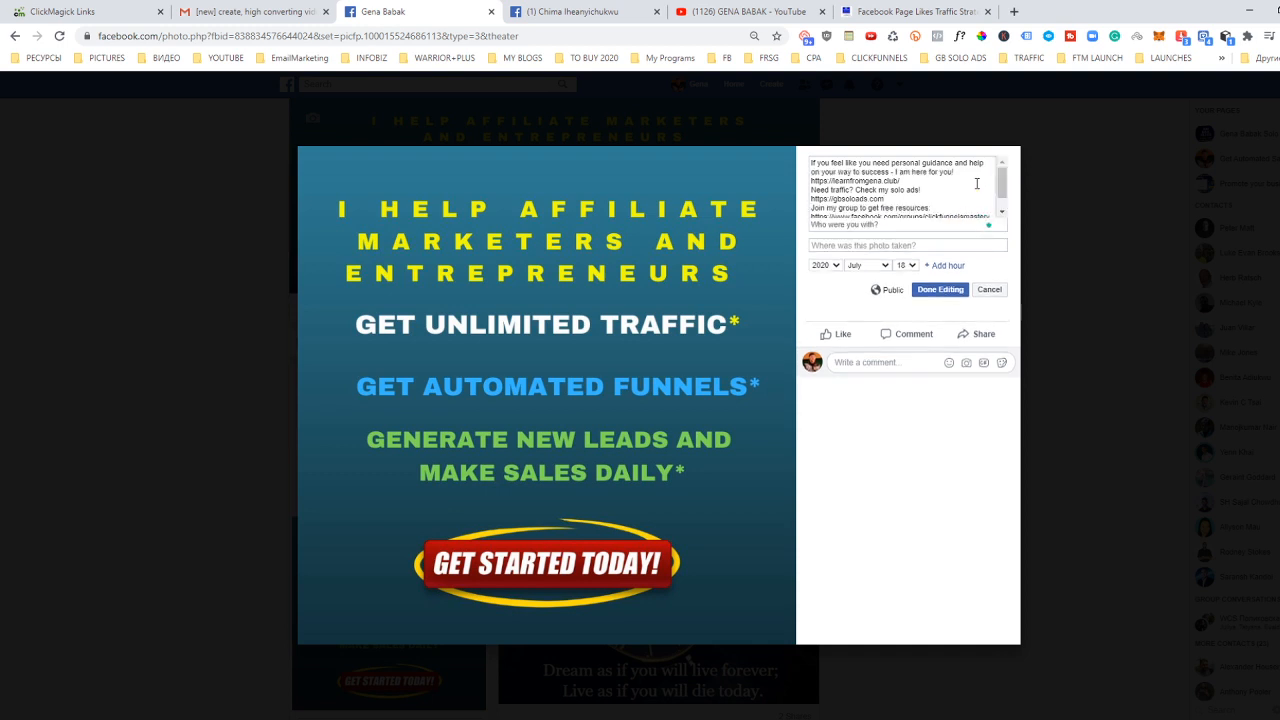
pyautogui.scroll(-3)
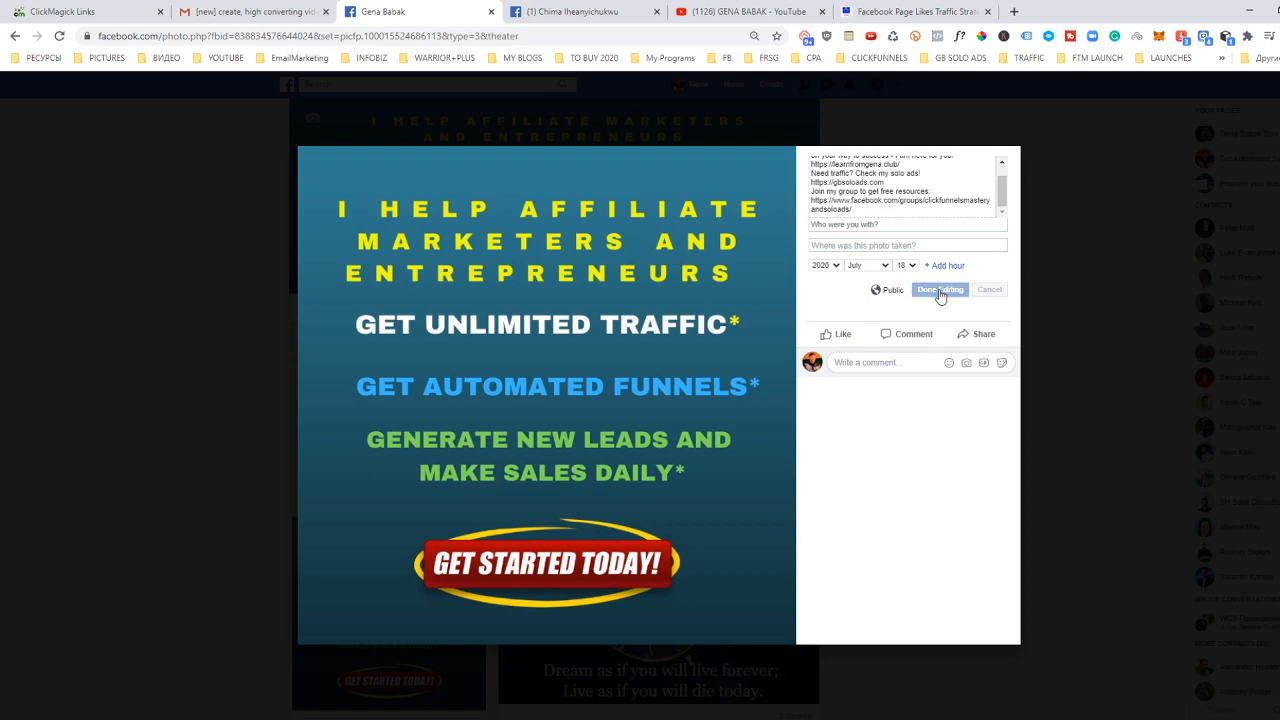
pyautogui.click(940, 288)
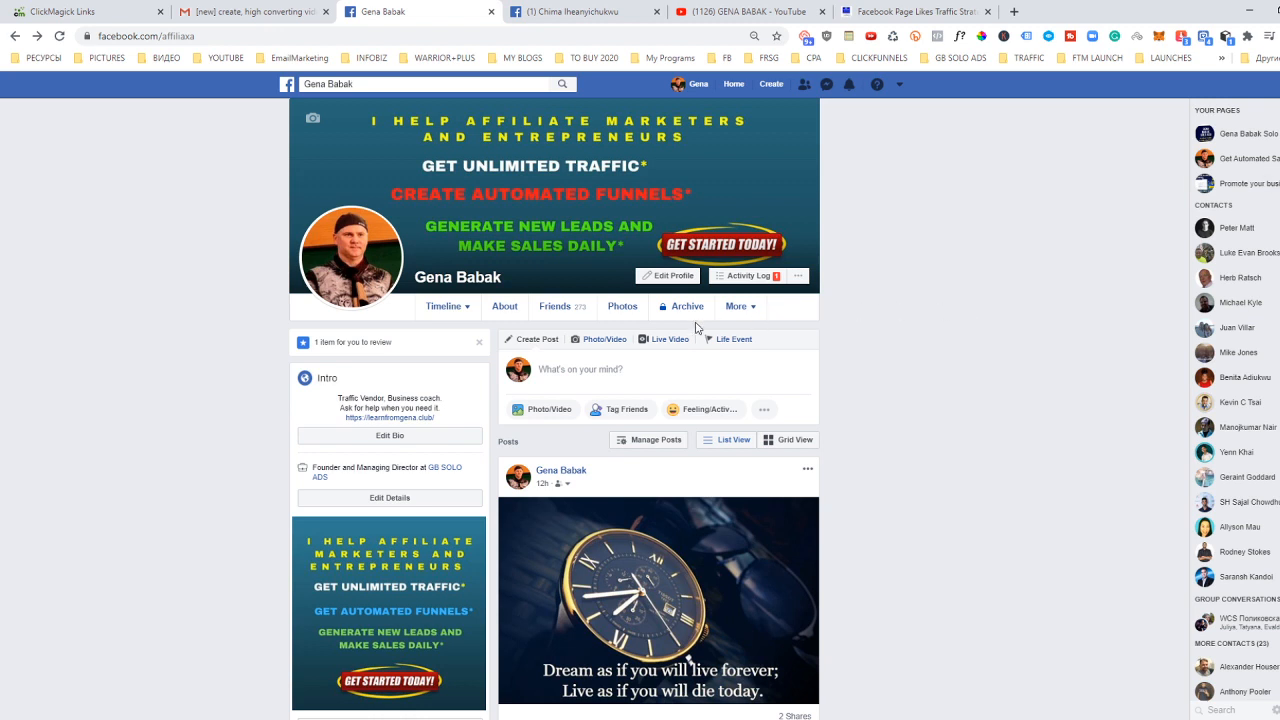
pyautogui.moveTo(184, 444)
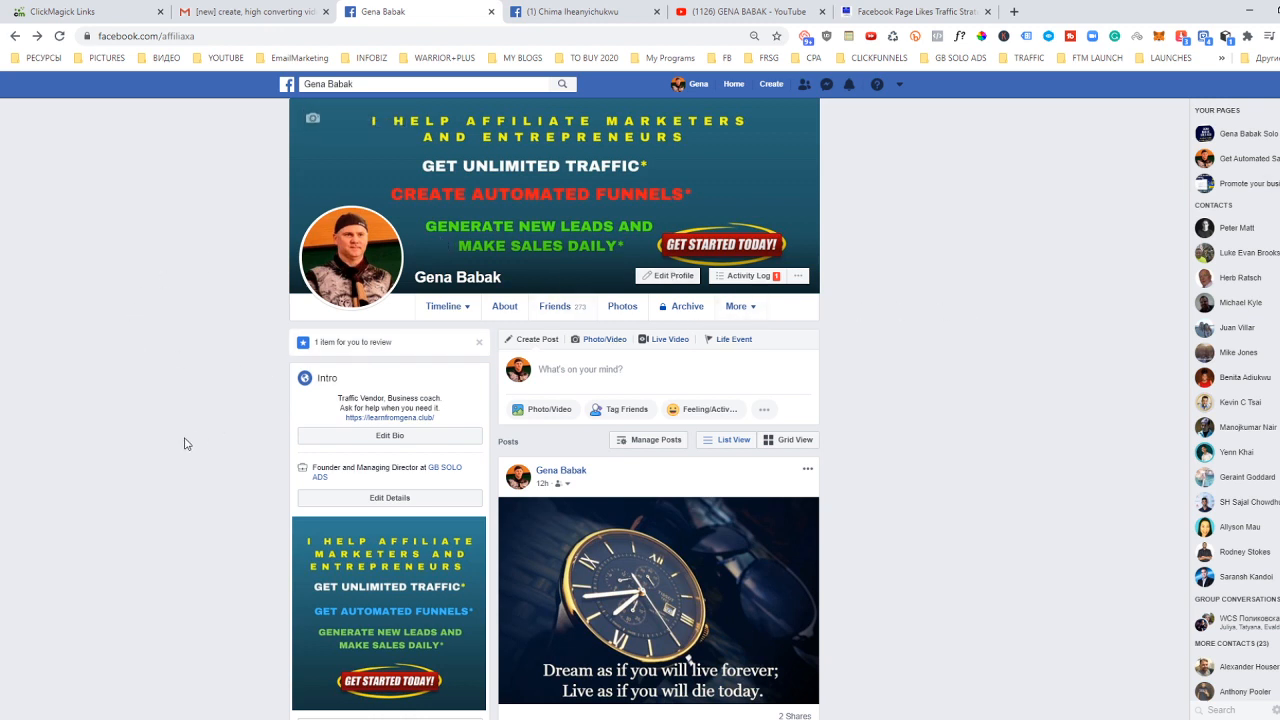
pyautogui.moveTo(560, 248)
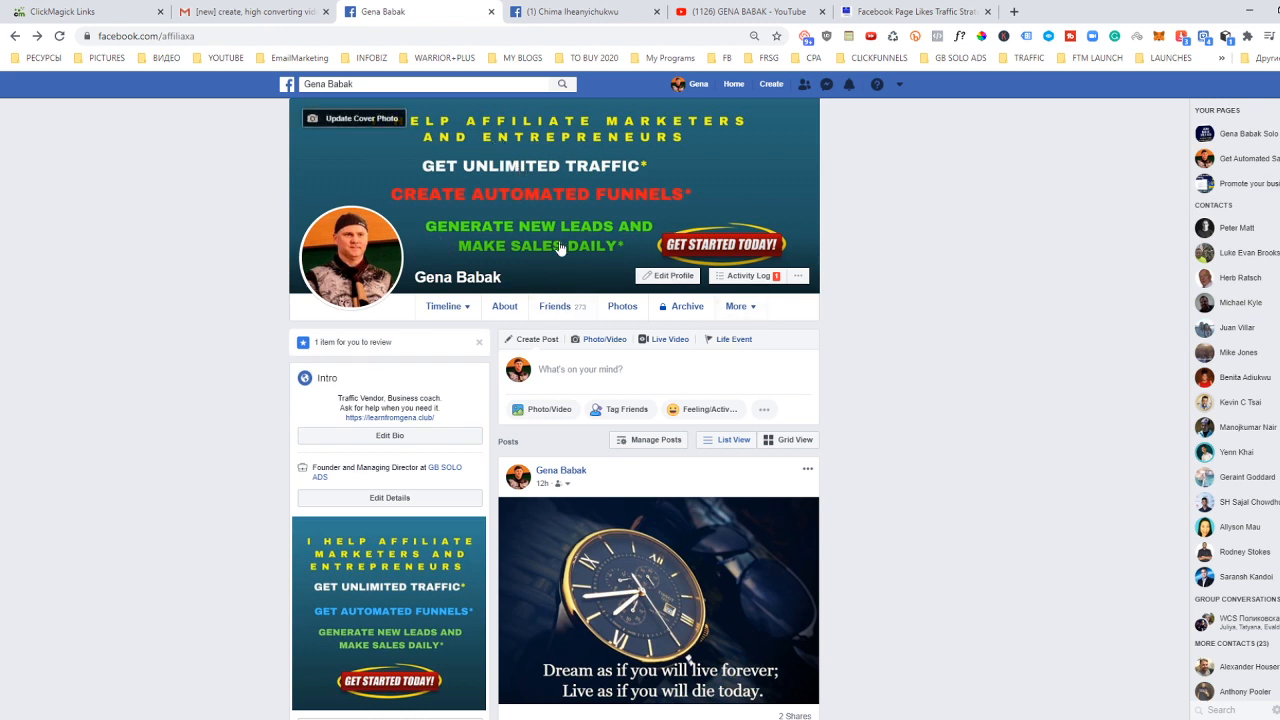
pyautogui.scroll(-3)
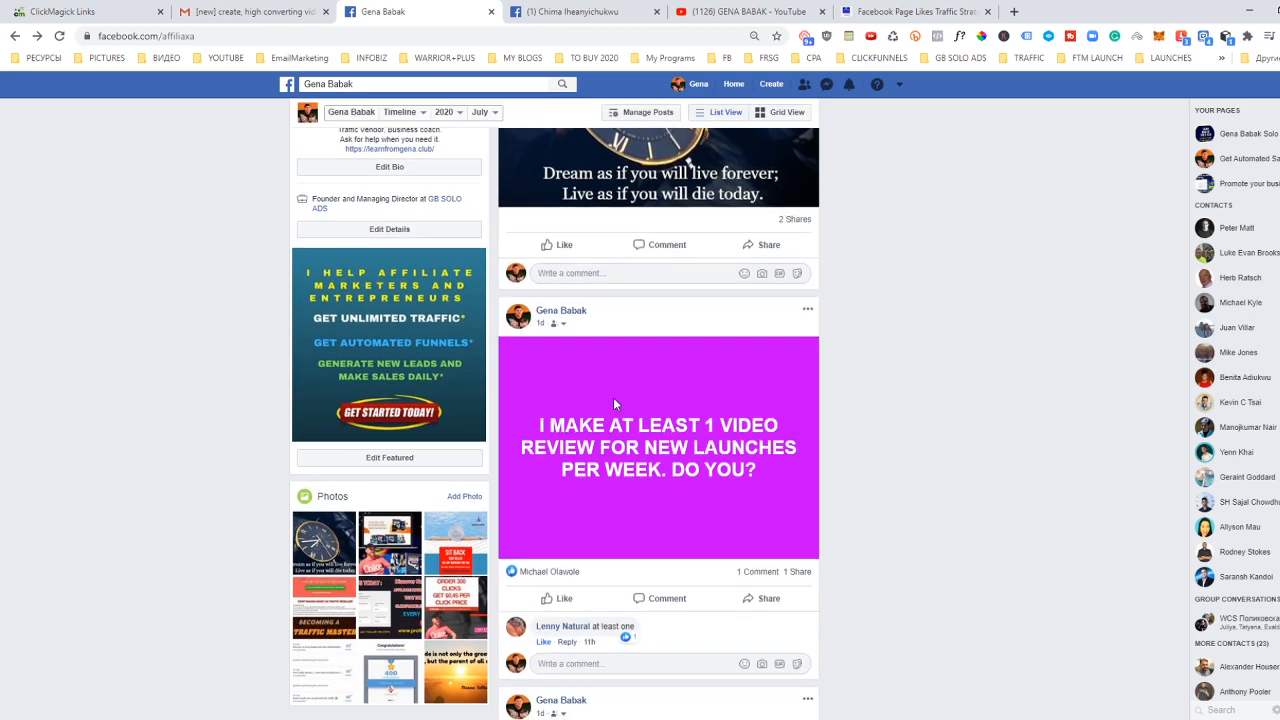
pyautogui.scroll(-3)
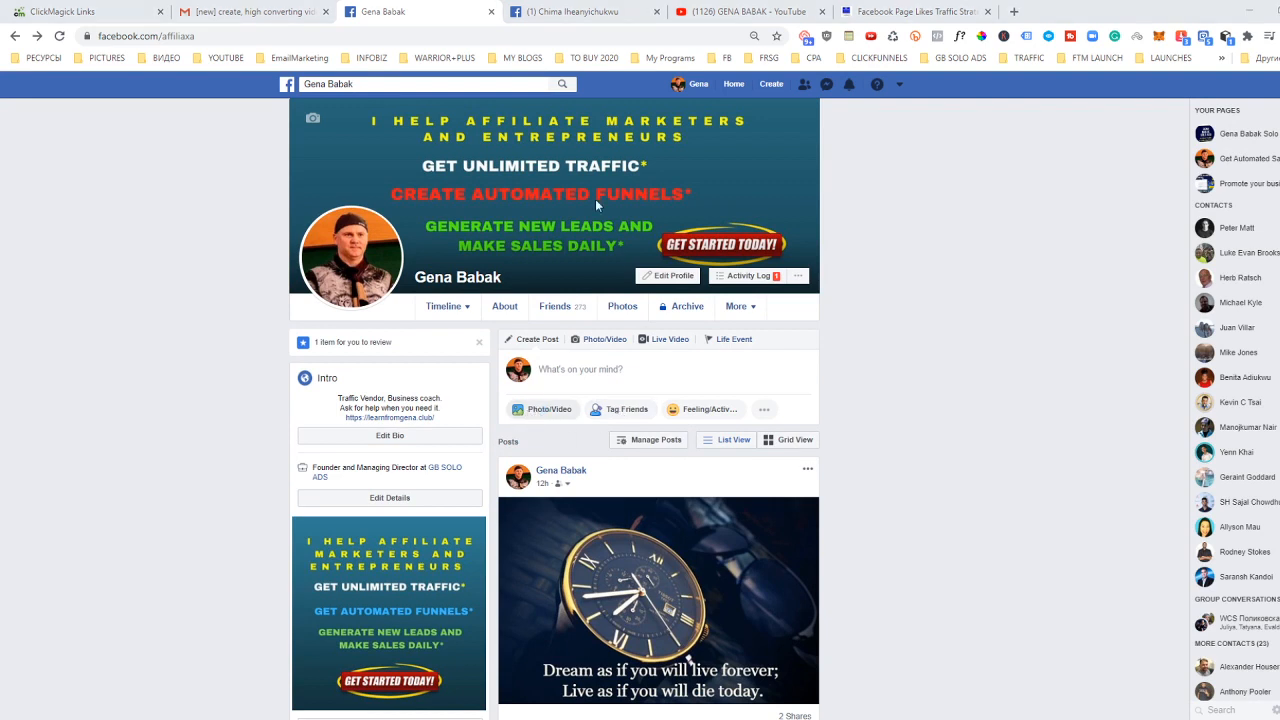
pyautogui.moveTo(696, 522)
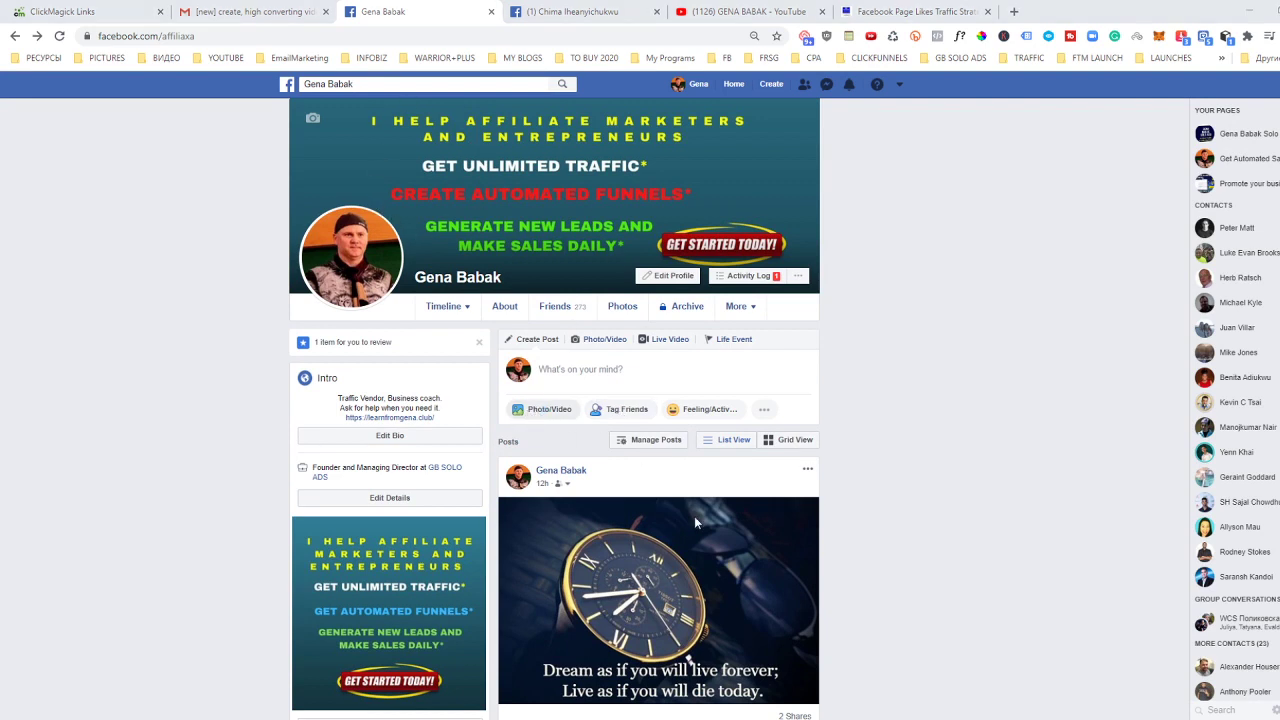
pyautogui.moveTo(644, 504)
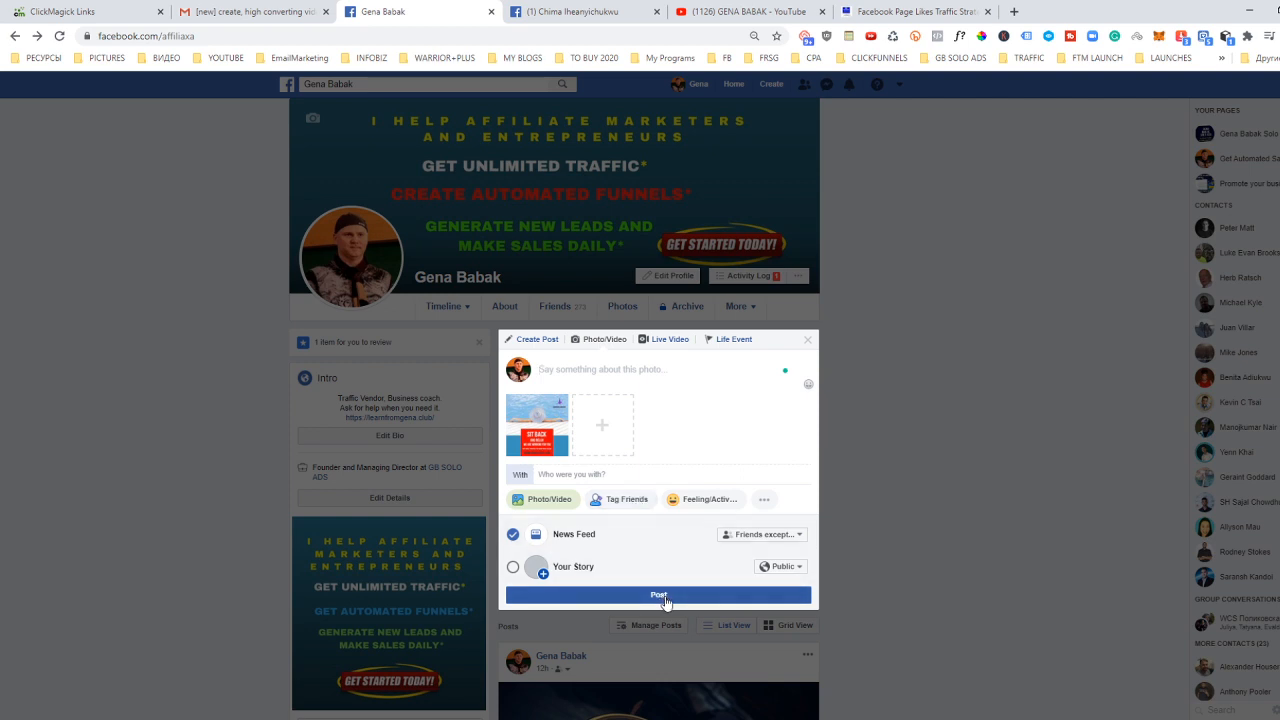
# Publish the 'Sit Back and Relax' GBSoloAds banner as a new photo post on the profile.
pyautogui.click(656, 596)
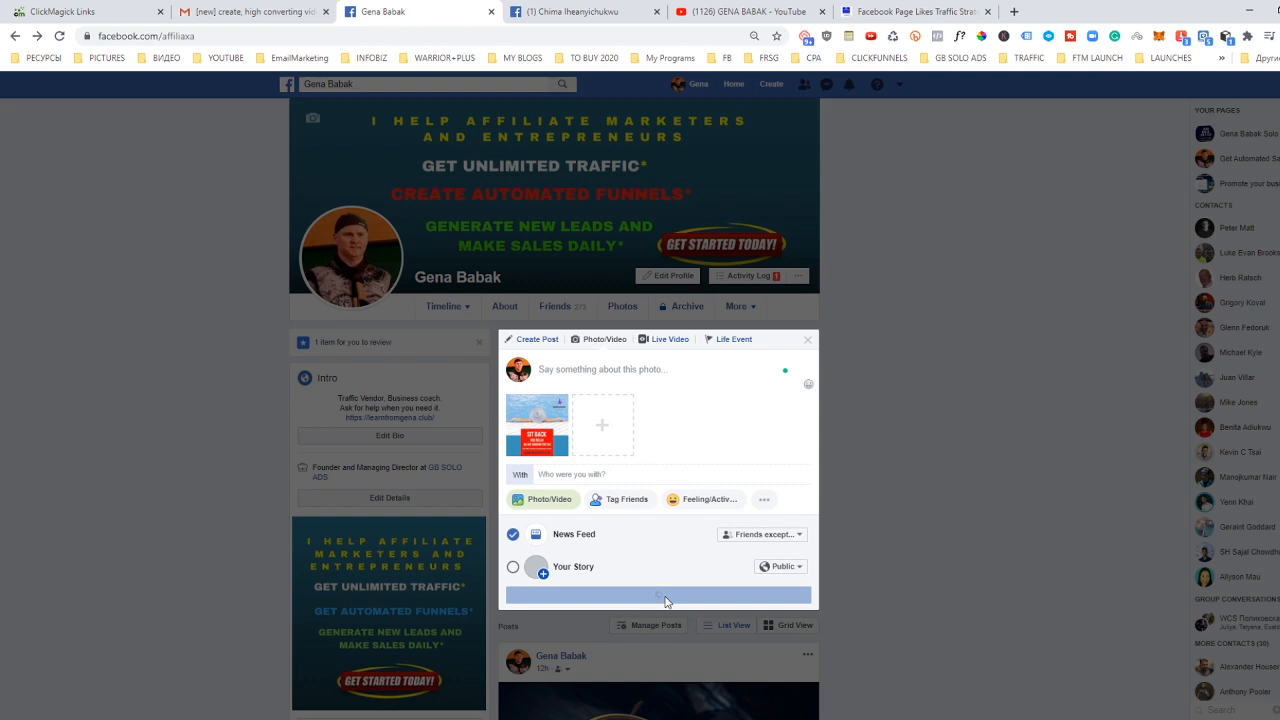
pyautogui.click(656, 596)
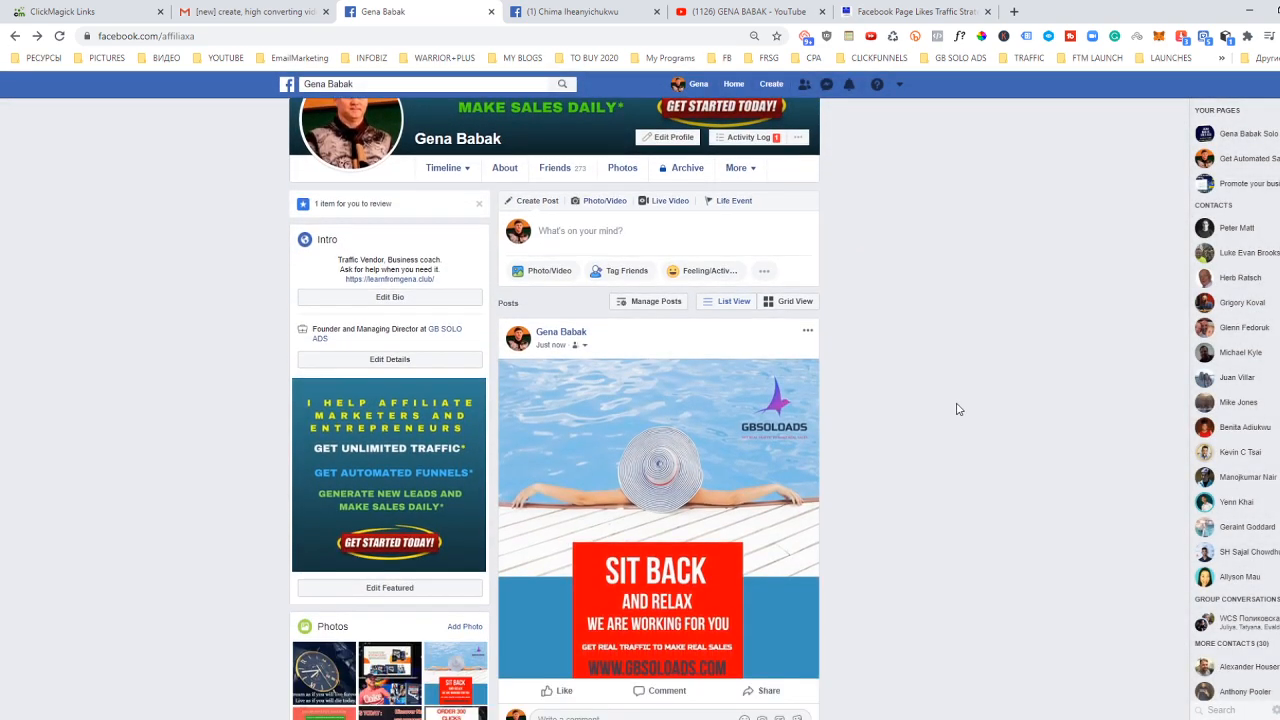
pyautogui.scroll(-3)
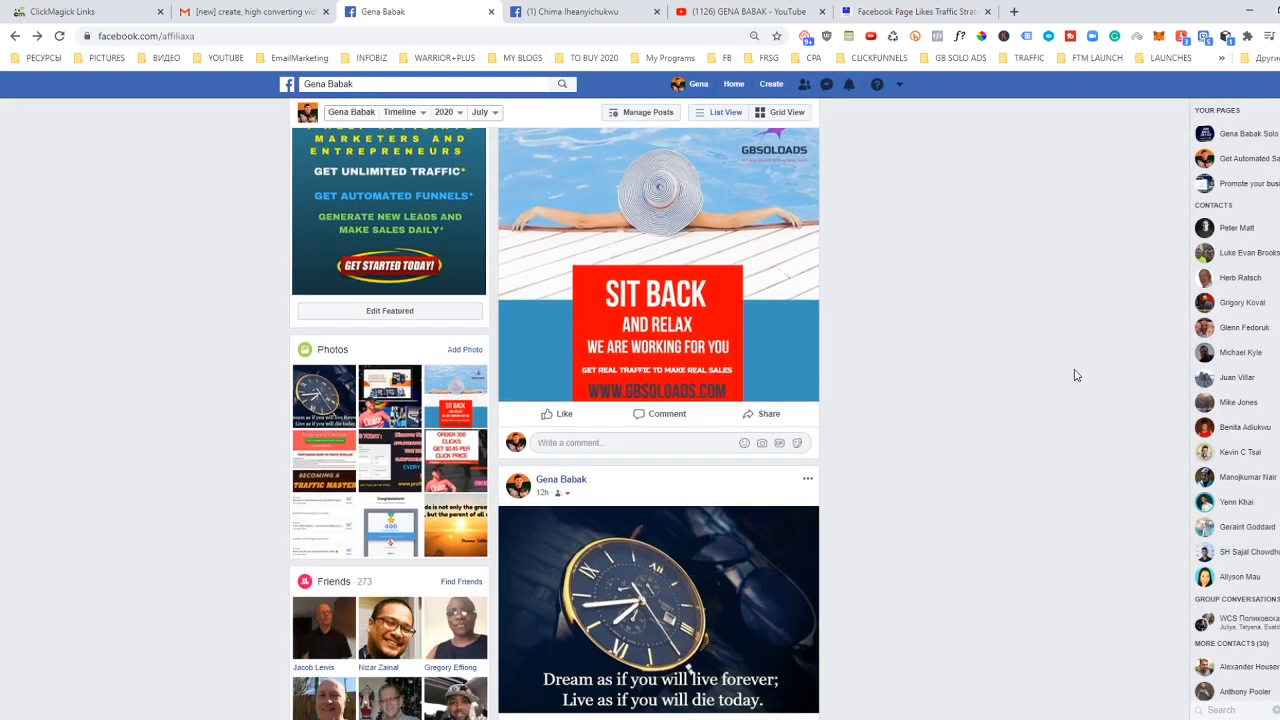